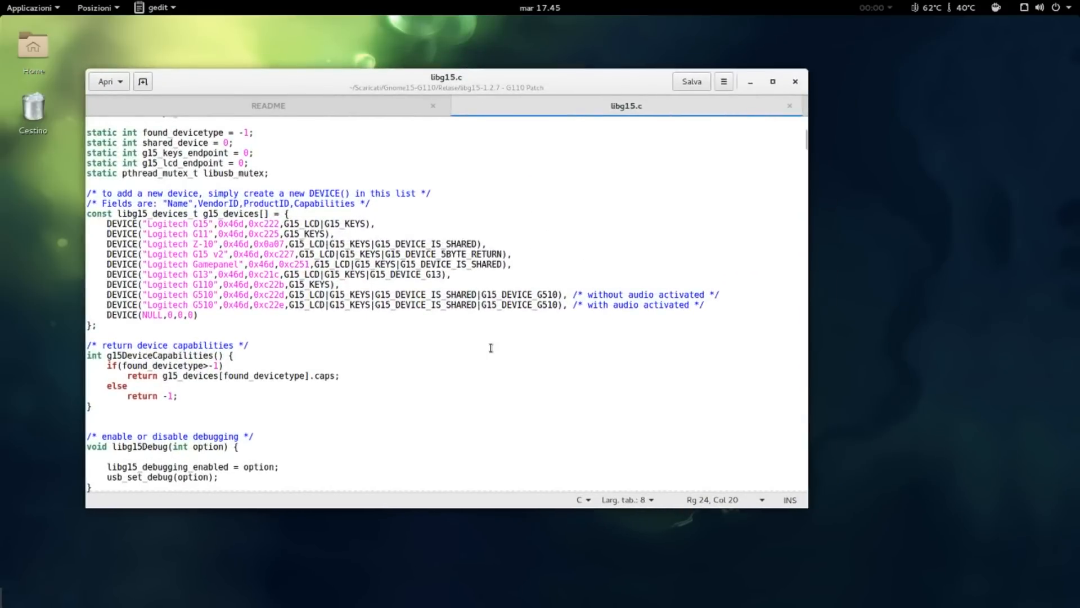
pyautogui.moveTo(226, 250)
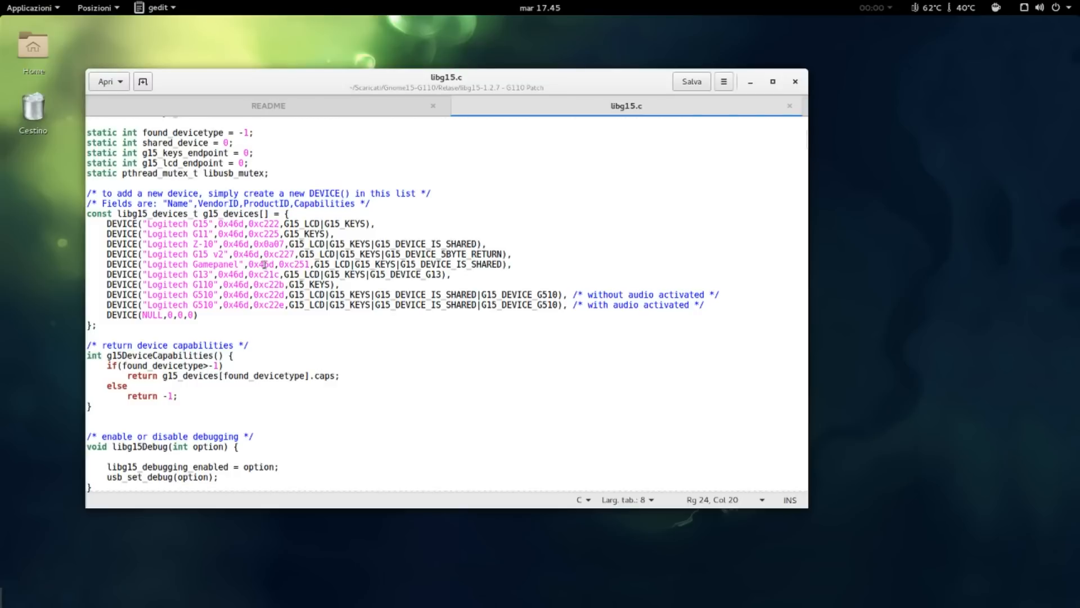
# Put away the libg15.c editor window, leaving the desktop with G110-Linux.7z visible
pyautogui.click(796, 81)
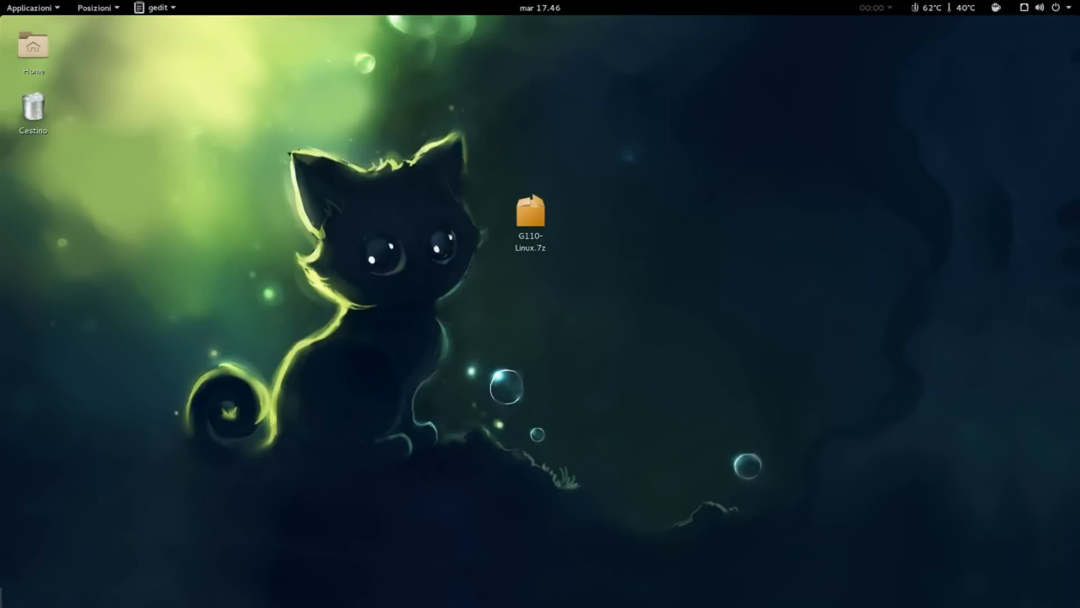
# Extract G110-Linux.7z onto the desktop and open the resulting Relase folder
pyautogui.click(530, 217)
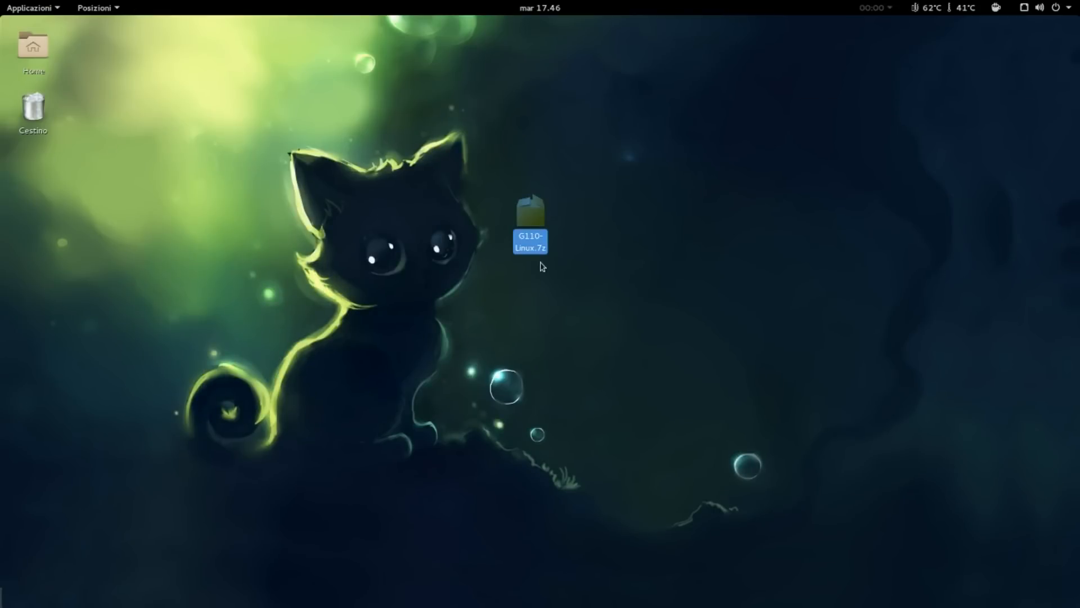
pyautogui.moveTo(530, 238)
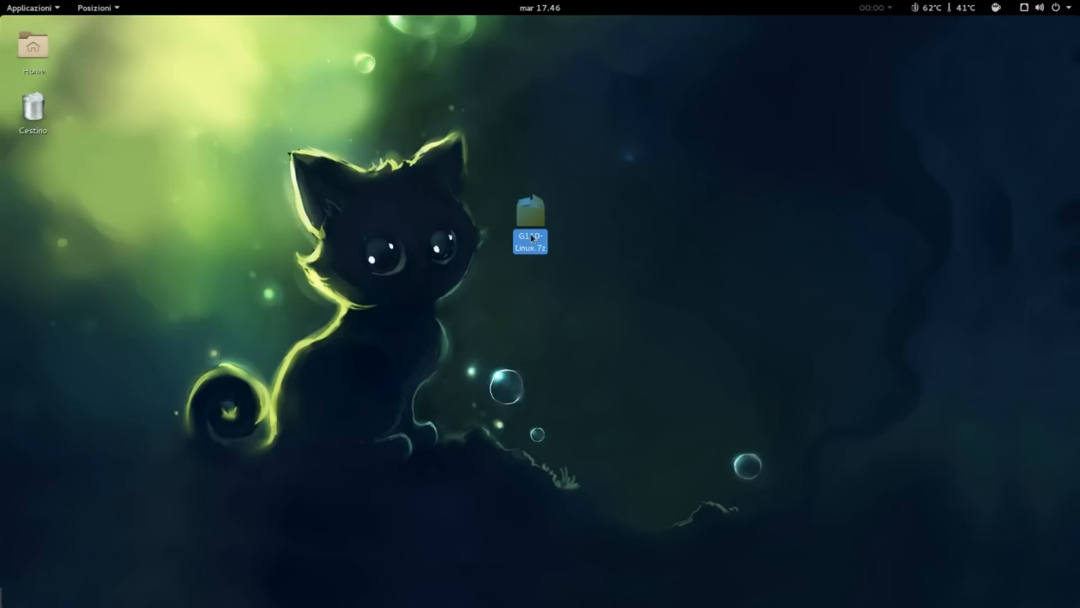
pyautogui.rightClick(530, 240)
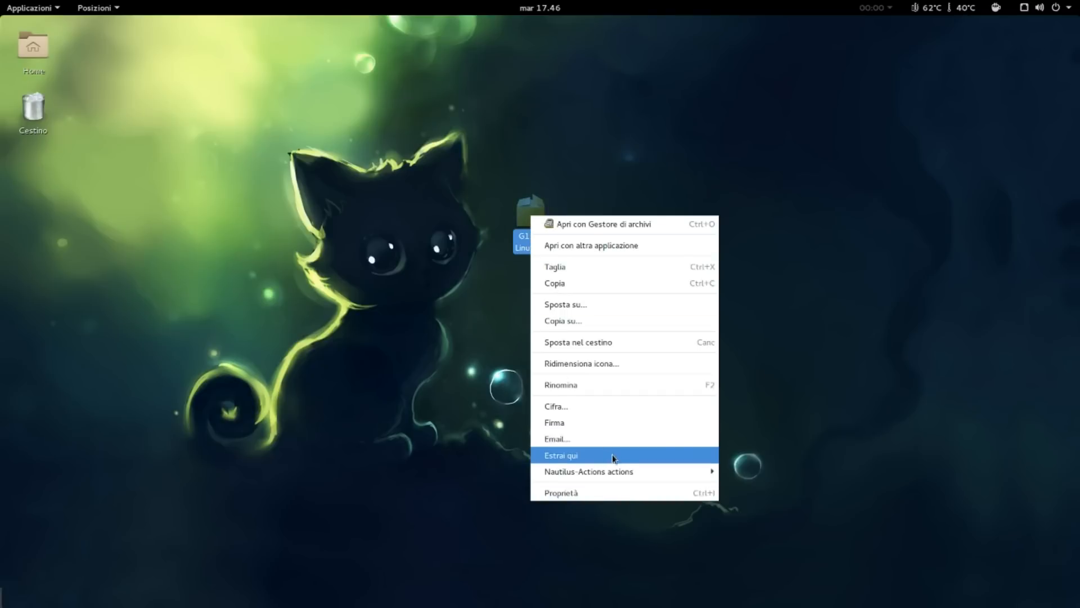
pyautogui.click(560, 455)
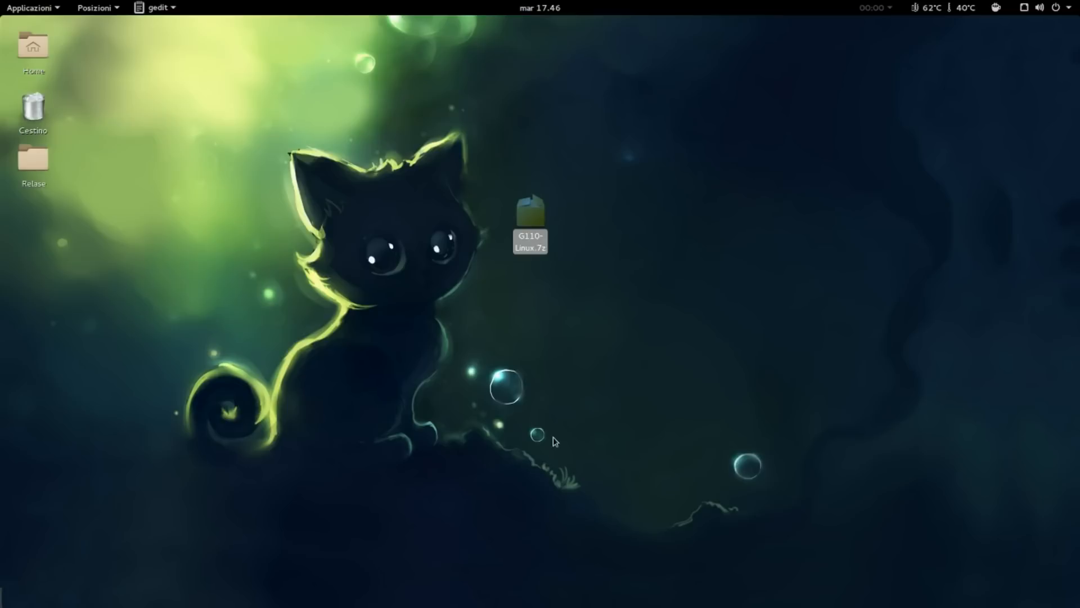
pyautogui.moveTo(32, 159); pyautogui.dragTo(442, 207)
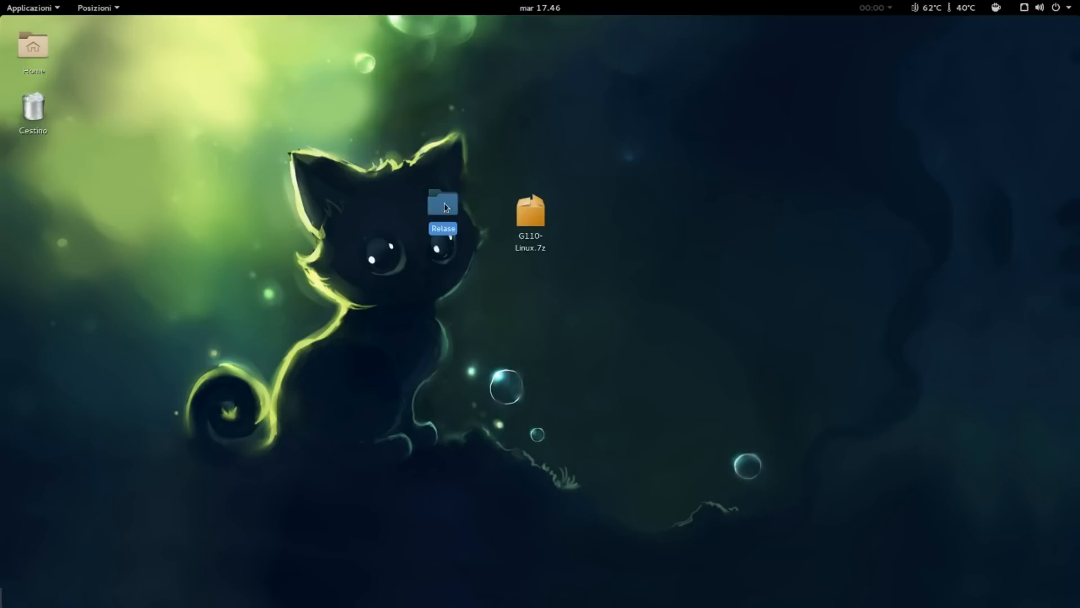
pyautogui.doubleClick(442, 204)
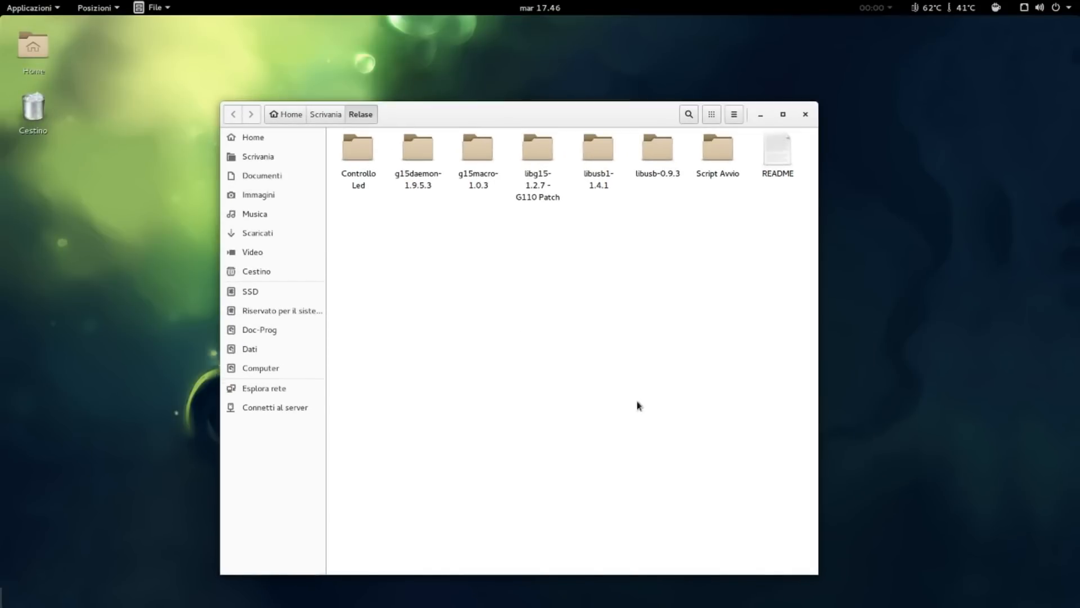
pyautogui.moveTo(595, 395)
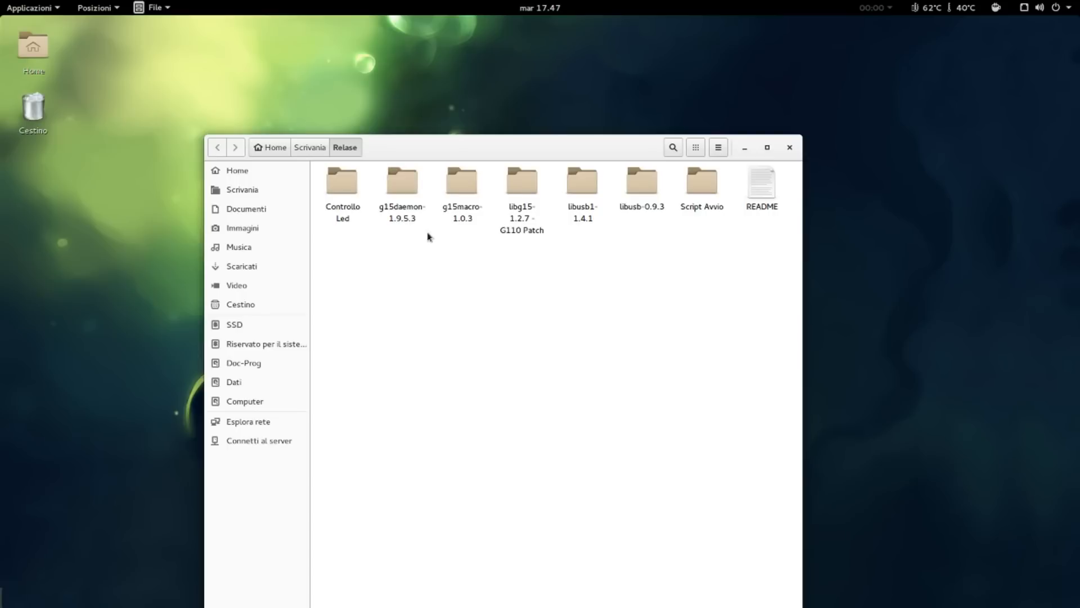
# Look through the g15daemon-1.9.5.3 and g15macro-1.0.3 folders inside Relase
pyautogui.click(402, 180)
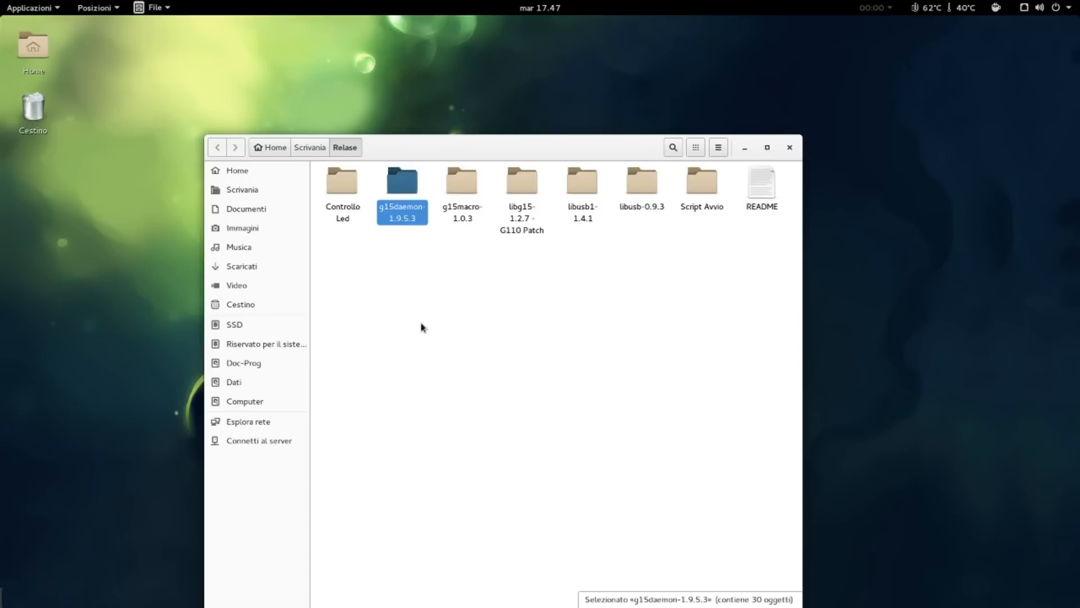
pyautogui.click(461, 189)
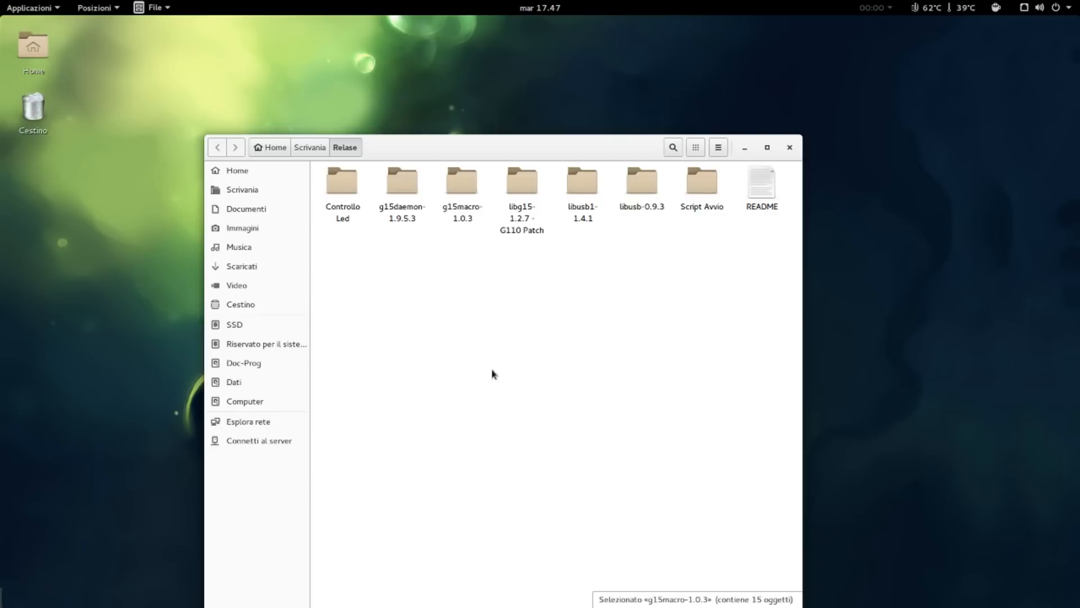
pyautogui.click(462, 180)
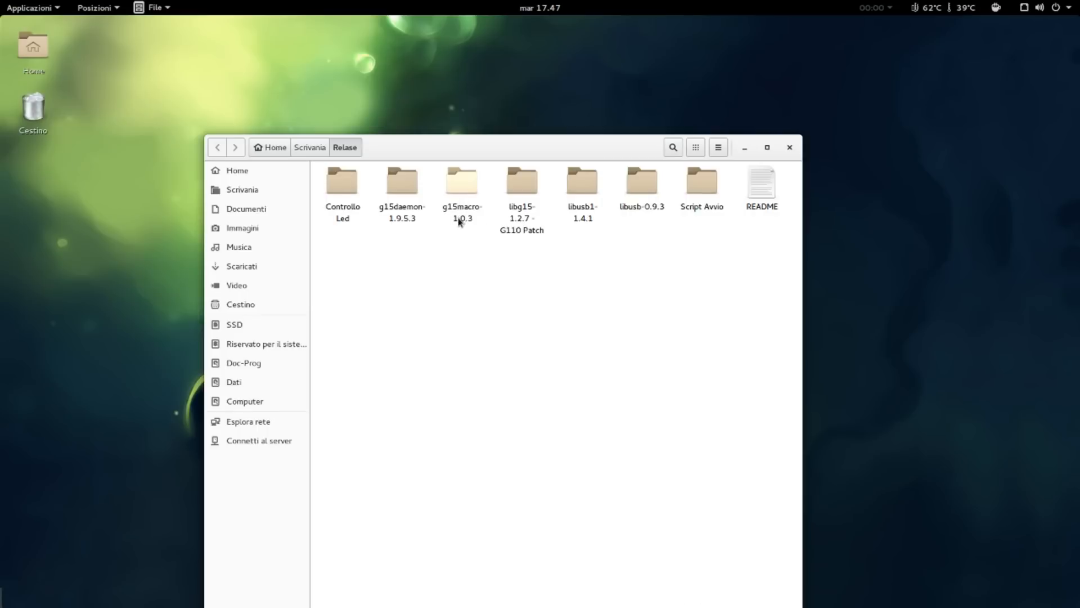
pyautogui.moveTo(411, 214)
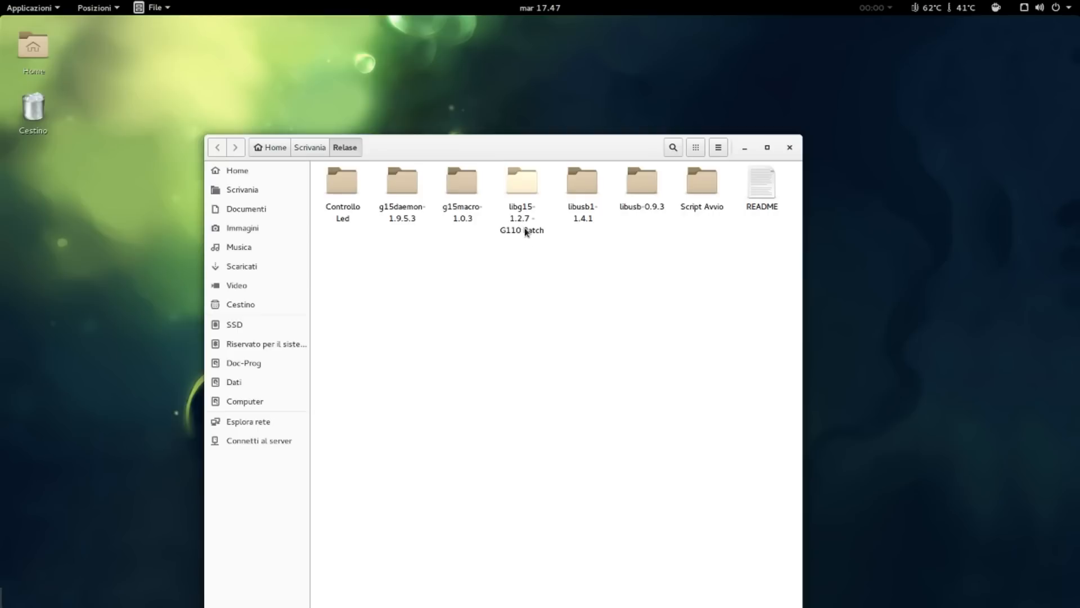
pyautogui.moveTo(598, 234)
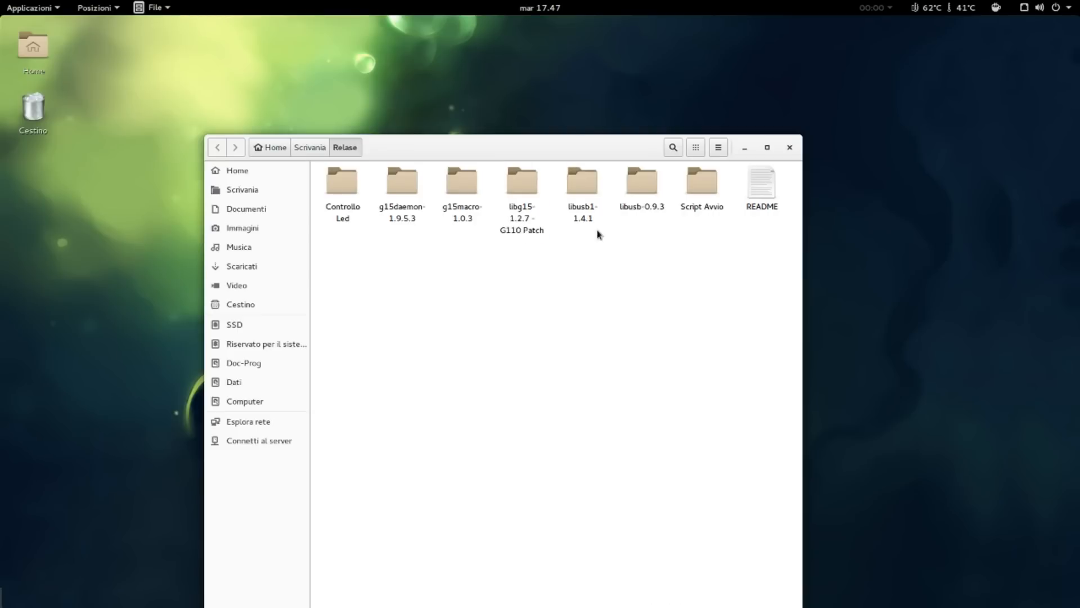
pyautogui.moveTo(612, 287)
pyautogui.write('cd "libusb1-1.4.1/')
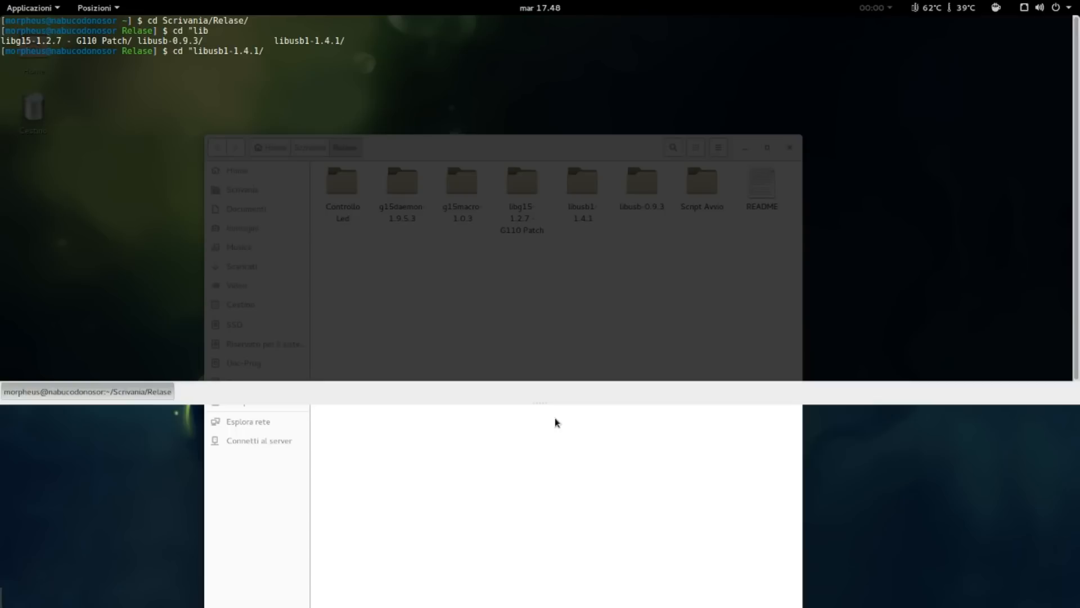
# Enter the libusb1-1.4.1 folder and list its setup.py and usb1.py files
pyautogui.press('Return')
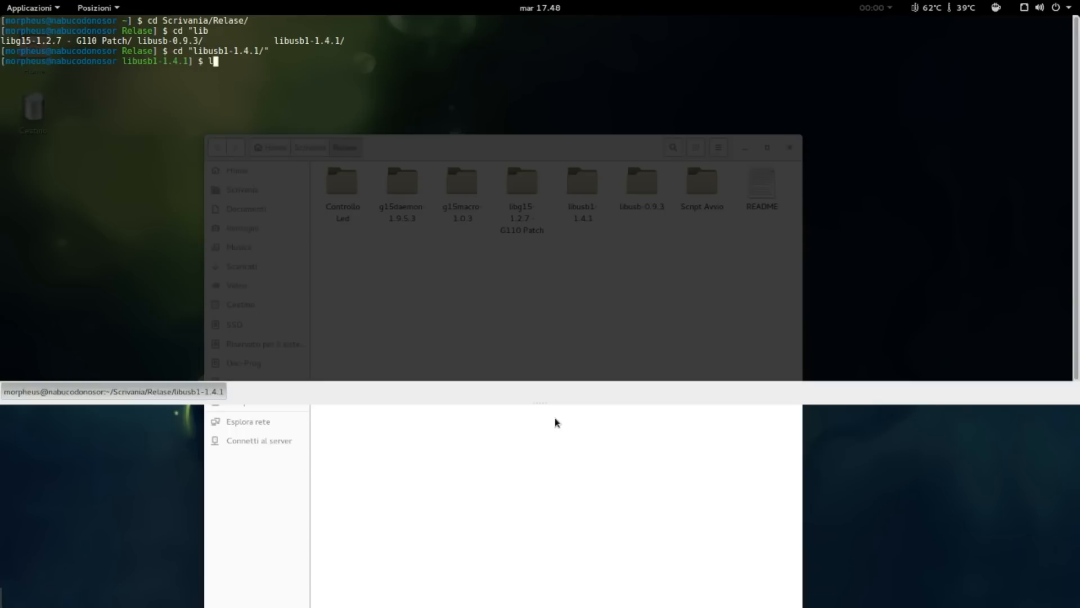
pyautogui.press('Return')
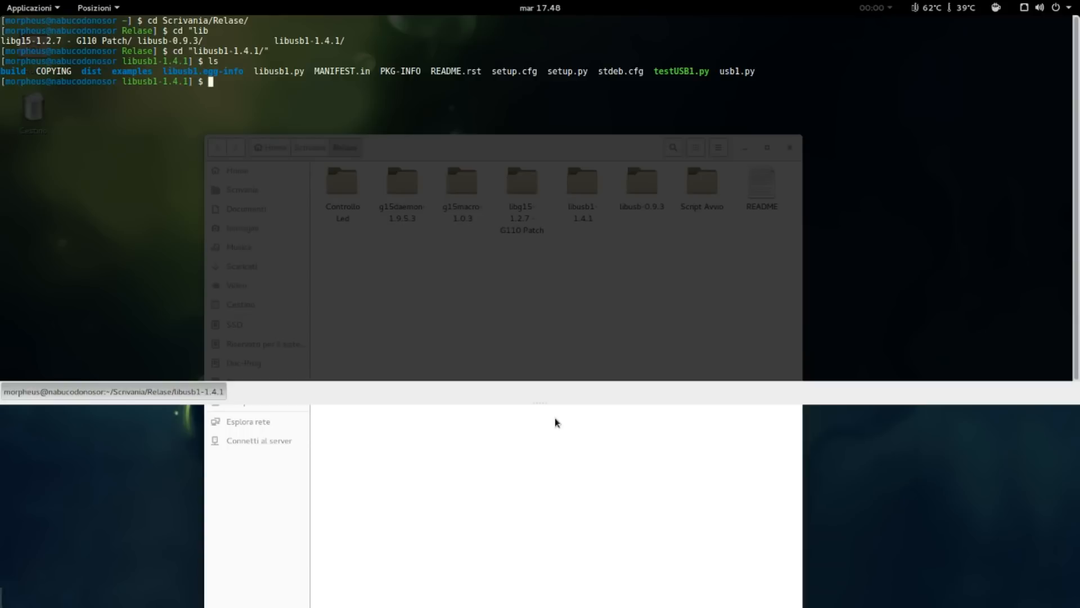
# Install libusb1 with 'sudo python setup.py install', then return to Relase with cd -
pyautogui.write('sudo')
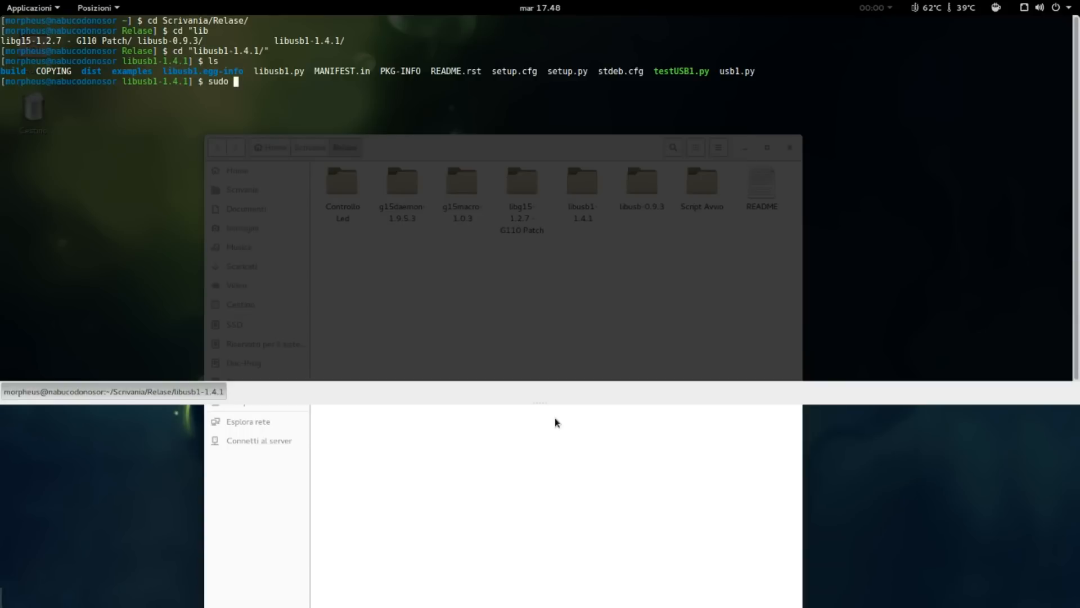
pyautogui.write('python p')
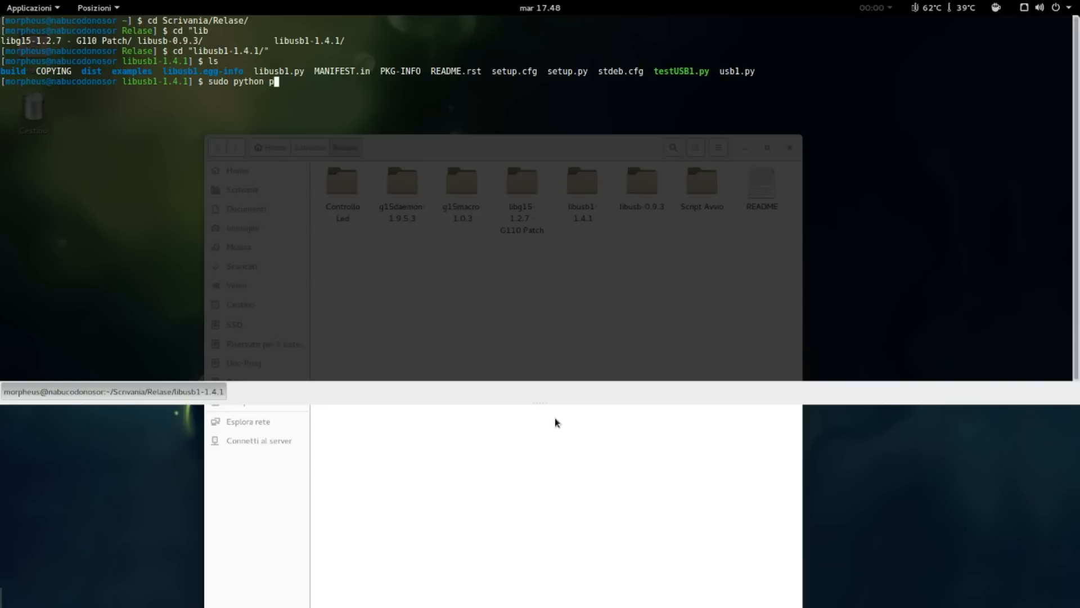
pyautogui.write('setup.py i')
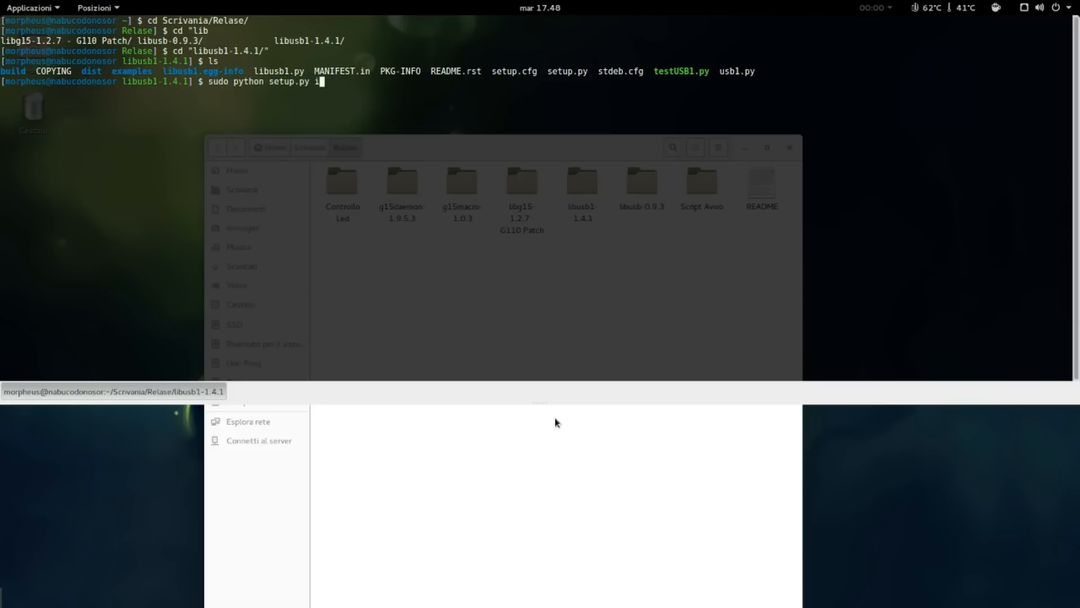
pyautogui.write('nstall')
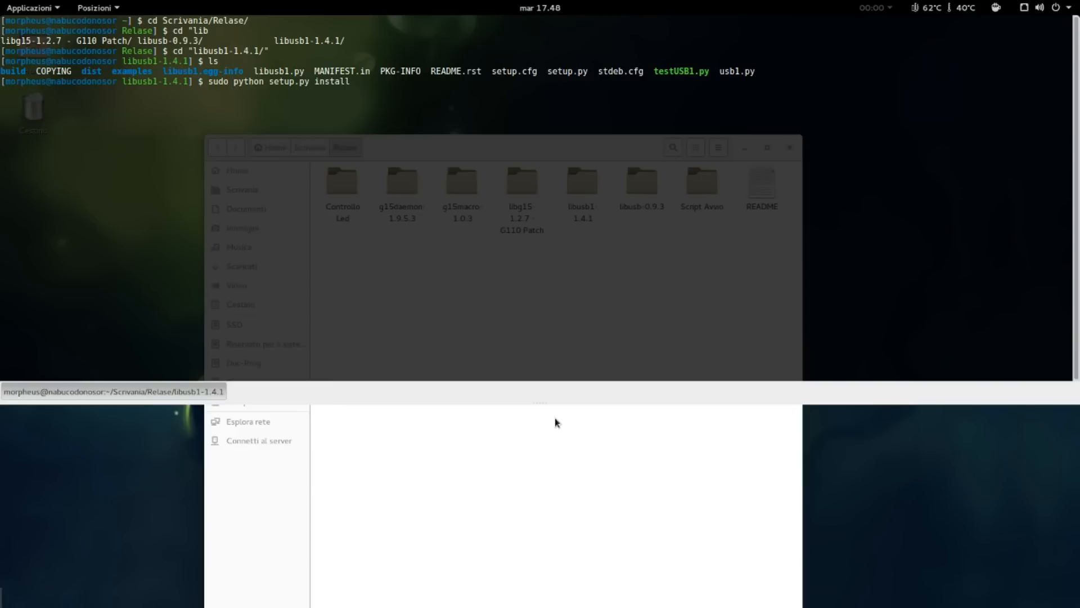
pyautogui.write('cd -')
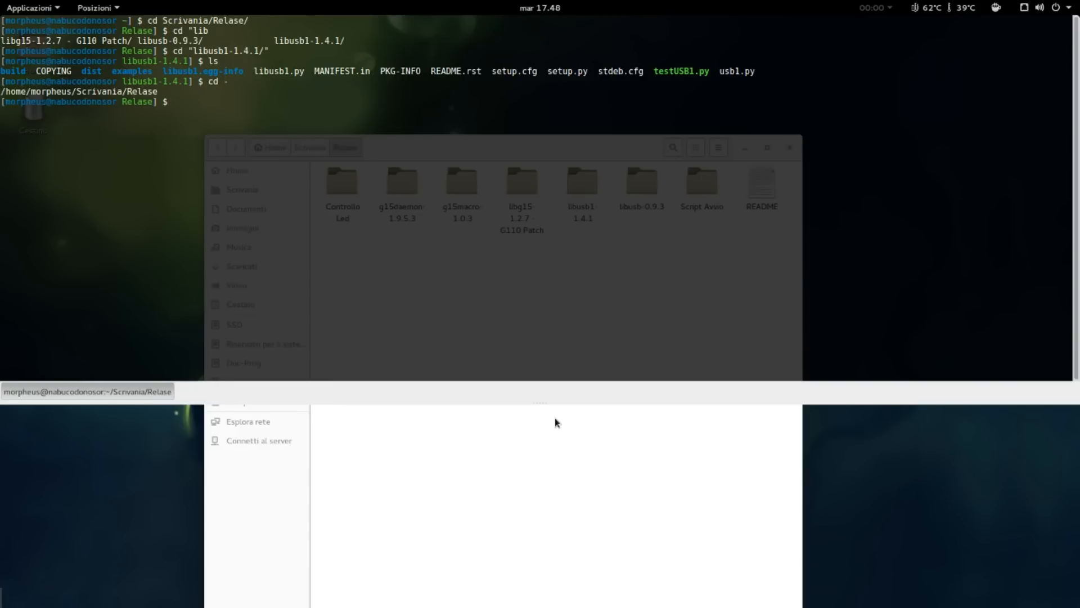
# Enter the libg15-1.2.7 G110 Patch folder using Tab completion
pyautogui.write('cd')
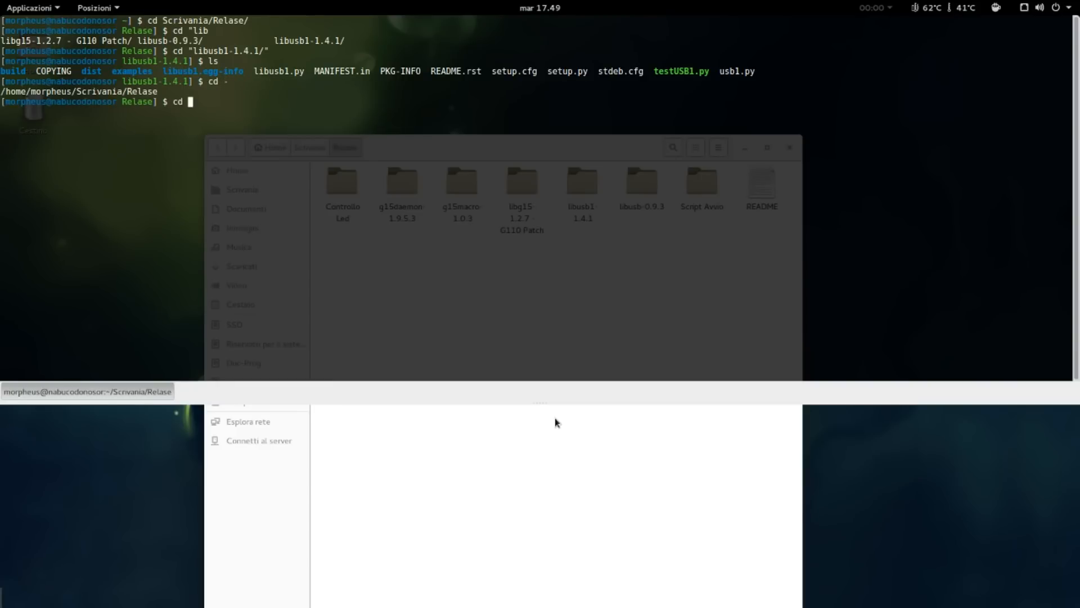
pyautogui.write('"lib')
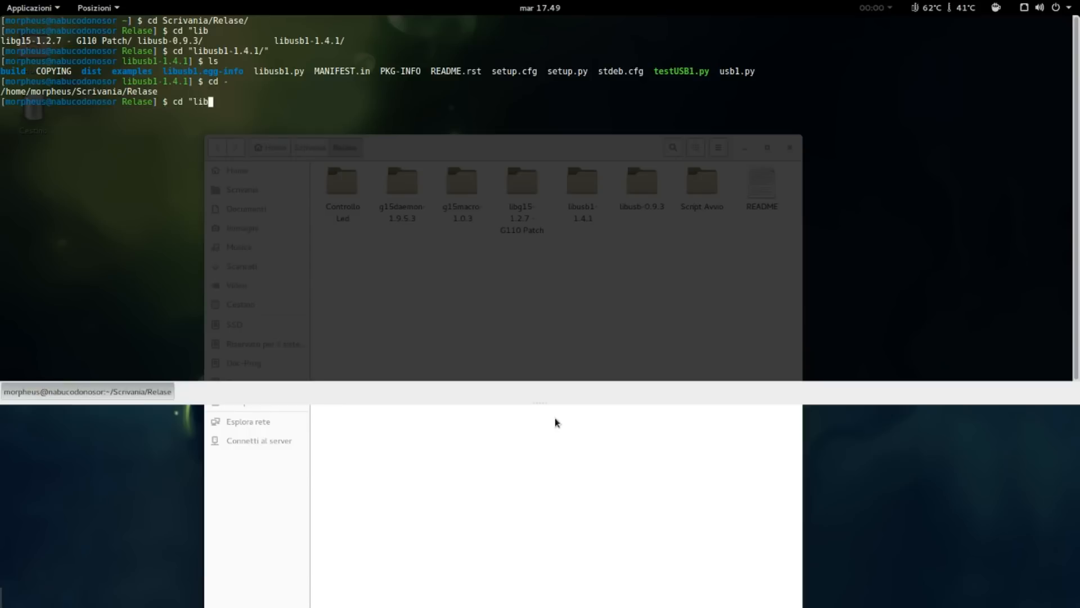
pyautogui.write('g1')
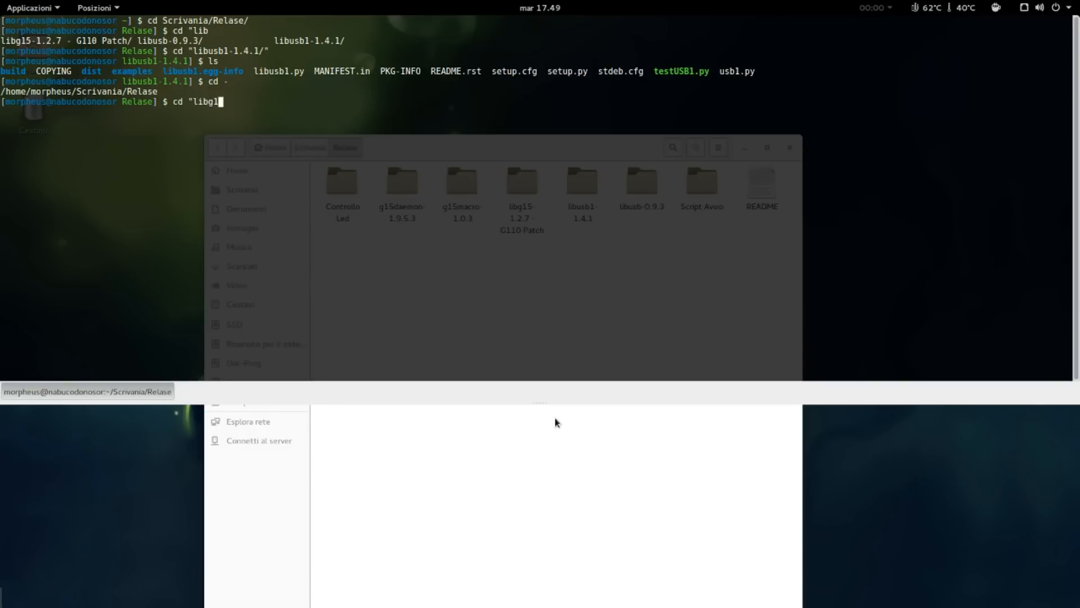
pyautogui.press('Return')
pyautogui.write('./')
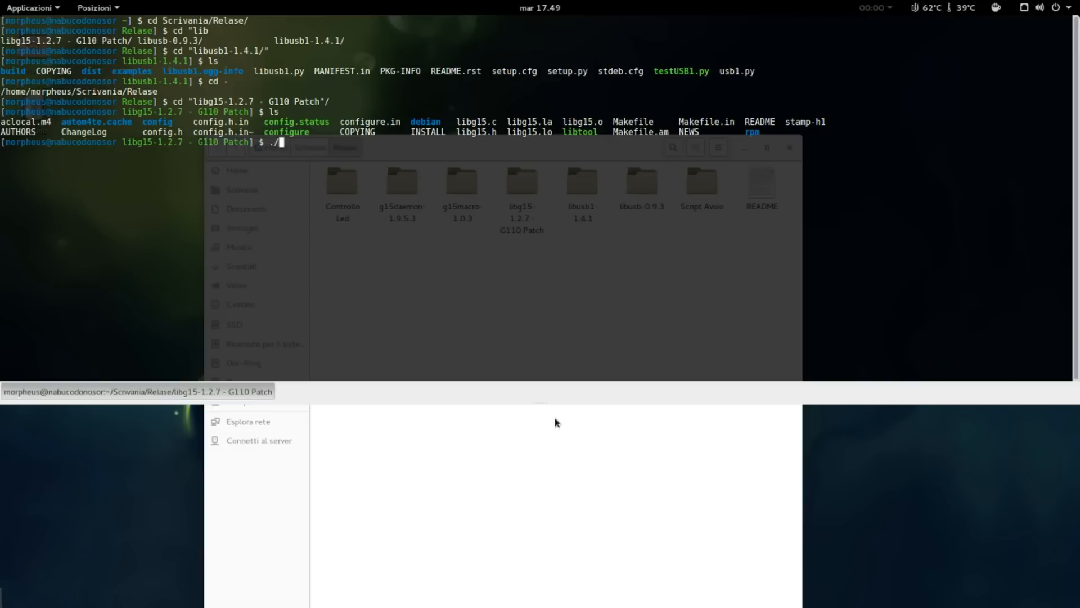
# Run ./configure and make for the patched libg15, then go back up to Relase
pyautogui.write('configu')
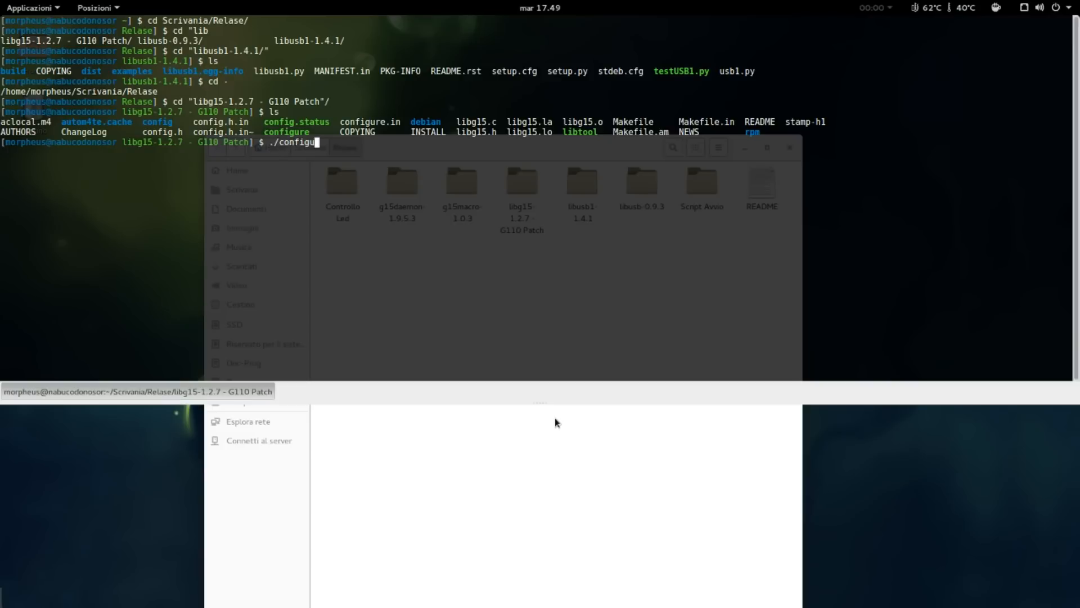
pyautogui.press('Return')
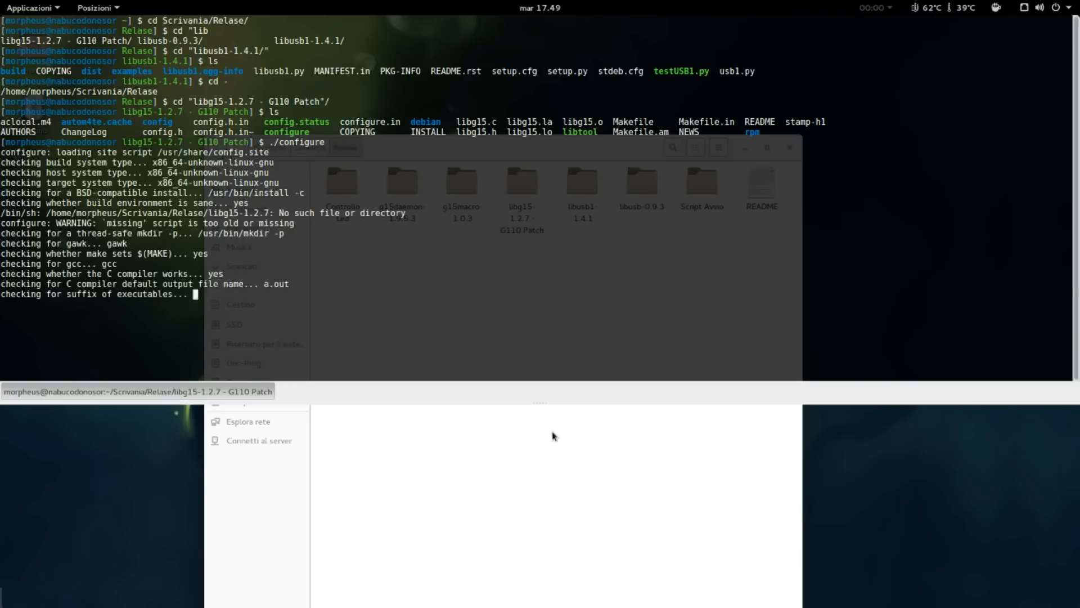
pyautogui.write('mak')
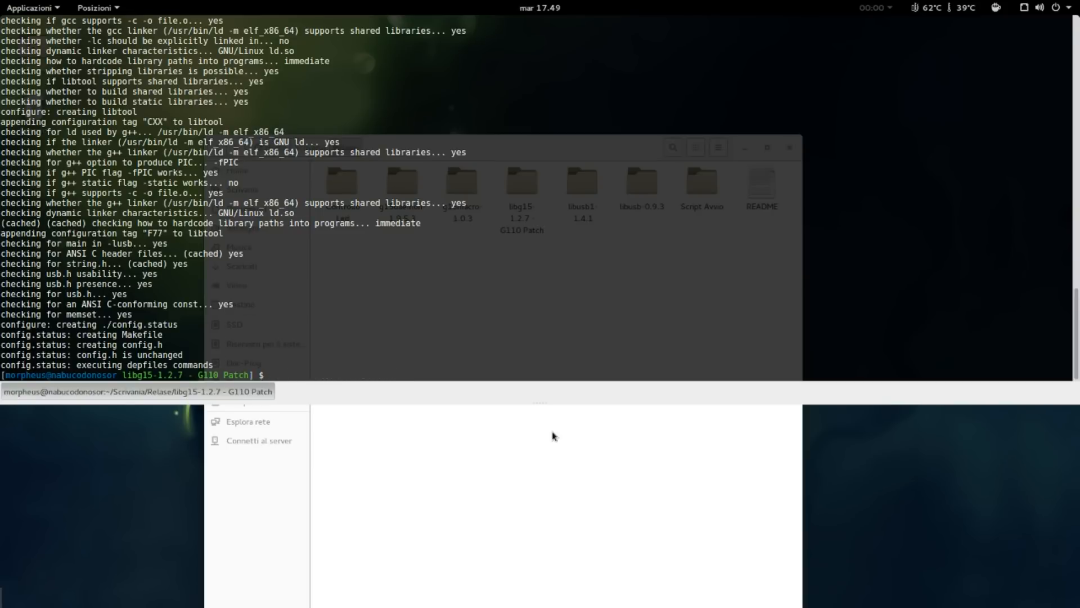
pyautogui.write('cd .')
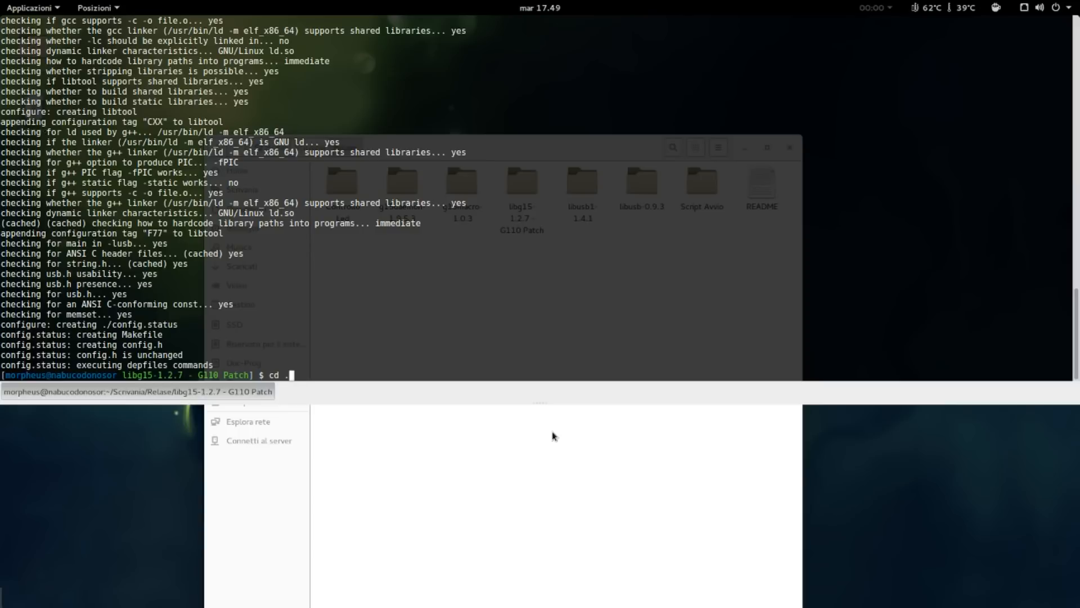
pyautogui.press('Return')
pyautogui.write('cd g15')
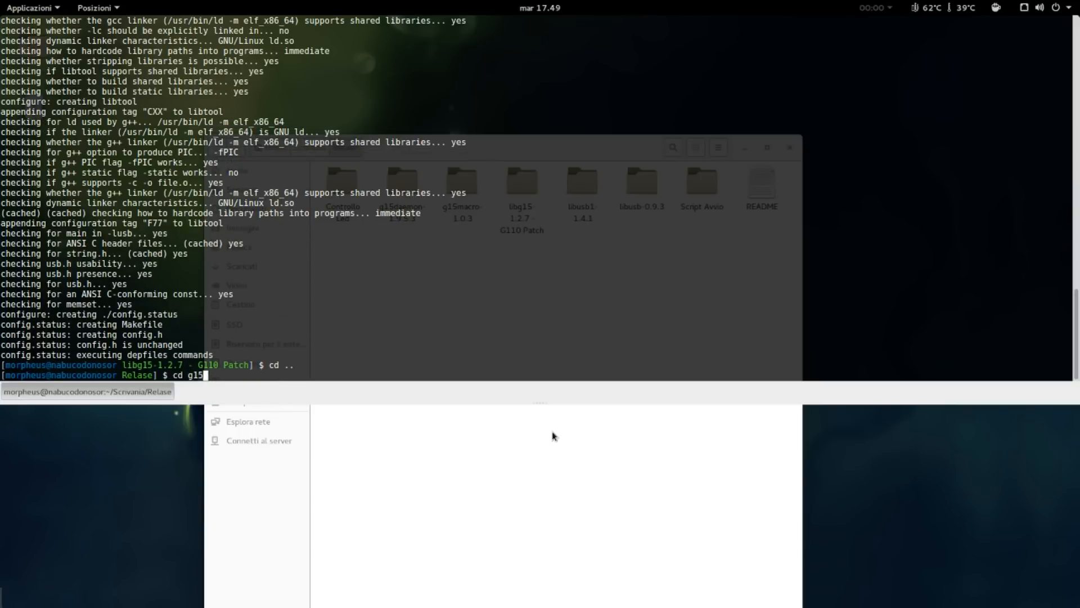
# Configure g15daemon-1.9.5.3 and run 'make && sudo make install'
pyautogui.press('Return')
pyautogui.write('./confi')
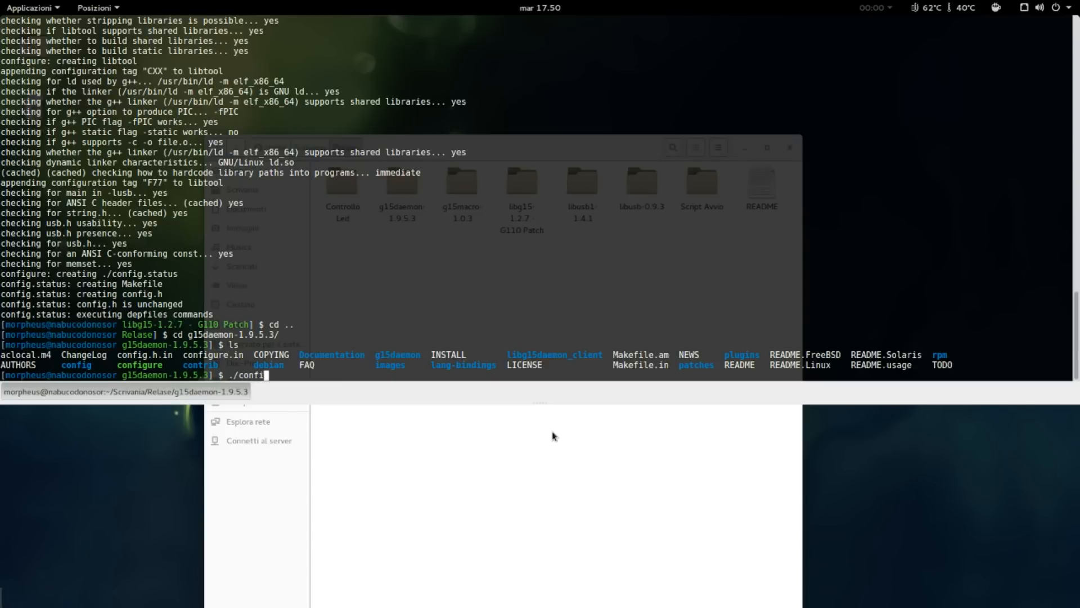
pyautogui.press('Tab')
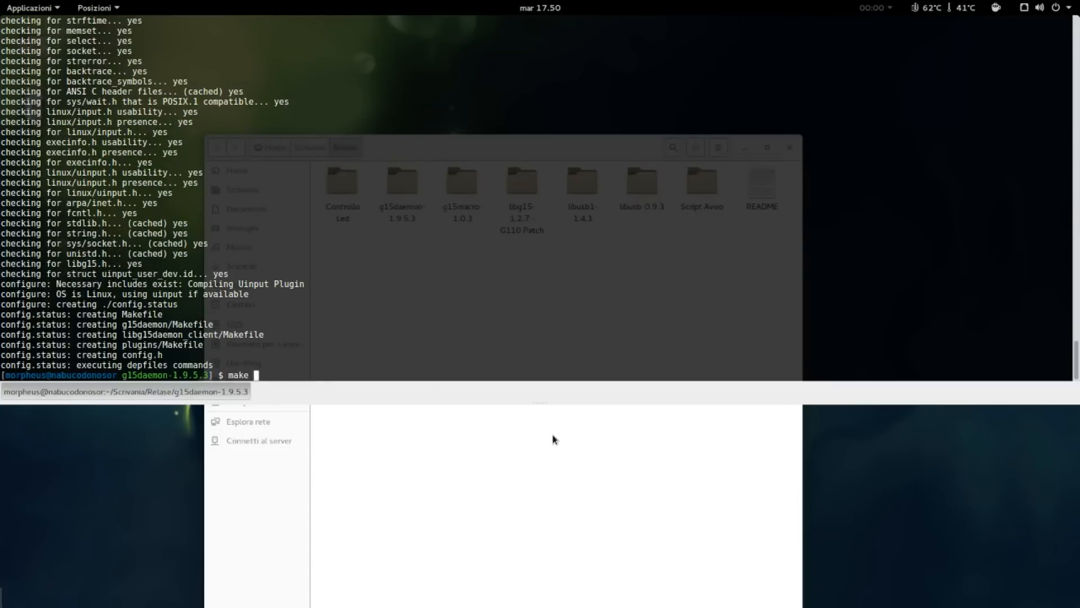
pyautogui.write('&& m')
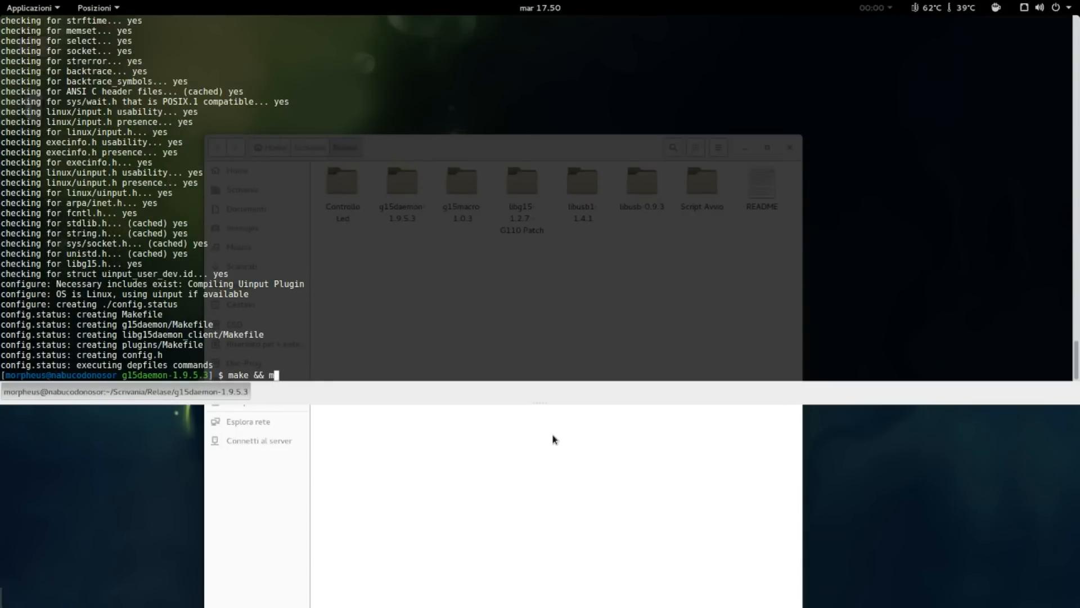
pyautogui.write('sudo make install')
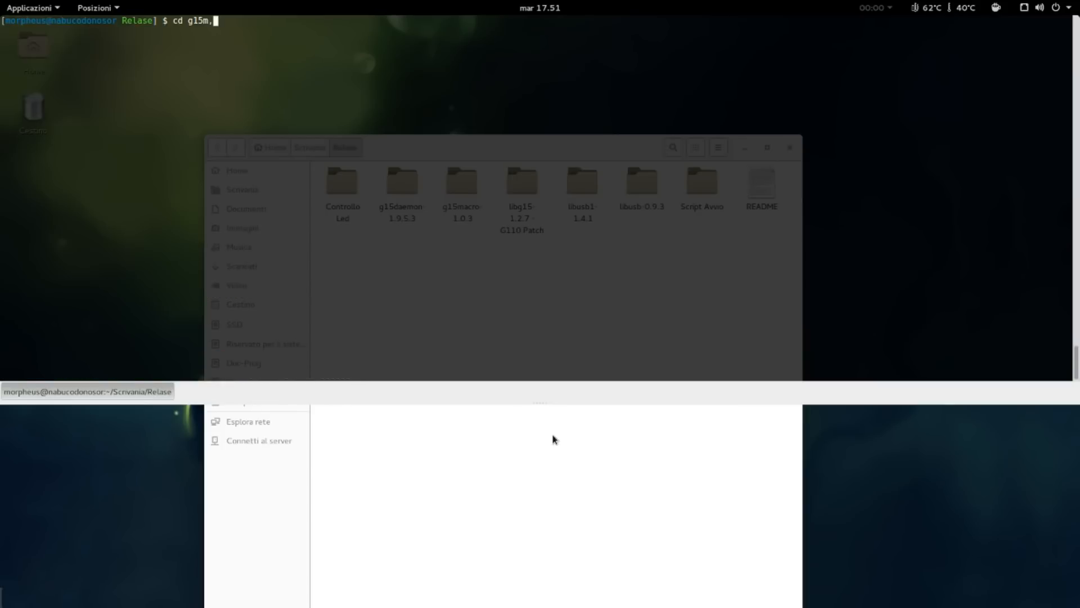
# Enter g15macro-1.0.3 and run ./configure, which fails on missing Xorg development files
pyautogui.press('Return')
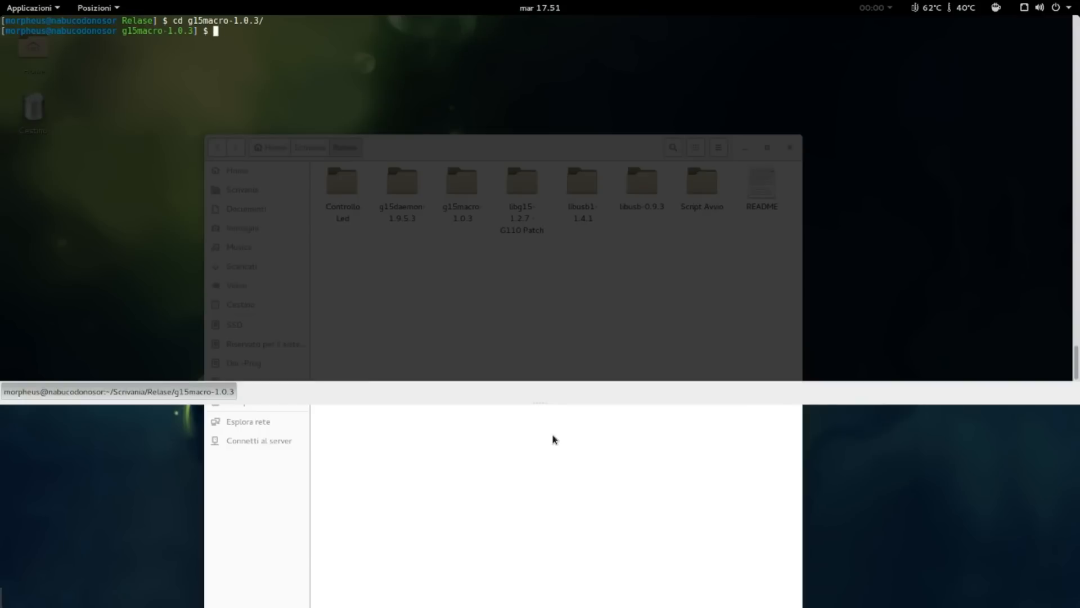
pyautogui.write('./')
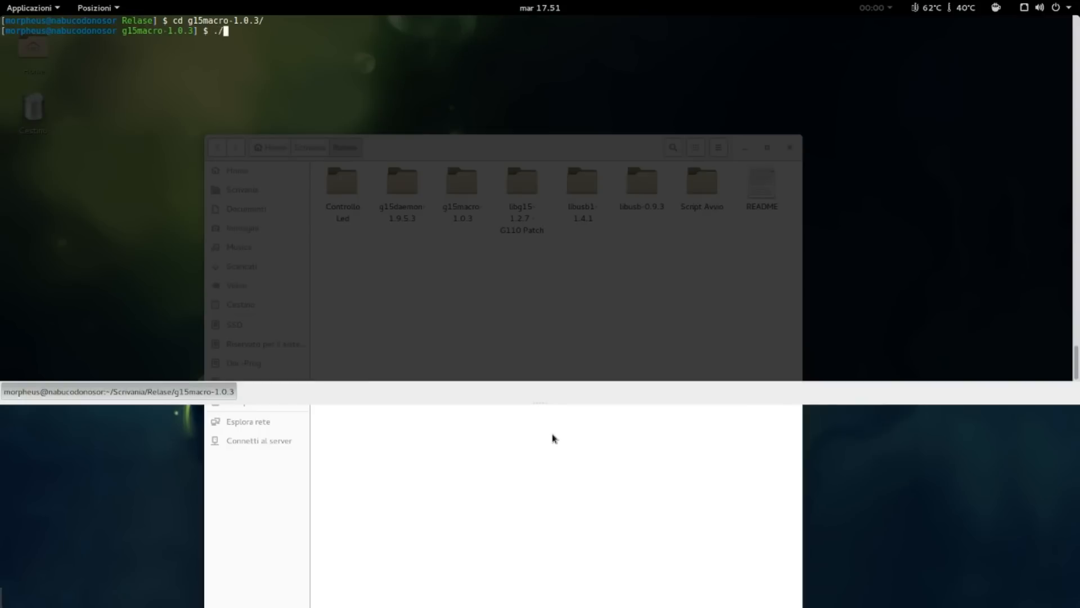
pyautogui.write('configure')
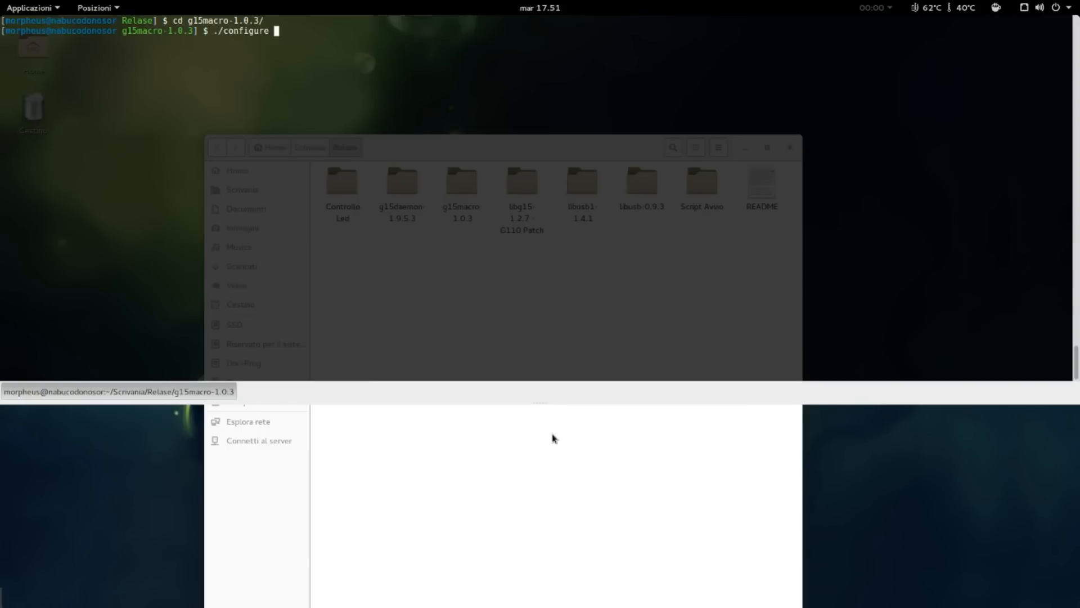
pyautogui.press('Return')
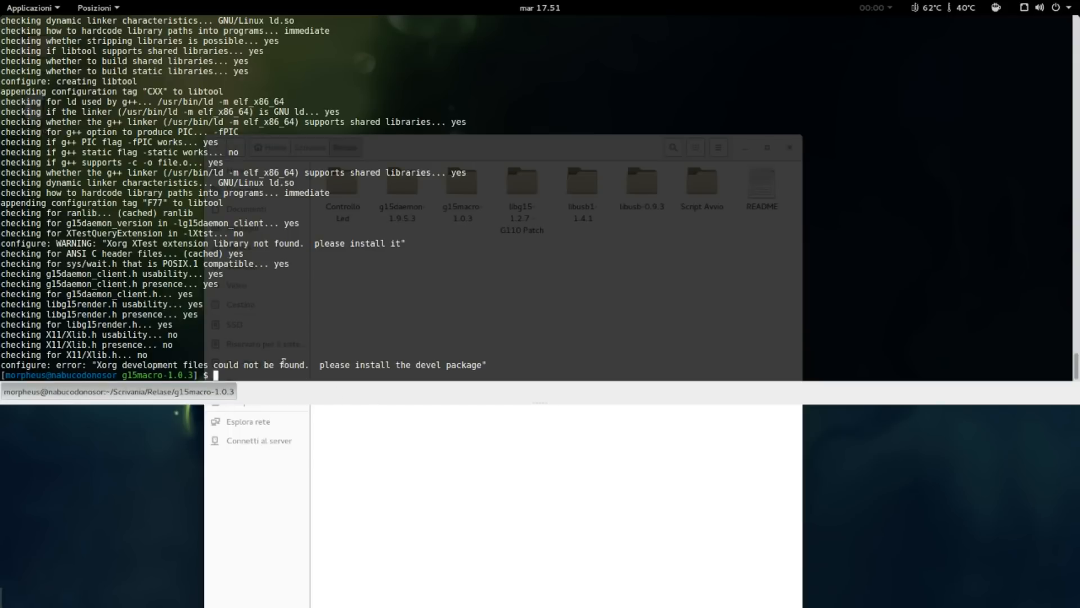
# Install the 'X Software Development' yum group, then run 'make && sudo make install'
pyautogui.write('yum groupinstall "X Software Development')
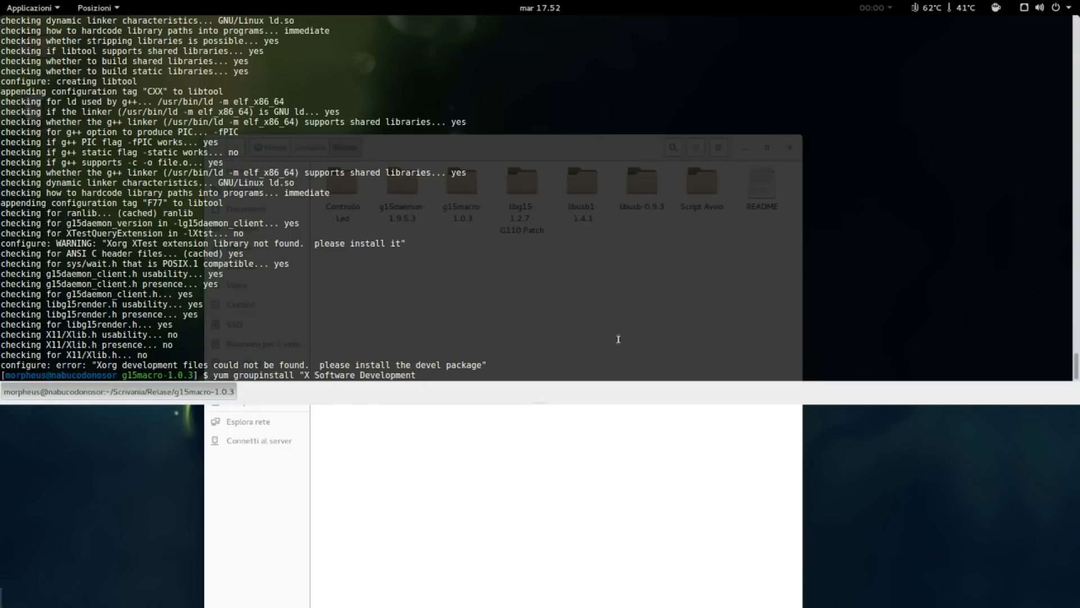
pyautogui.moveTo(418, 375)
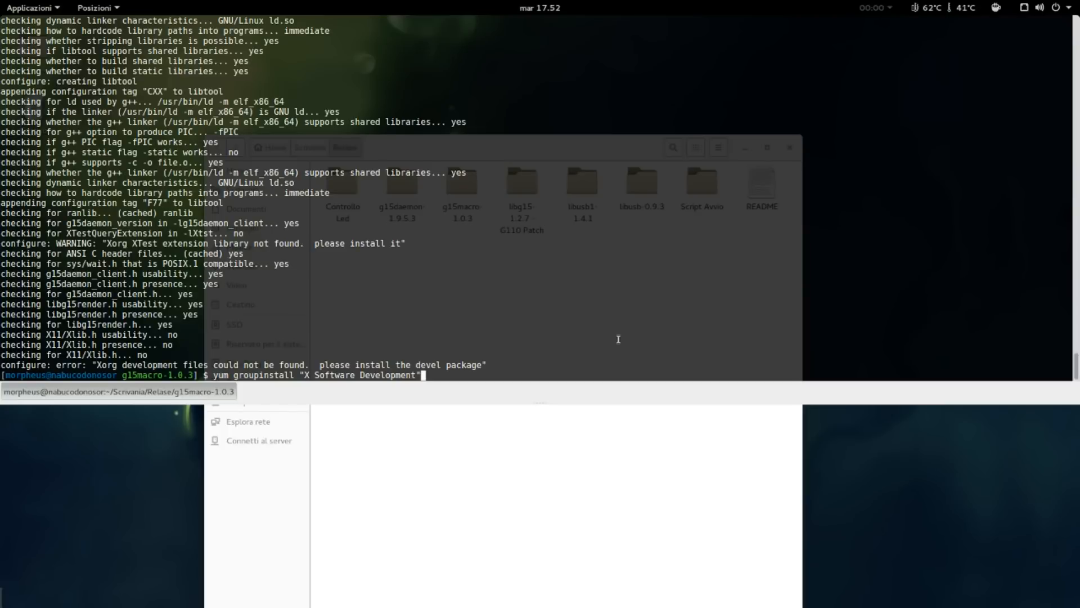
pyautogui.write('make && sudo make install')
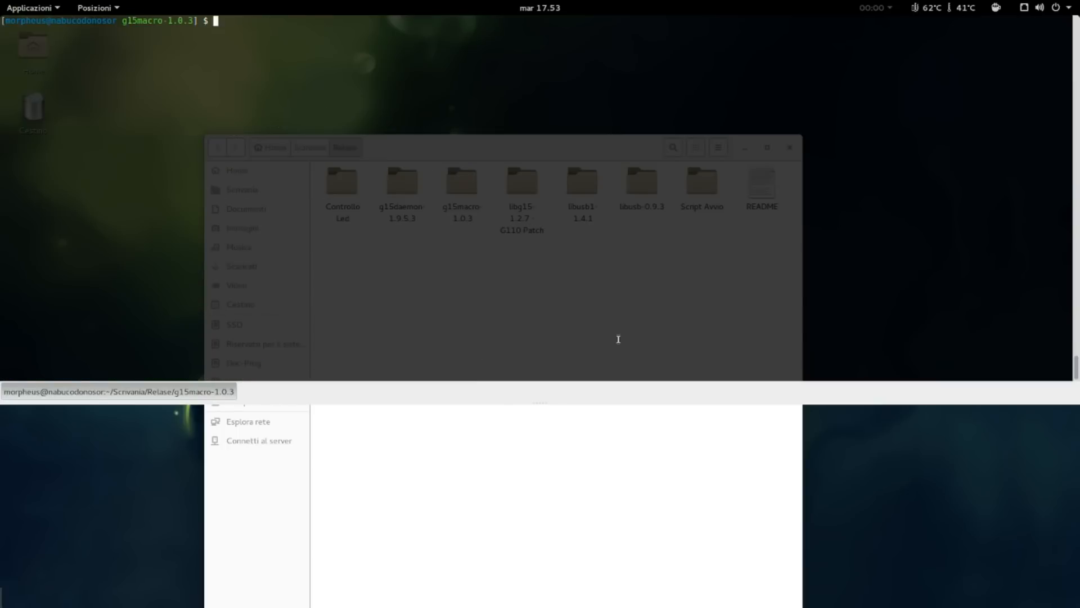
# Open Controllo Led/logitech-keyboard-change-color-master and select Logitech_G110_change_color.c
pyautogui.doubleClick(760, 185)
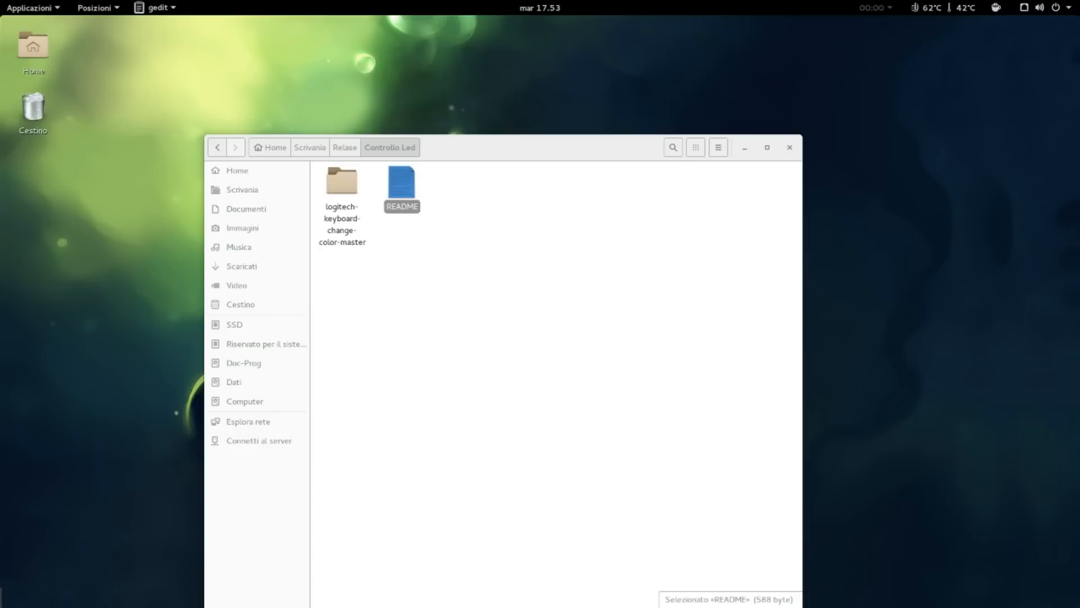
pyautogui.doubleClick(342, 183)
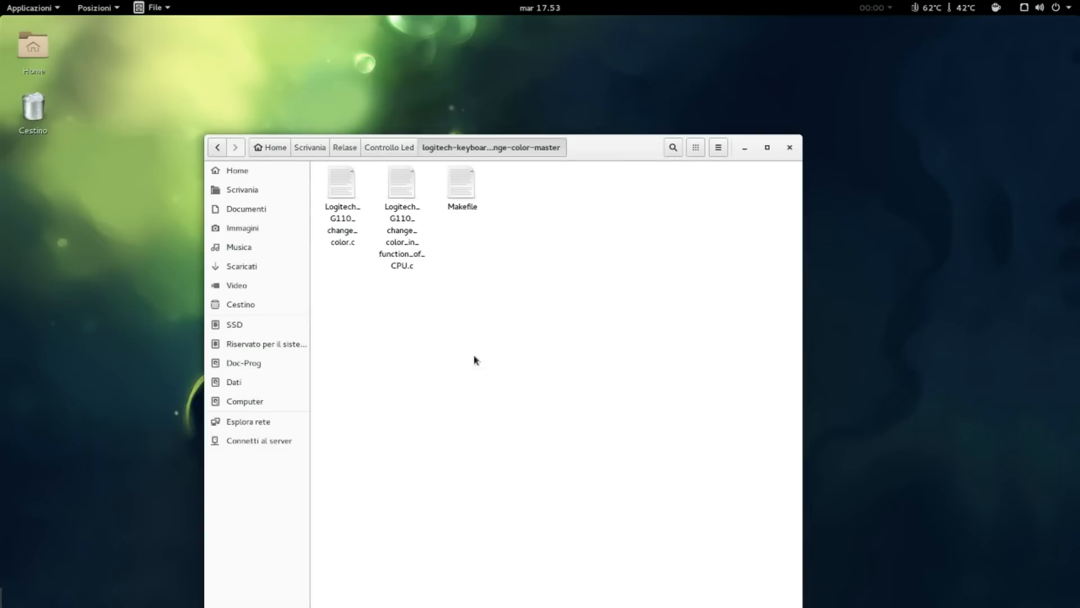
pyautogui.click(342, 186)
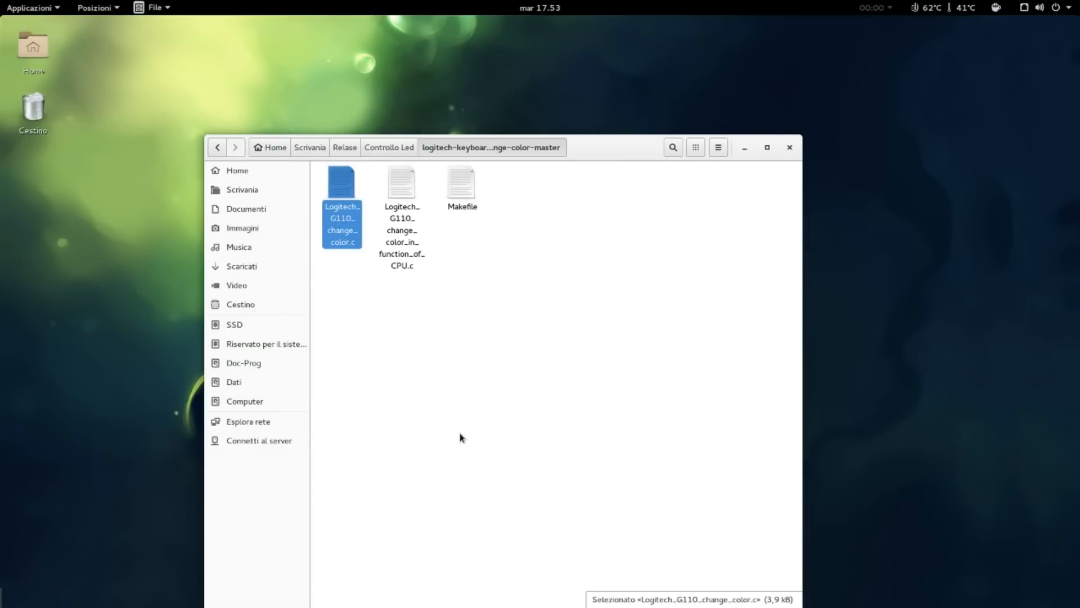
pyautogui.moveTo(434, 358)
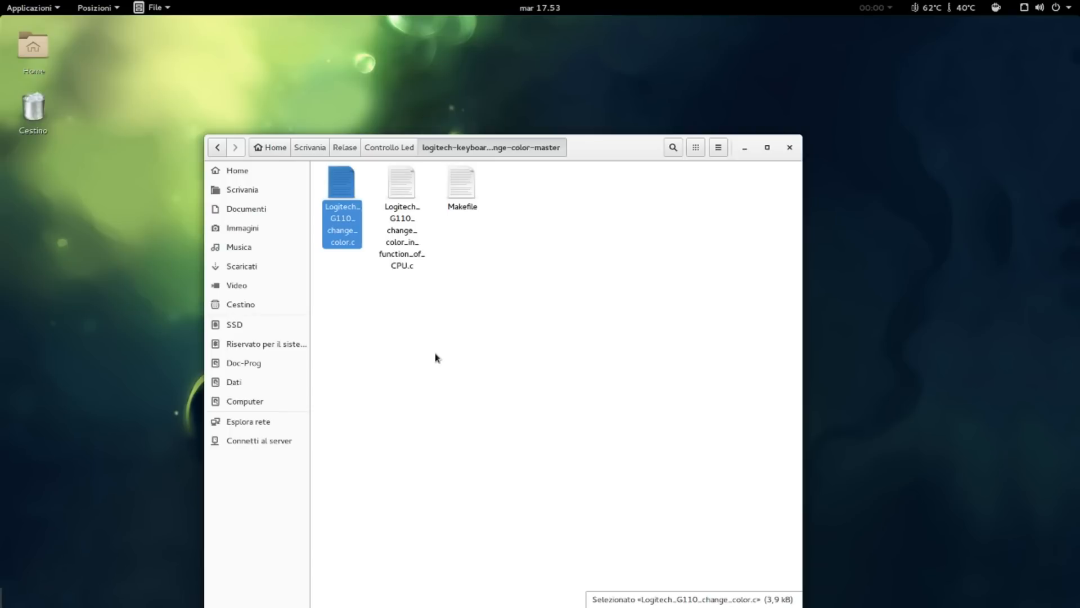
pyautogui.moveTo(395, 301)
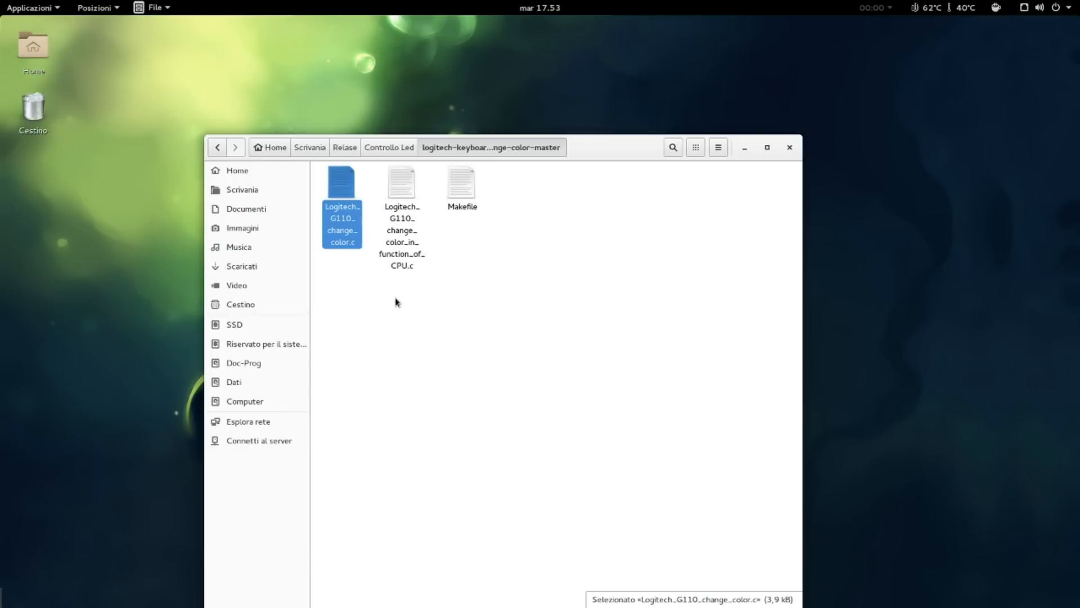
pyautogui.moveTo(506, 354)
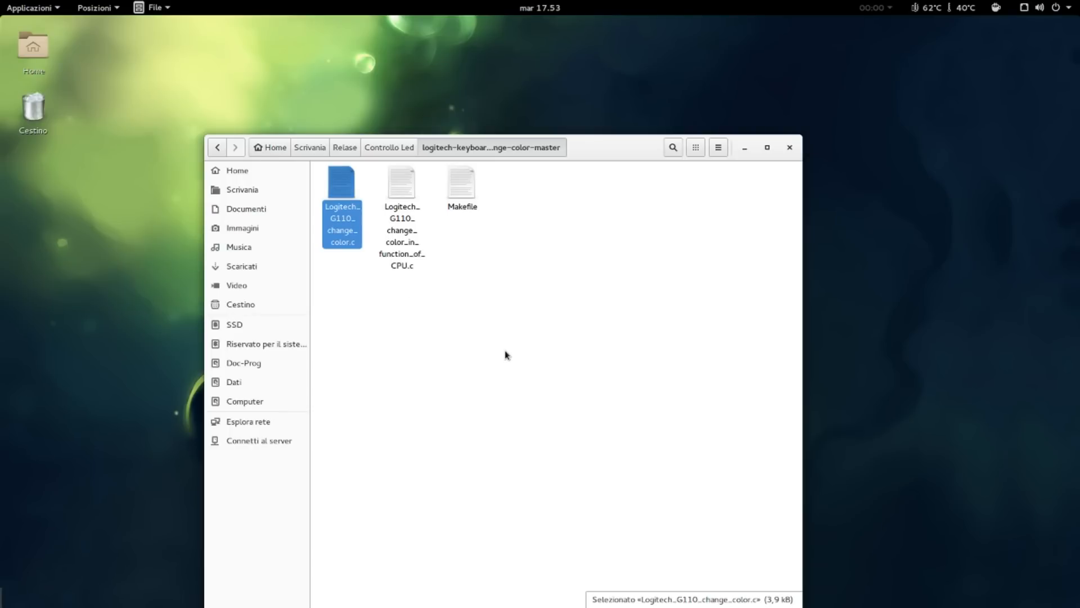
pyautogui.moveTo(512, 363)
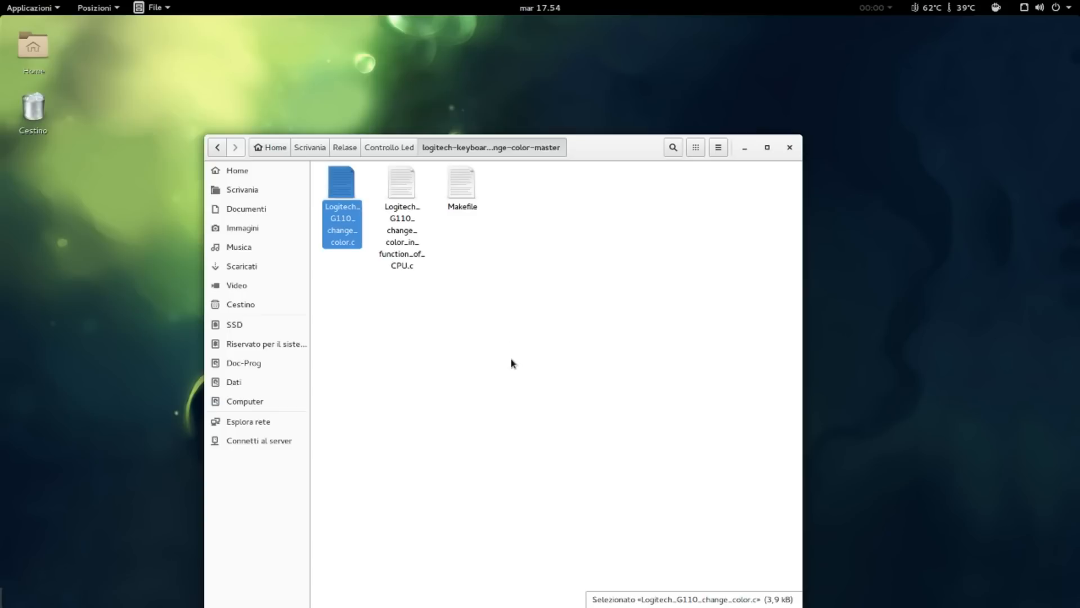
pyautogui.moveTo(542, 347)
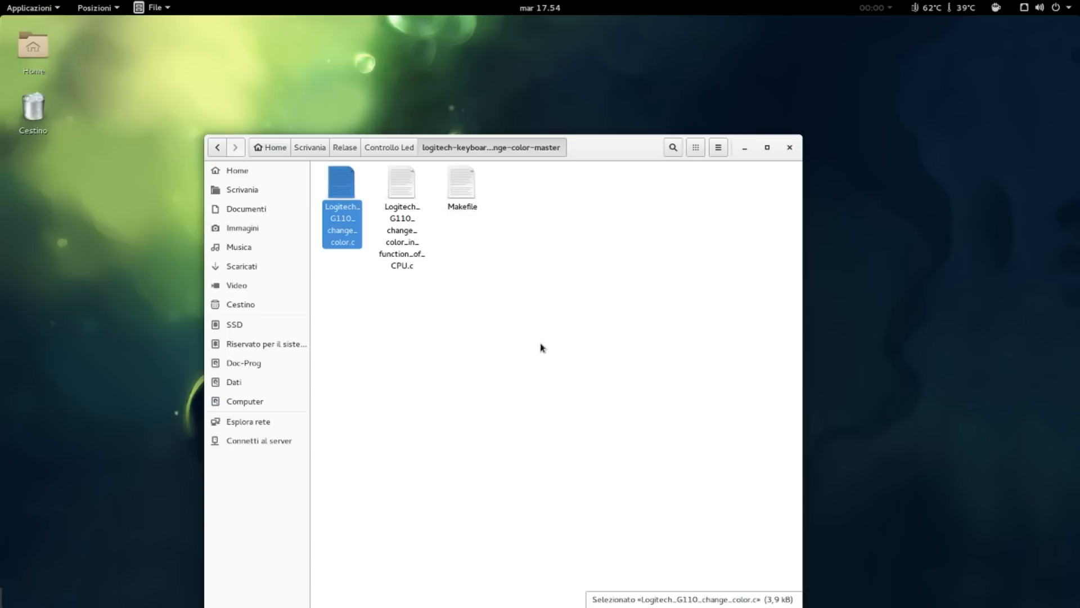
pyautogui.moveTo(526, 364)
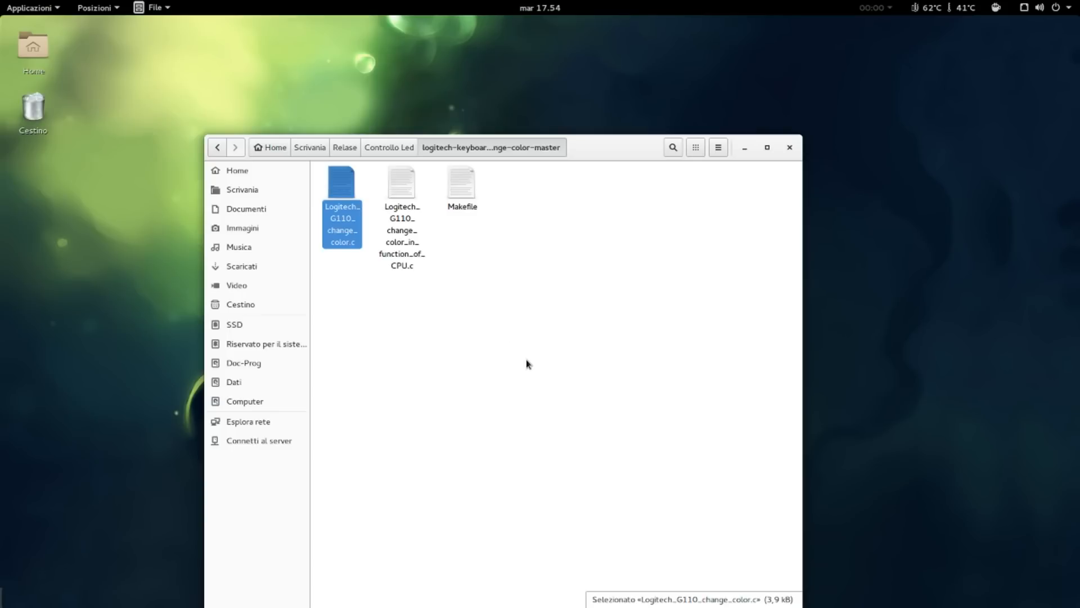
pyautogui.moveTo(537, 365)
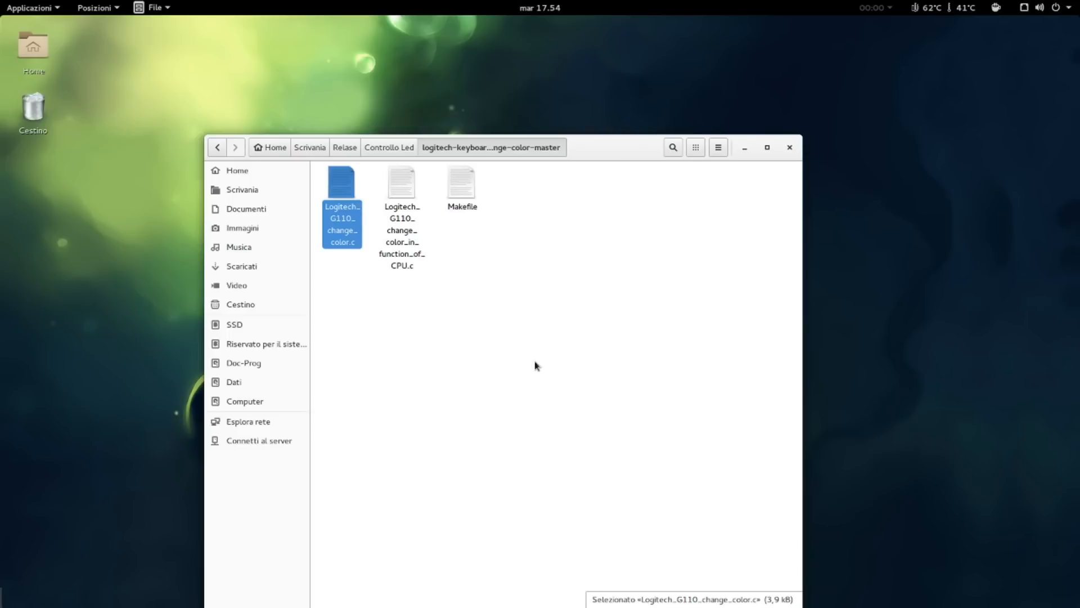
pyautogui.moveTo(542, 356)
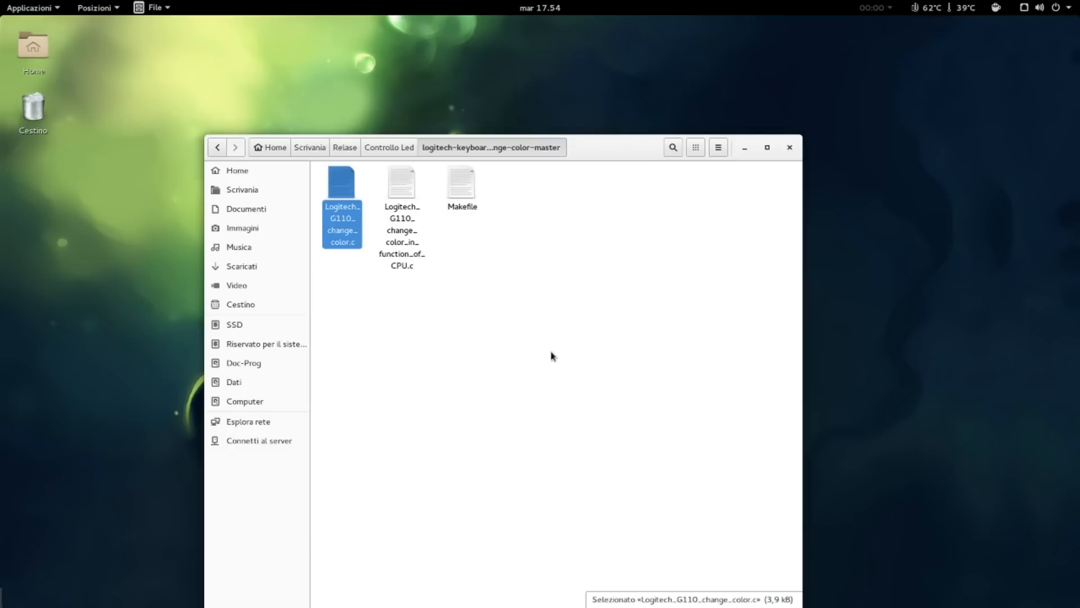
pyautogui.moveTo(434, 398)
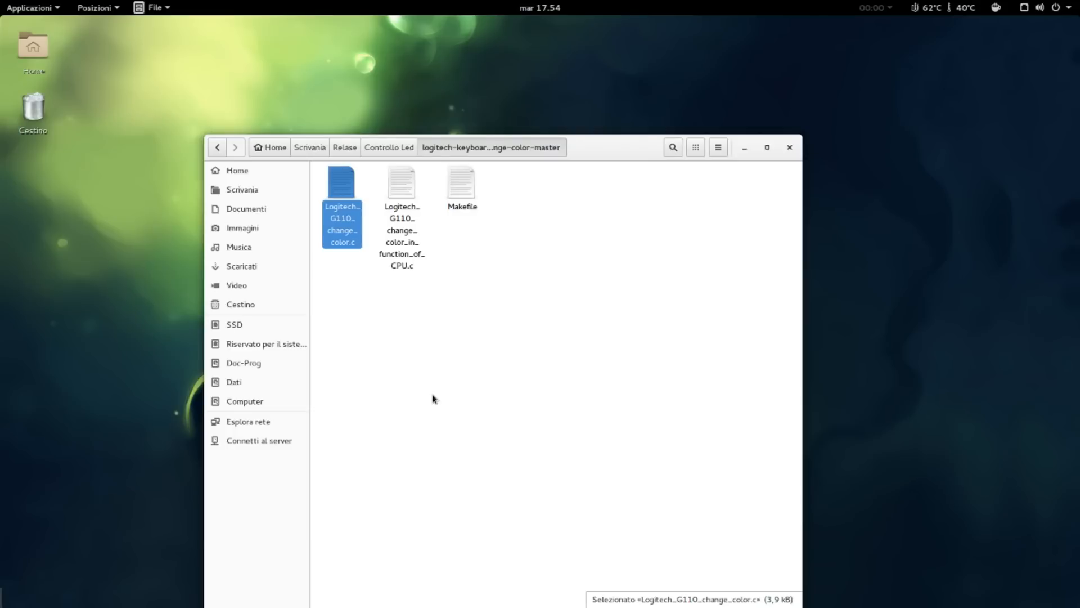
pyautogui.moveTo(444, 401)
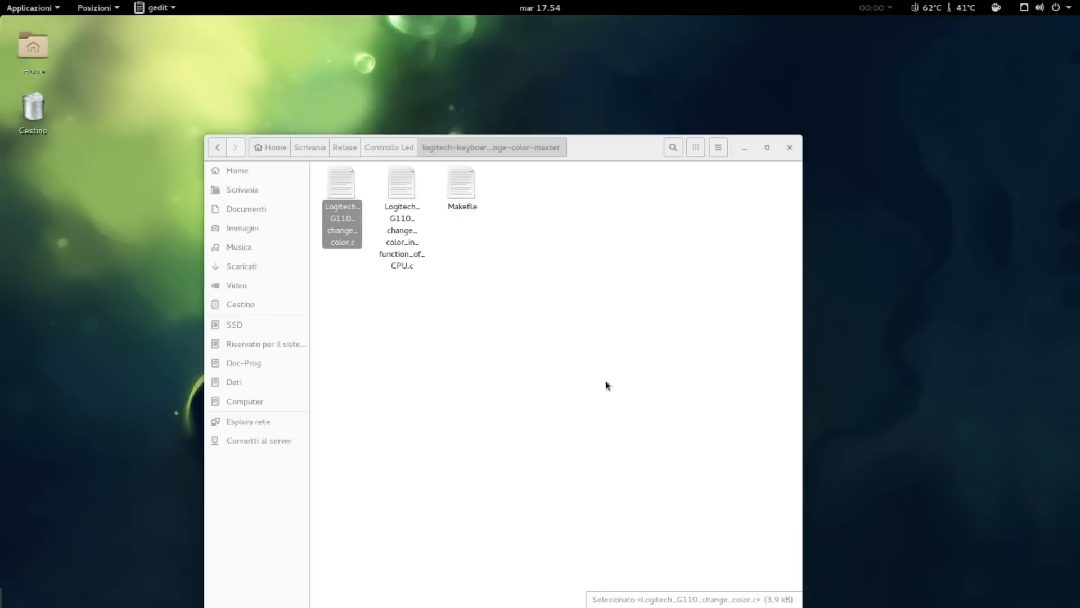
pyautogui.moveTo(587, 357)
pyautogui.write('s')
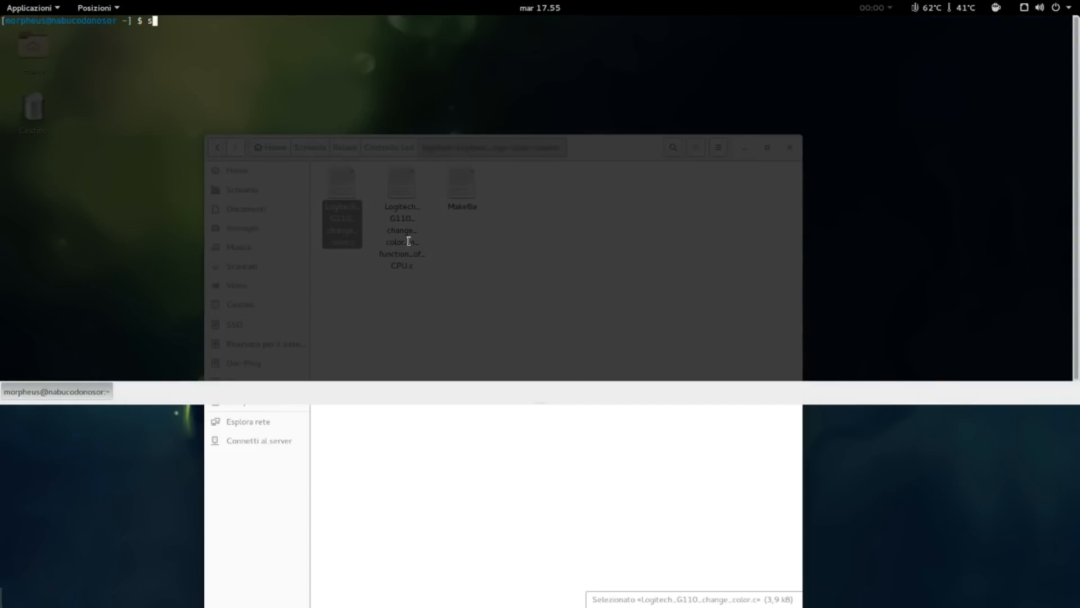
# Run 'sudo gcolor 255' to change the G110 keyboard colour, then hide the terminal
pyautogui.write('udo gcol')
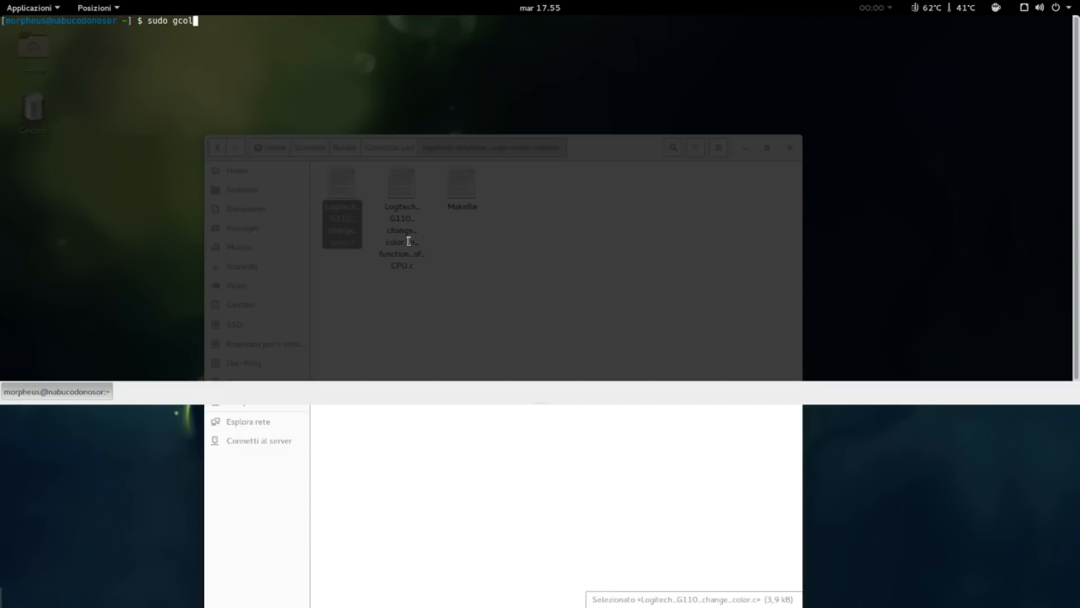
pyautogui.write('or')
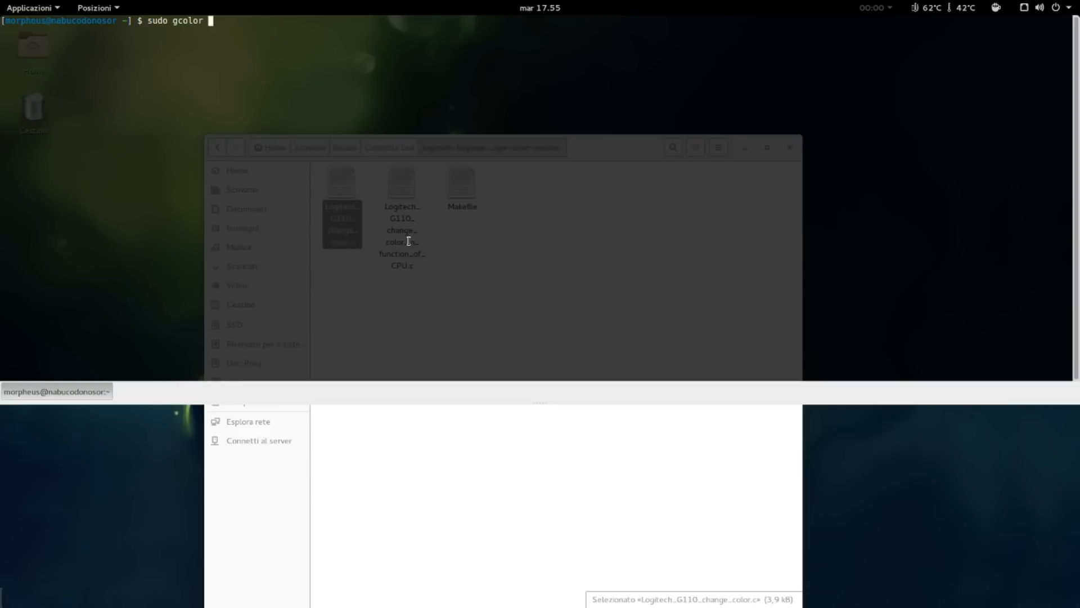
pyautogui.write('255')
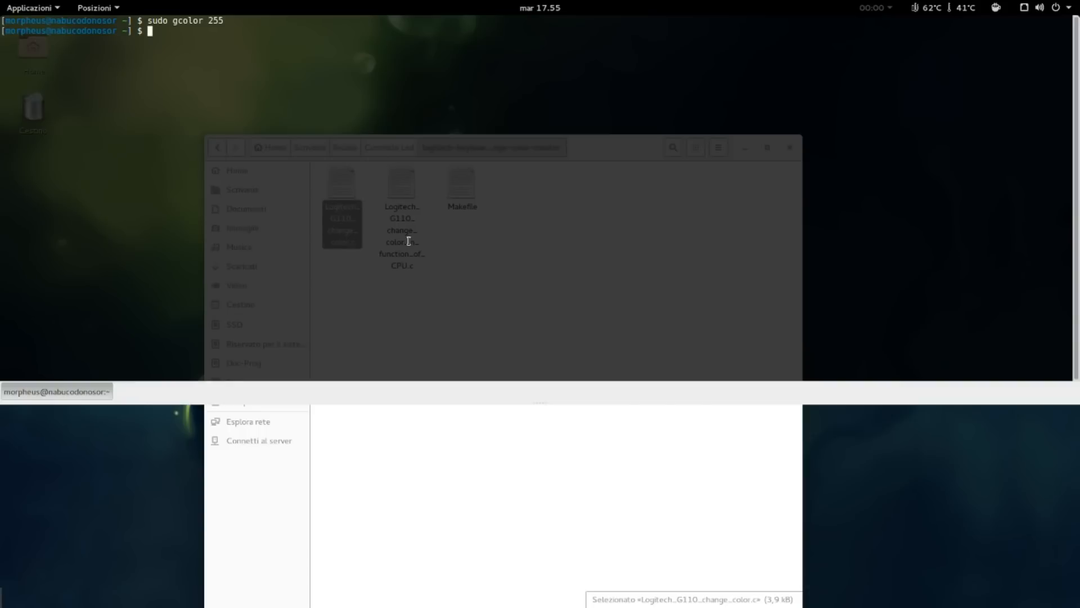
pyautogui.press('Return')
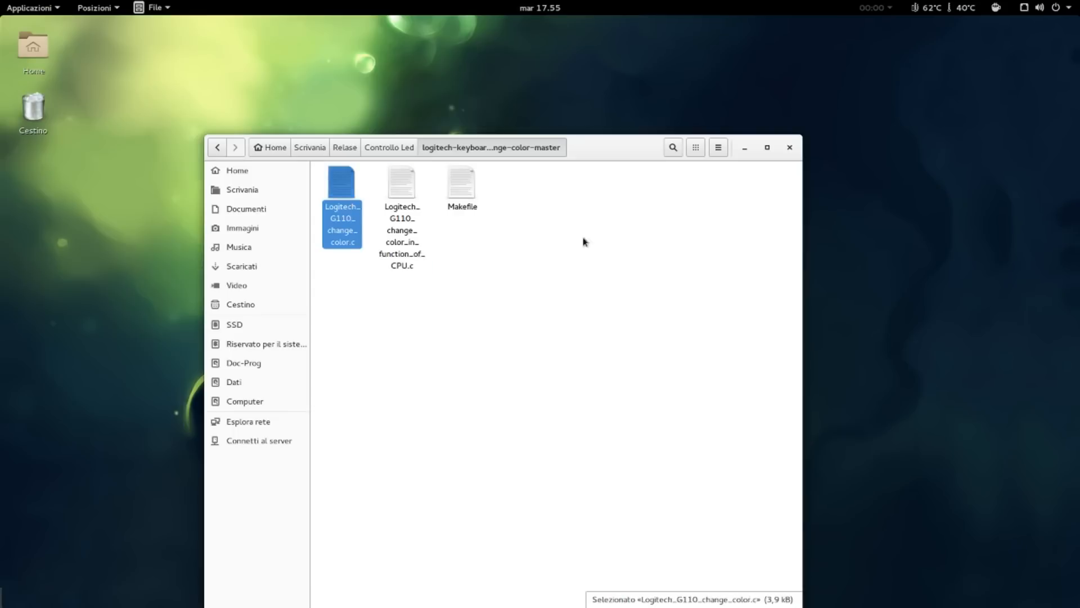
# View the Makefile's gcc -lusb rule for Logitech_G110_change_color in gedit, then close it
pyautogui.click(461, 185)
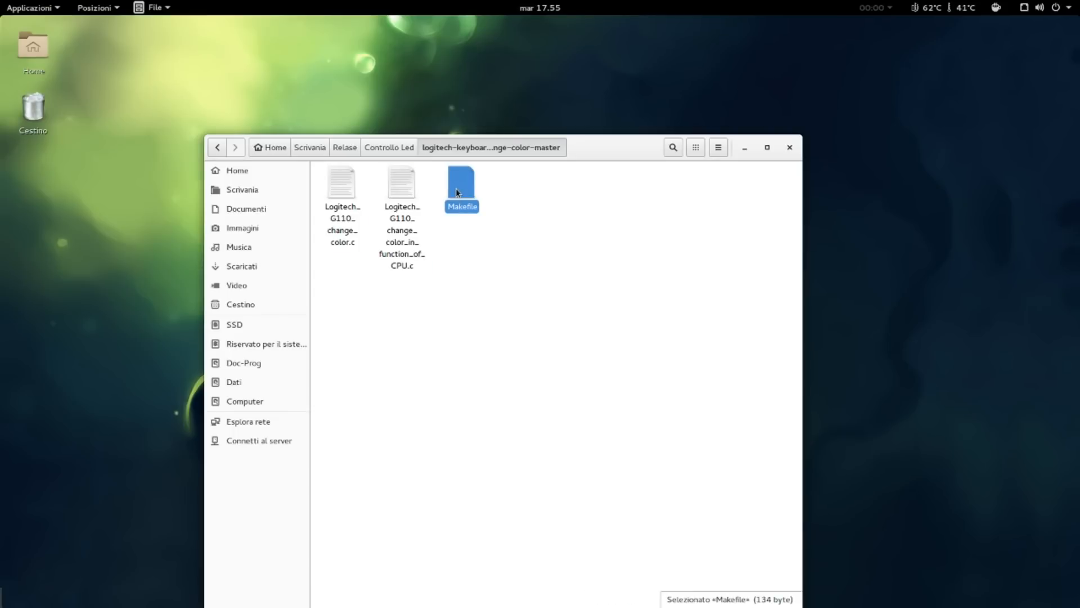
pyautogui.moveTo(458, 192)
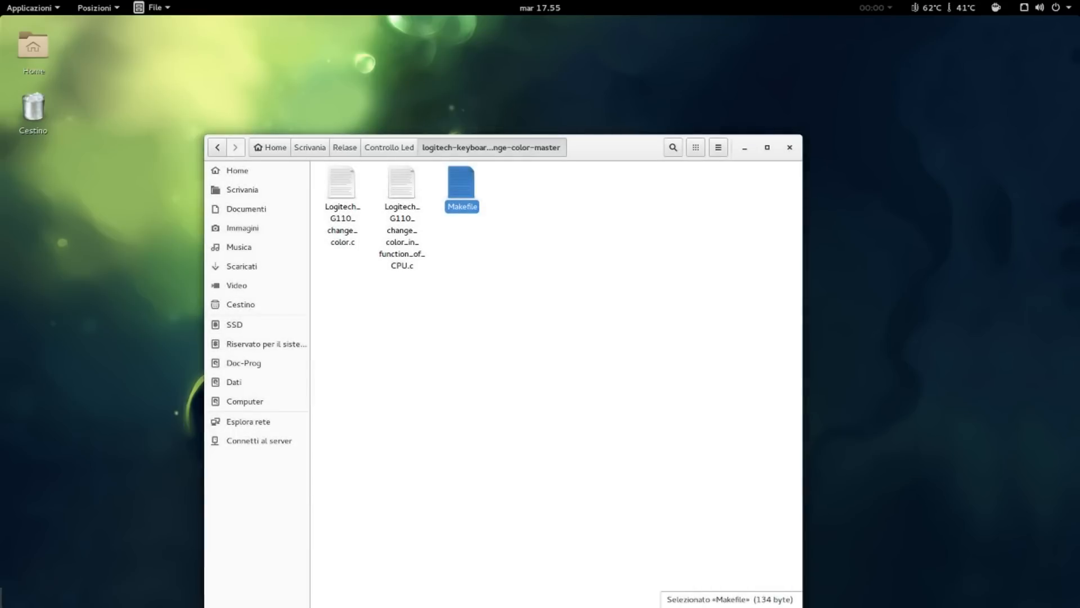
pyautogui.doubleClick(461, 183)
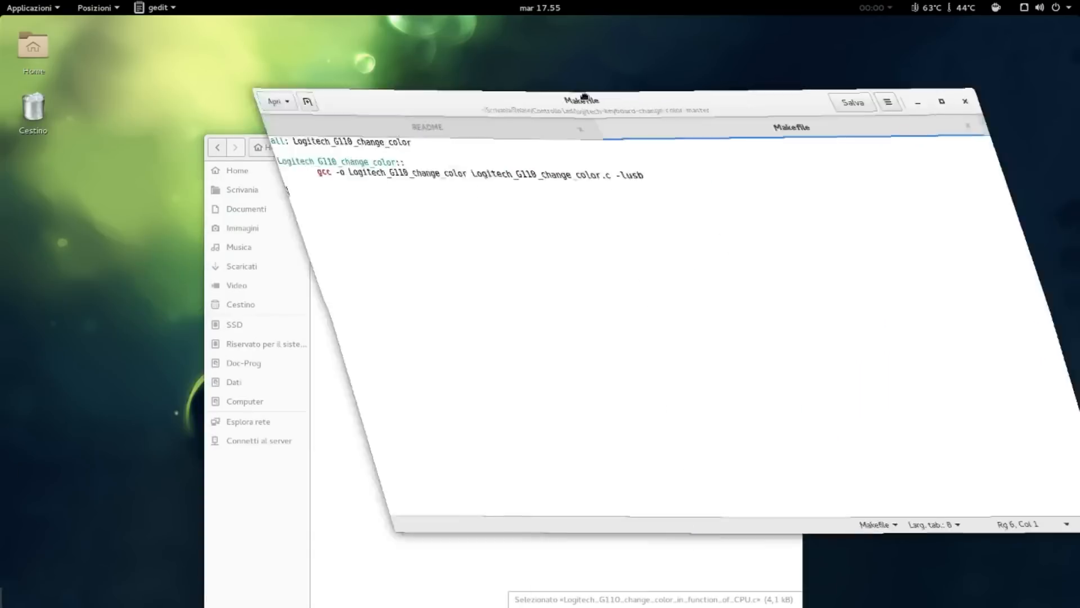
pyautogui.click(964, 101)
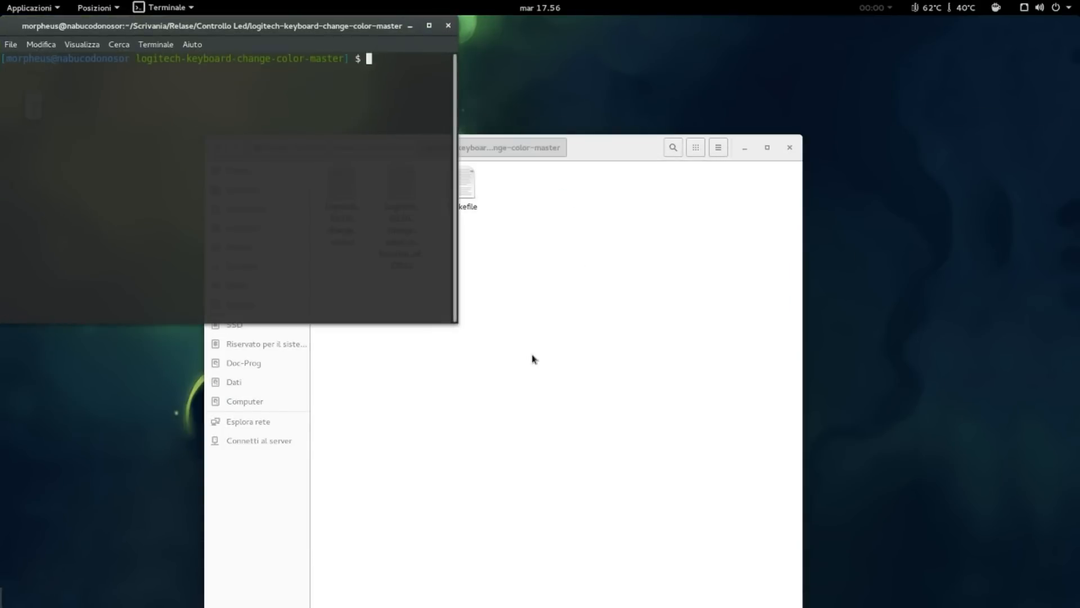
# Build Logitech_G110_change_color with make and close the build terminal
pyautogui.write('ma')
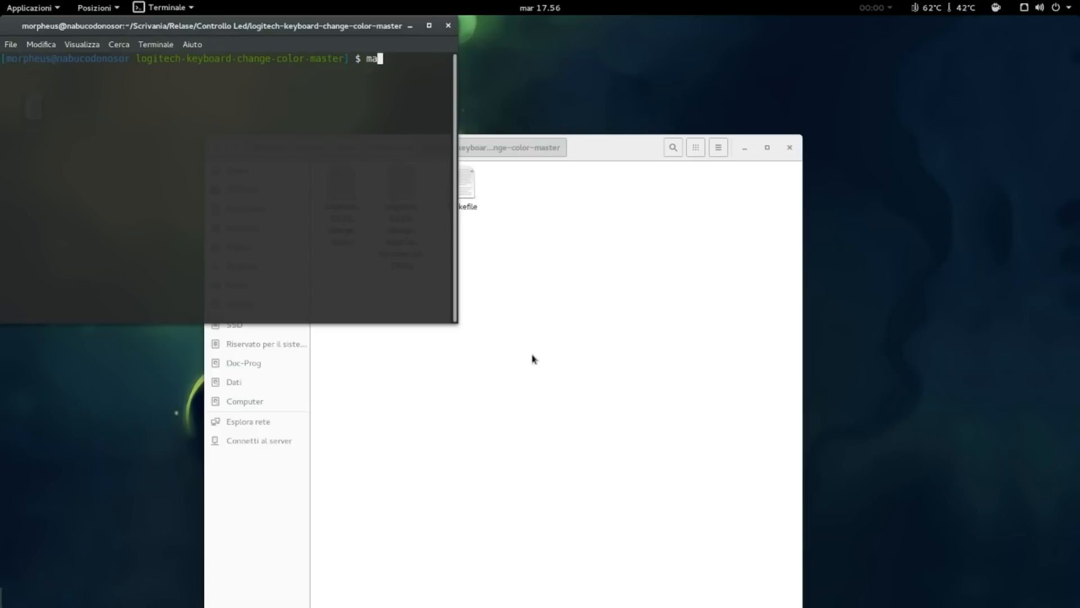
pyautogui.press('Return')
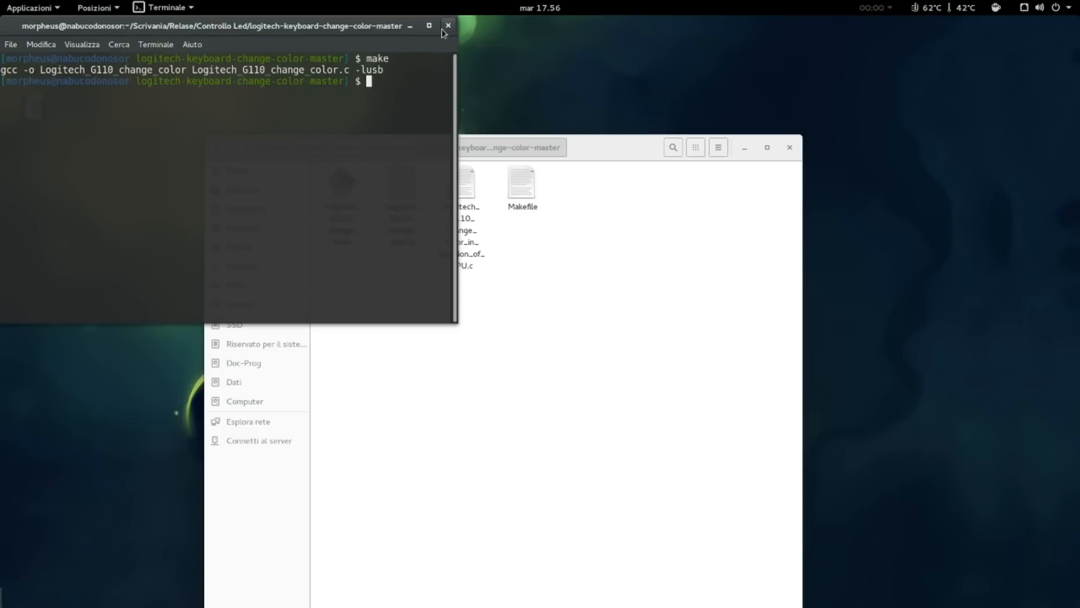
pyautogui.click(447, 26)
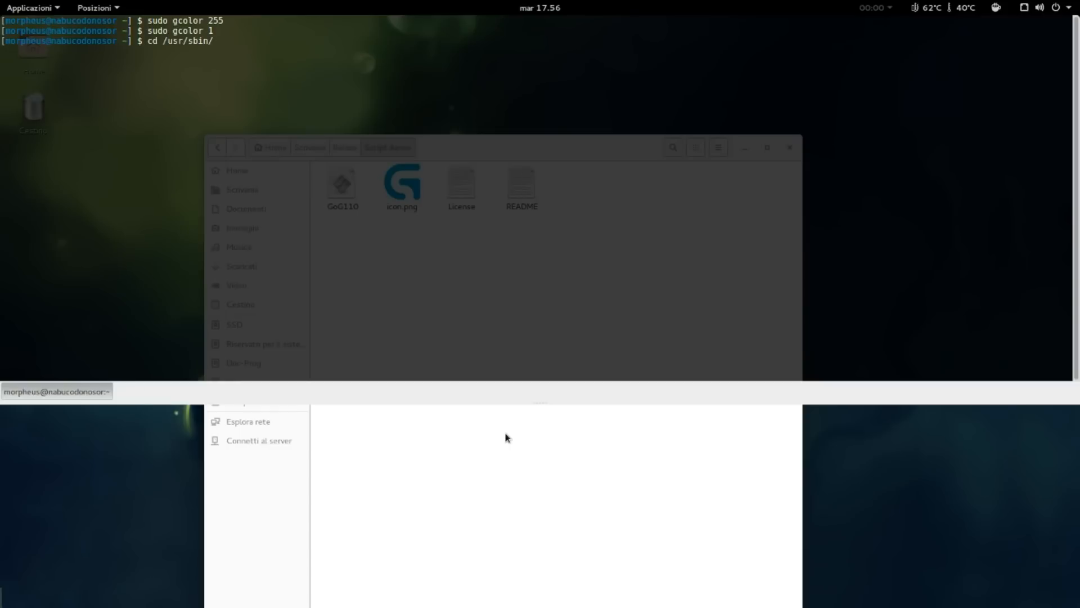
# Change into /usr/sbin and open the GoG110 launcher script for reading
pyautogui.press('Return')
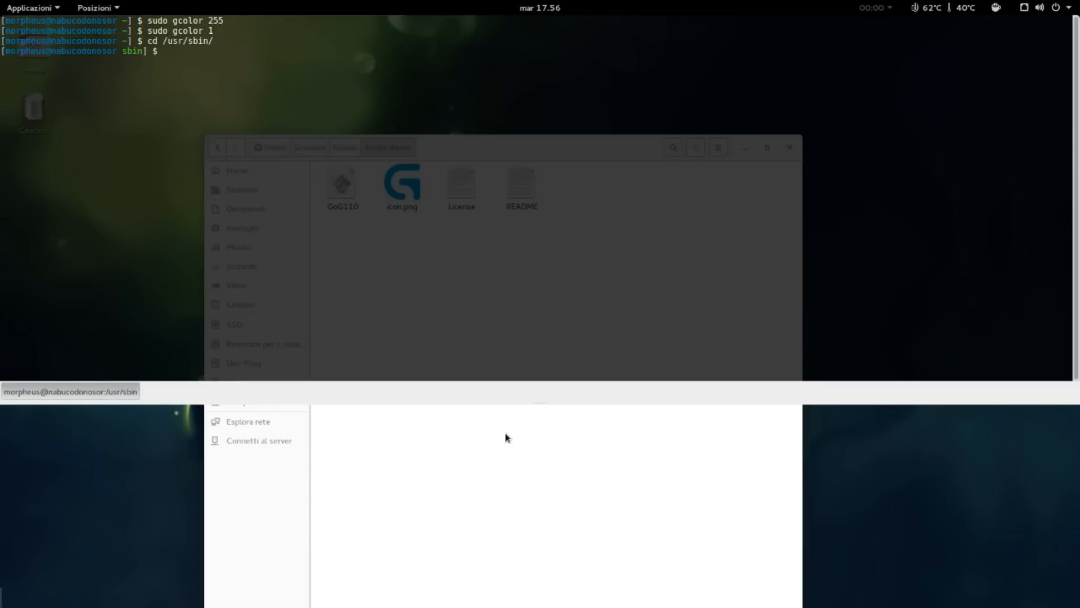
pyautogui.write('gco')
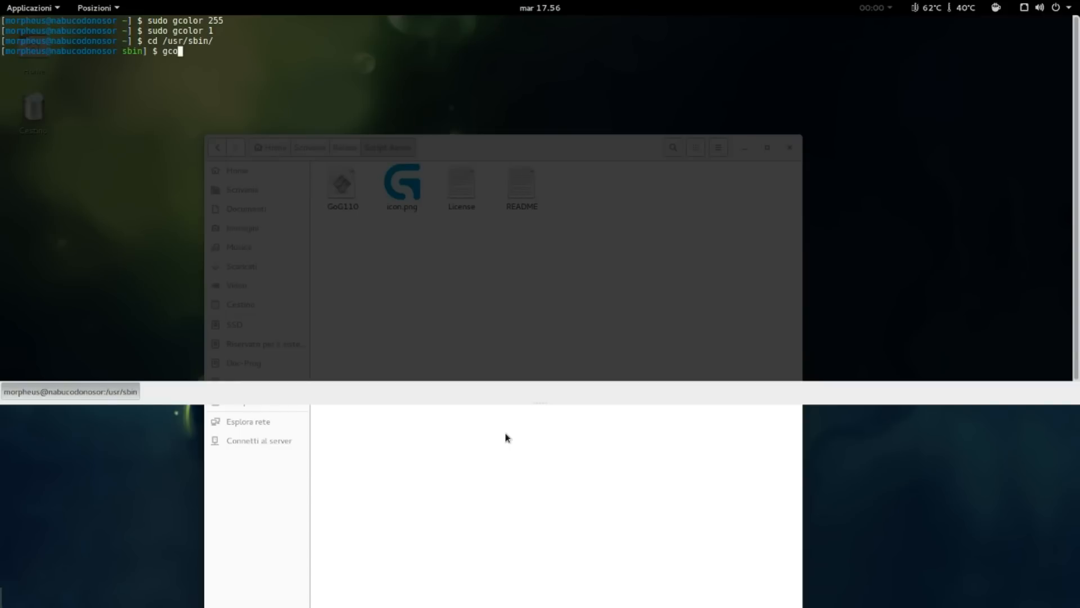
pyautogui.doubleClick(342, 182)
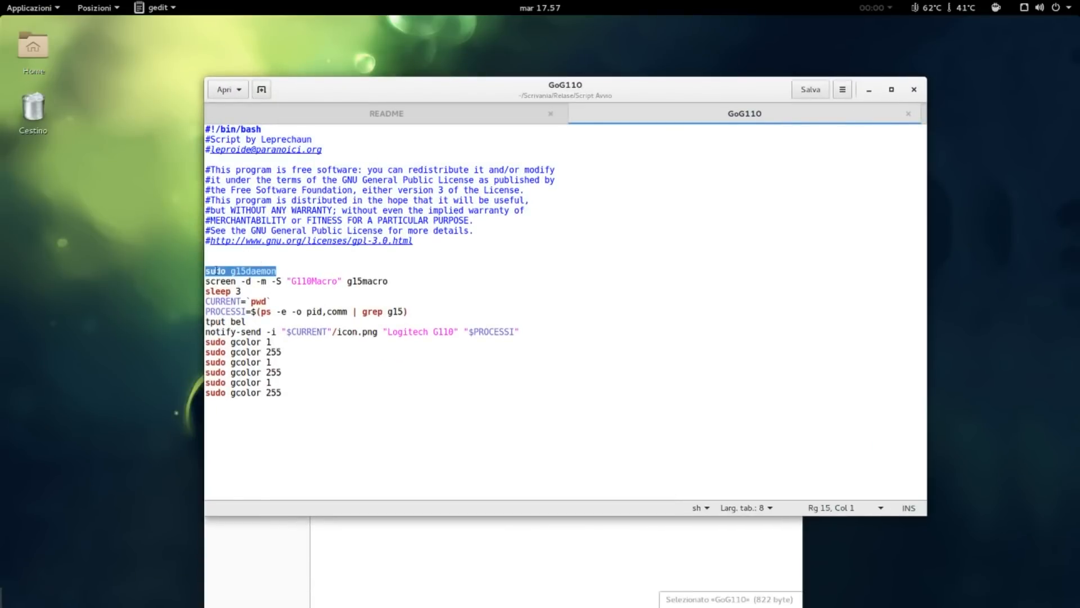
# Highlight 'screen' on the g15macro launch line and hide the macro playback log
pyautogui.click(302, 283)
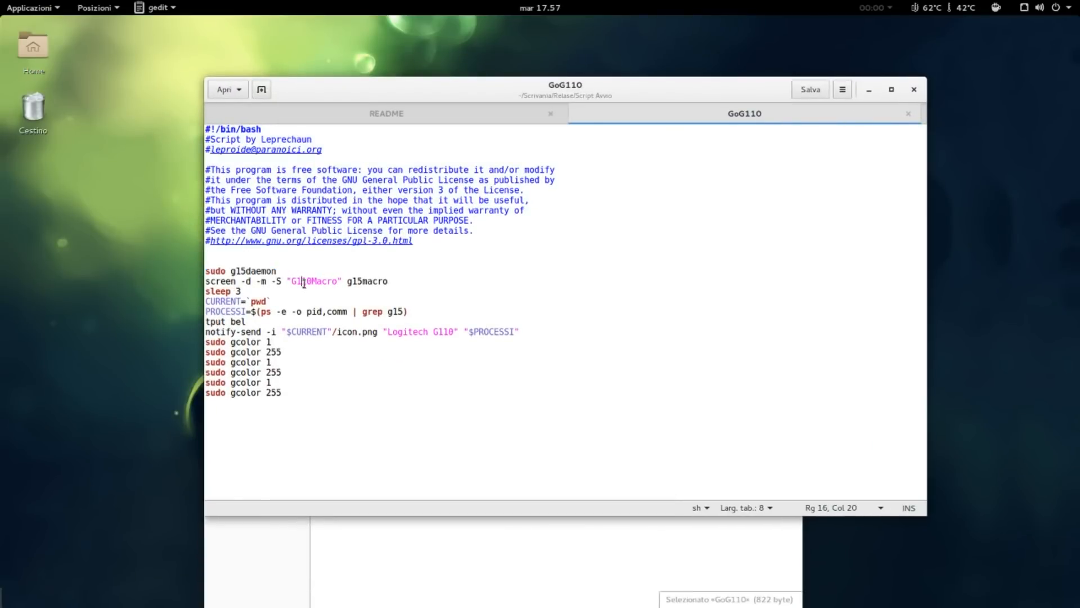
pyautogui.doubleClick(219, 281)
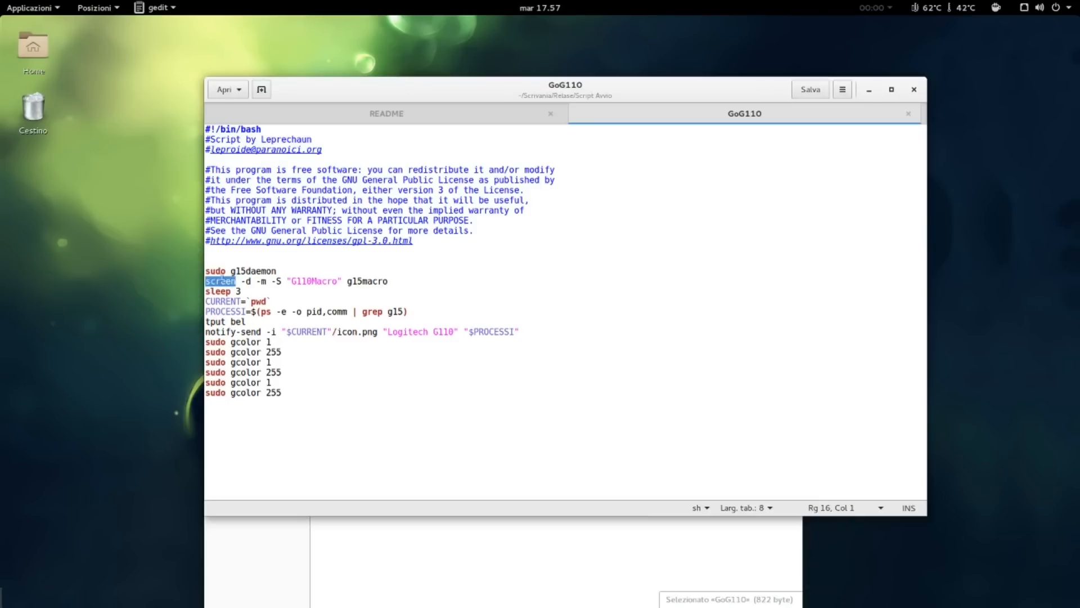
pyautogui.moveTo(425, 353)
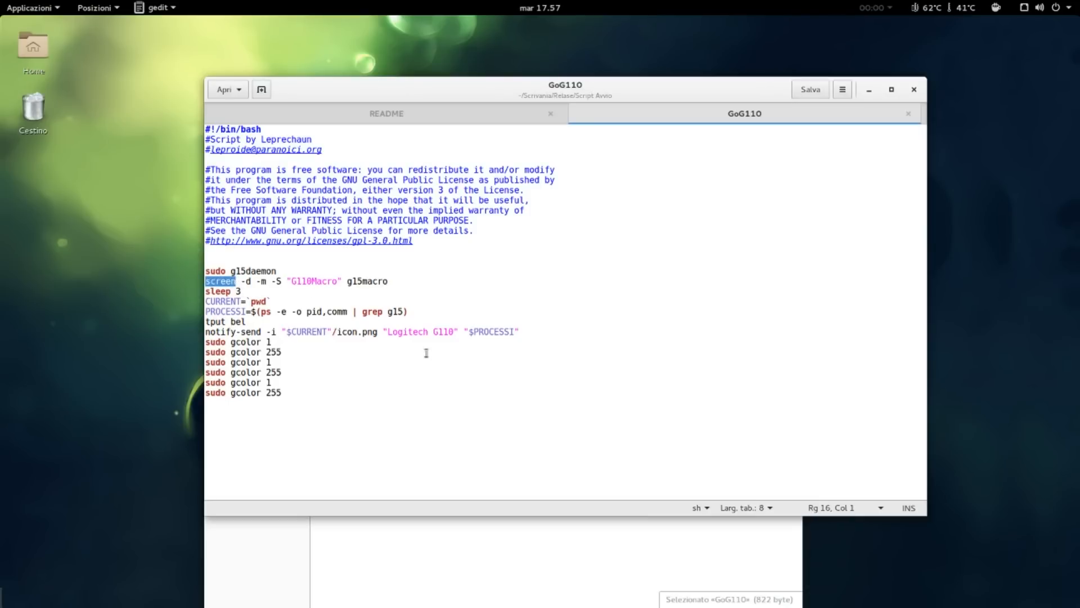
pyautogui.moveTo(511, 361)
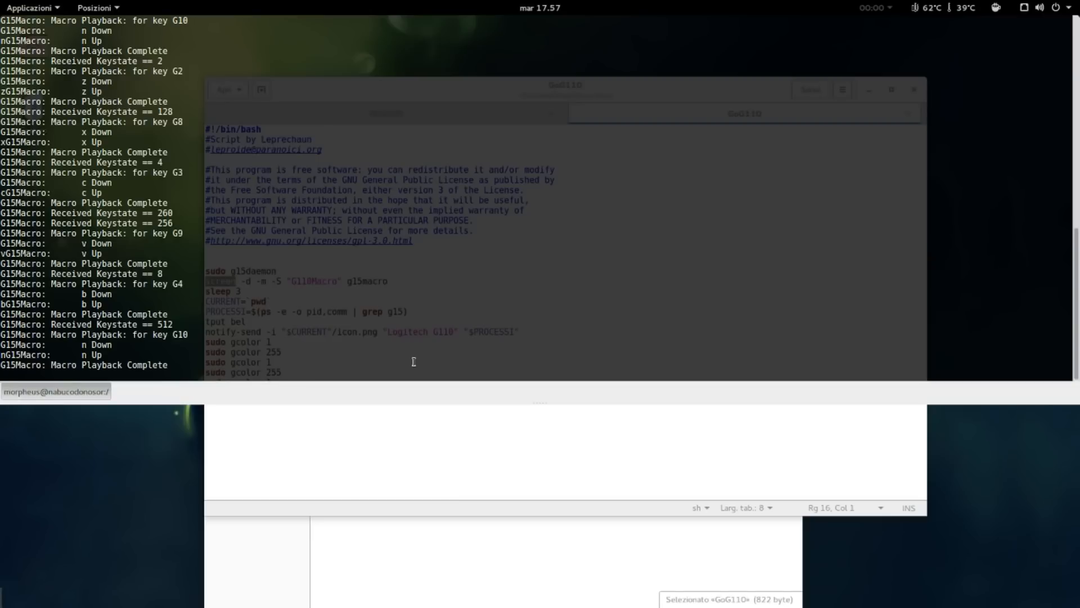
pyautogui.press('ctrl+c')
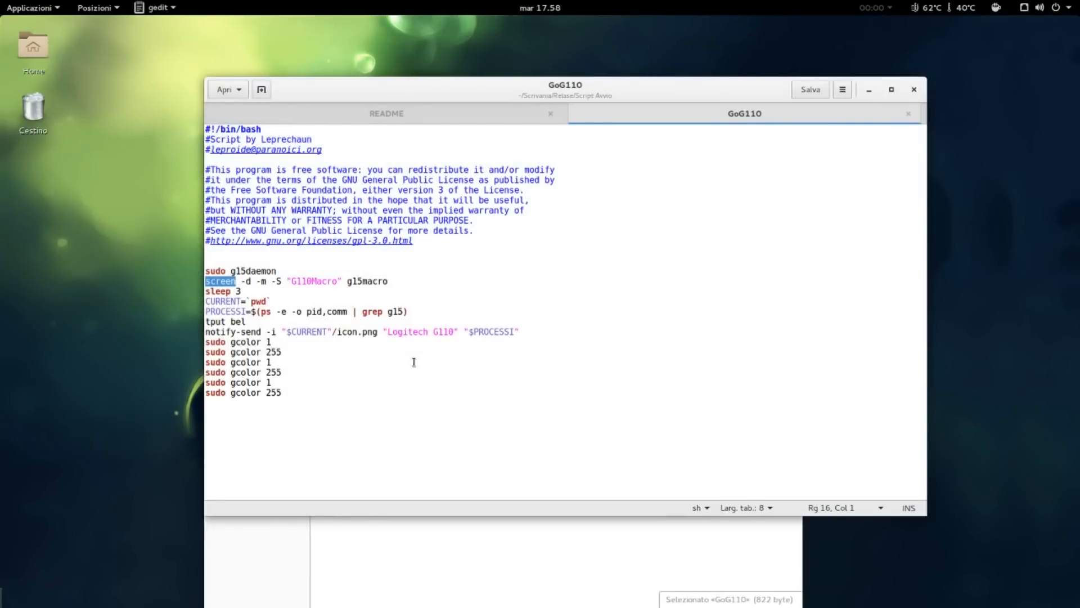
pyautogui.moveTo(410, 400)
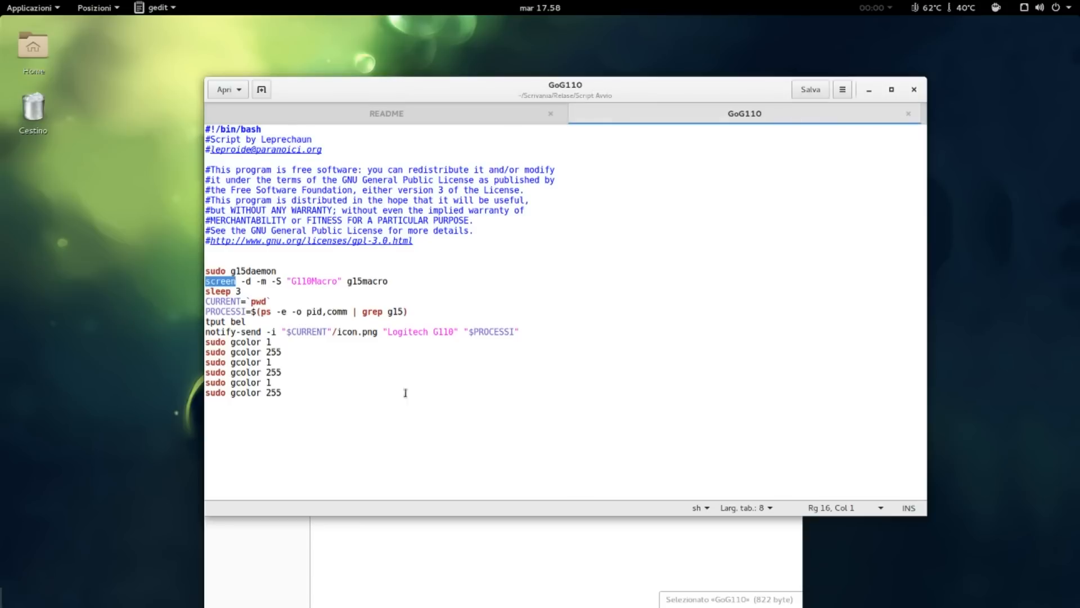
pyautogui.moveTo(440, 5)
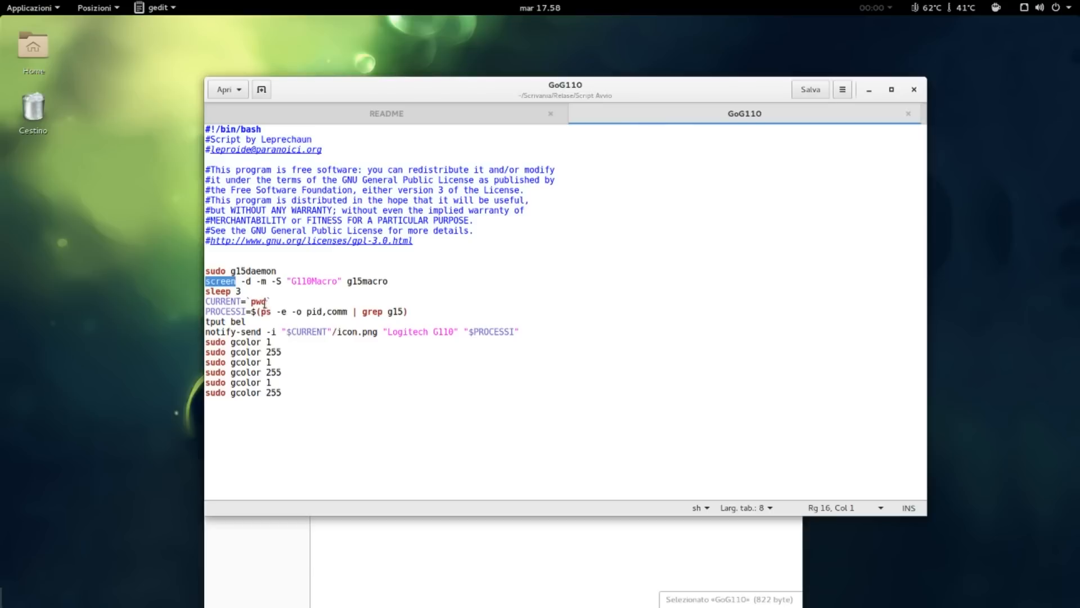
pyautogui.moveTo(302, 346)
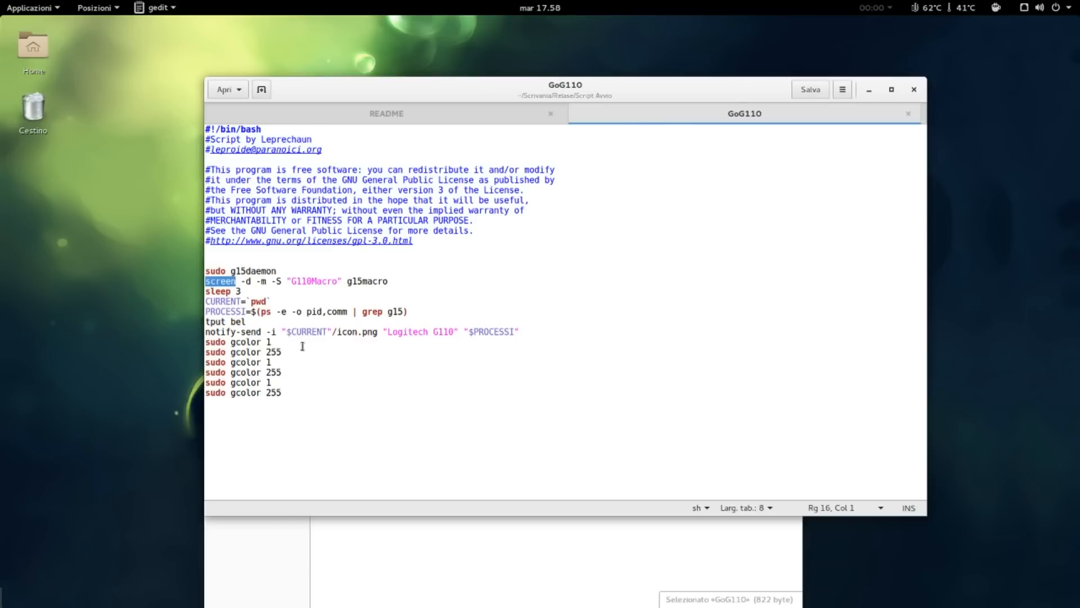
pyautogui.moveTo(346, 379)
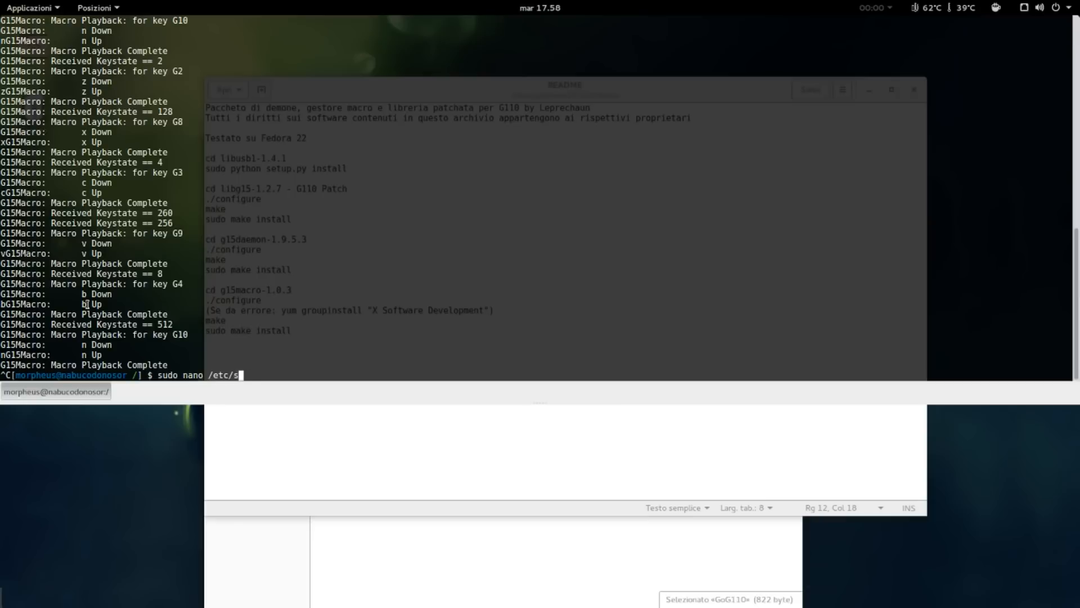
# View /etc/sudoers in nano as root, checking the NOPASSWD rules for g15daemon and gcolor, then exit unchanged
pyautogui.press('Return')
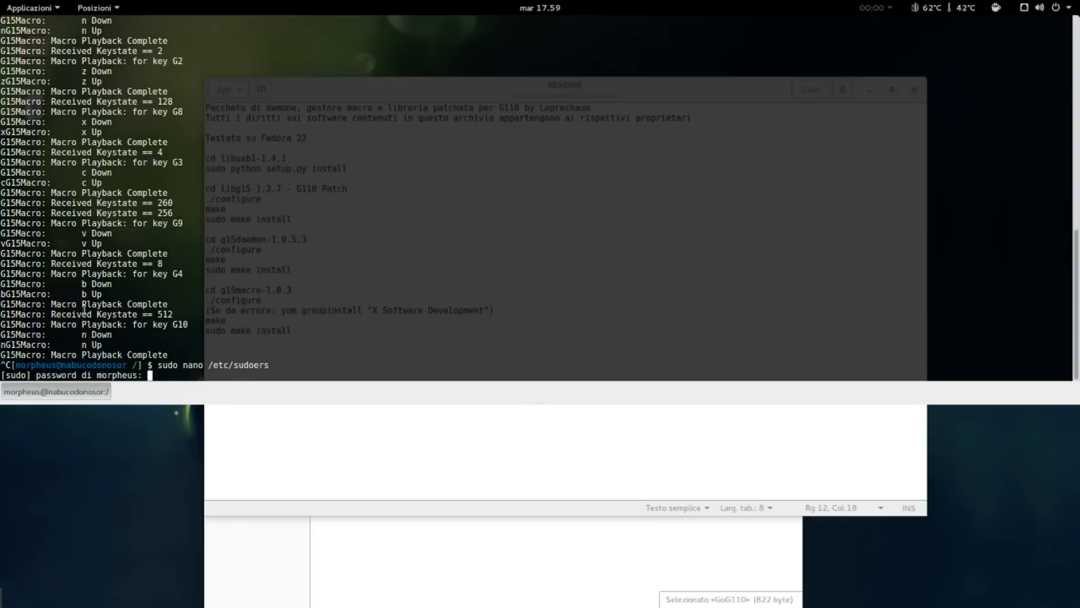
pyautogui.press('Return')
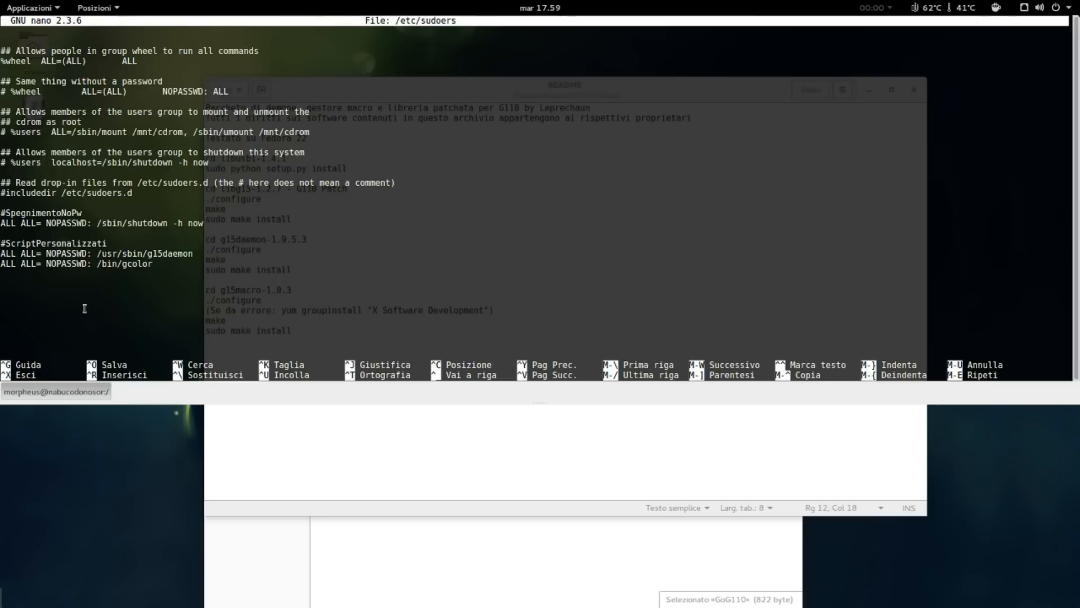
pyautogui.click(7, 253)
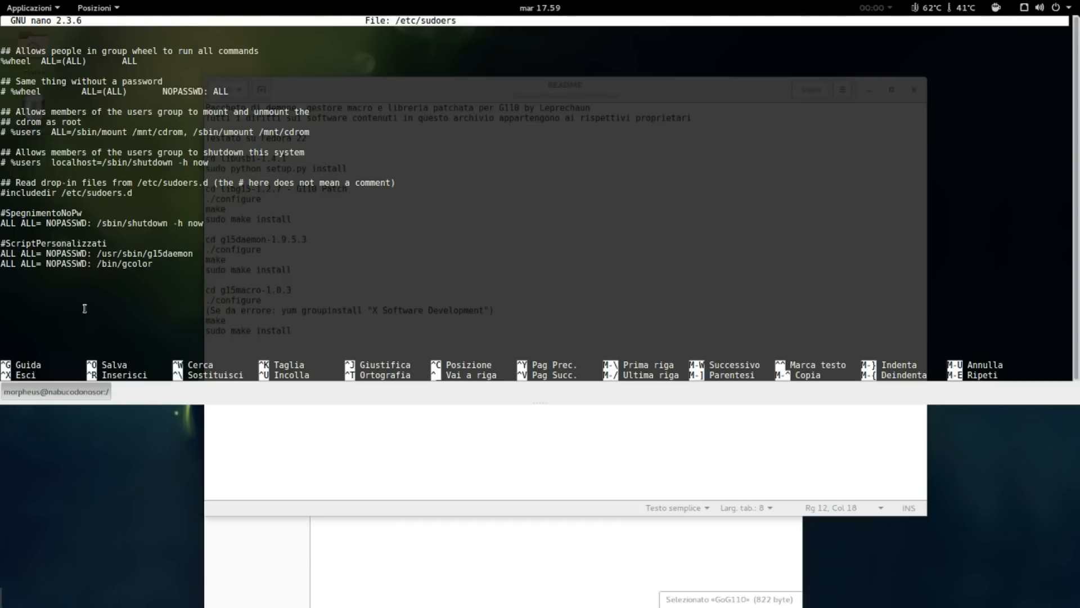
pyautogui.press('ctrl+x')
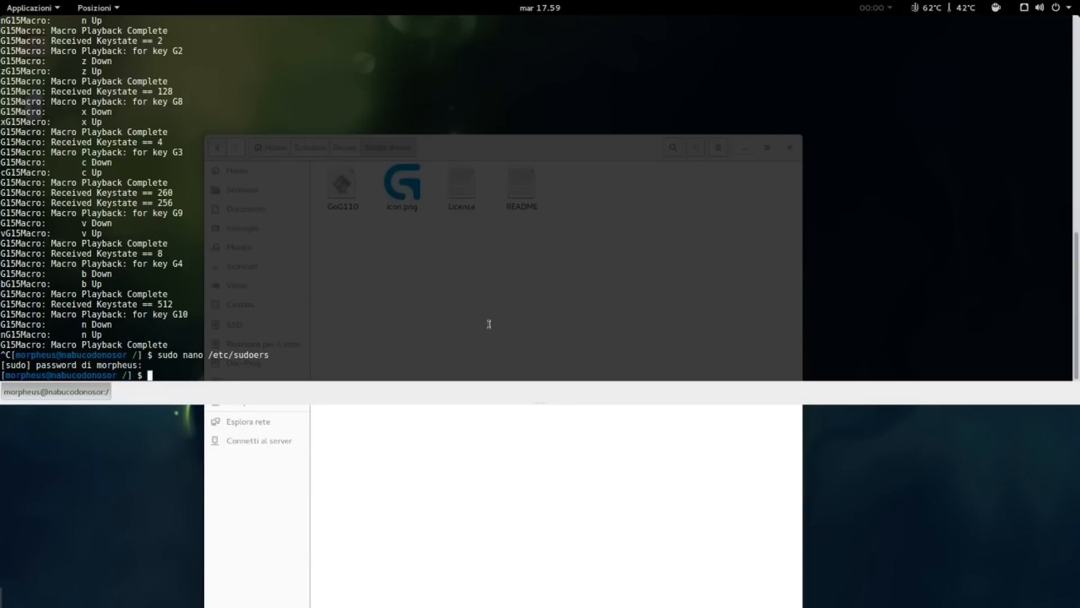
# Run sudo g15daemon -k with no password prompt, then hide the drop-down terminal
pyautogui.write('sudo g')
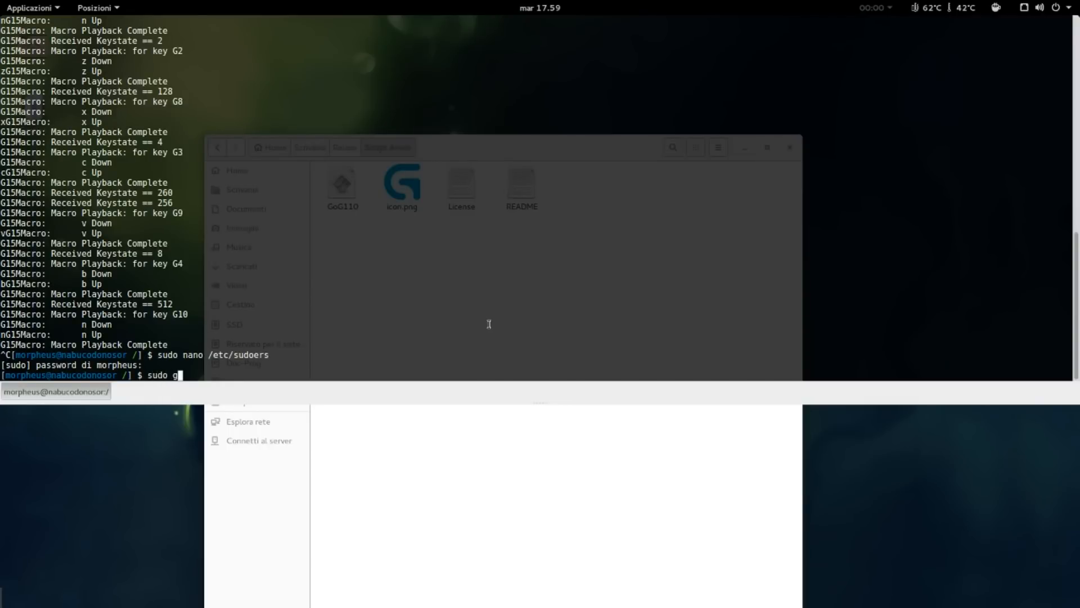
pyautogui.write('15daemon')
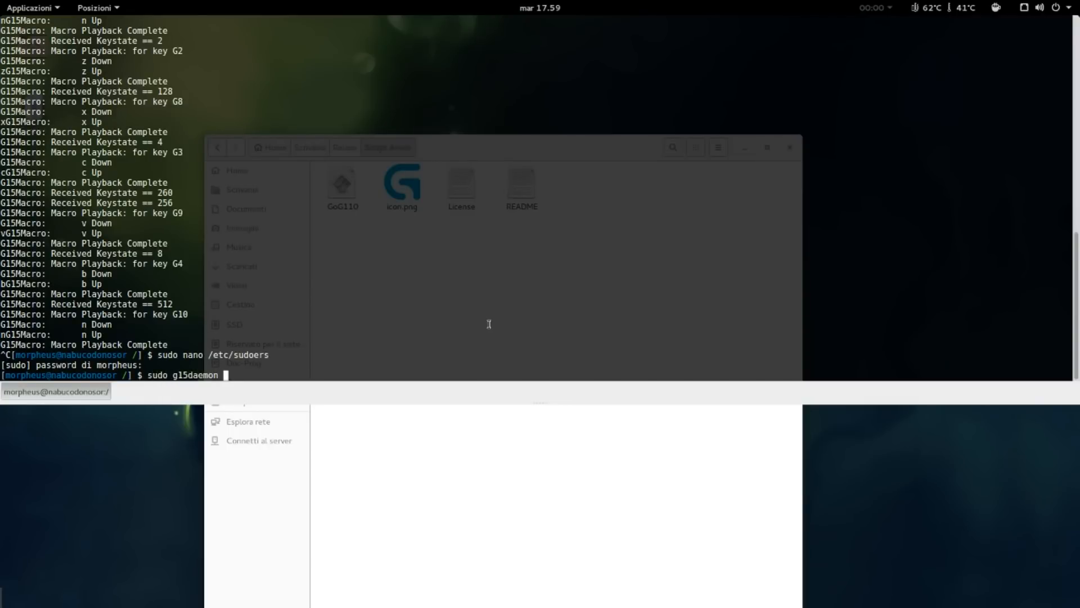
pyautogui.press('Return')
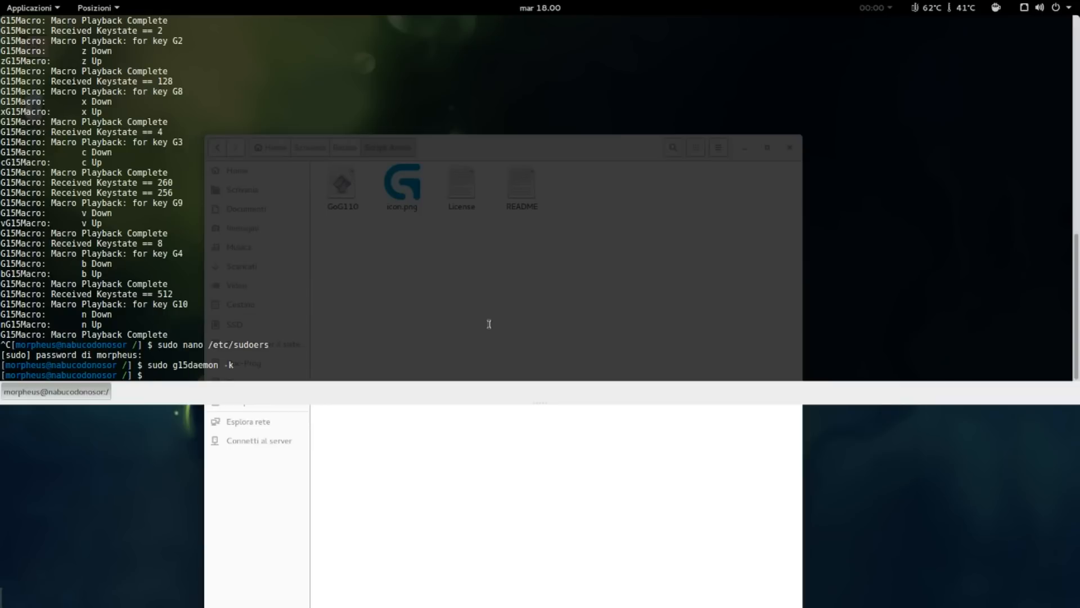
pyautogui.press('Return')
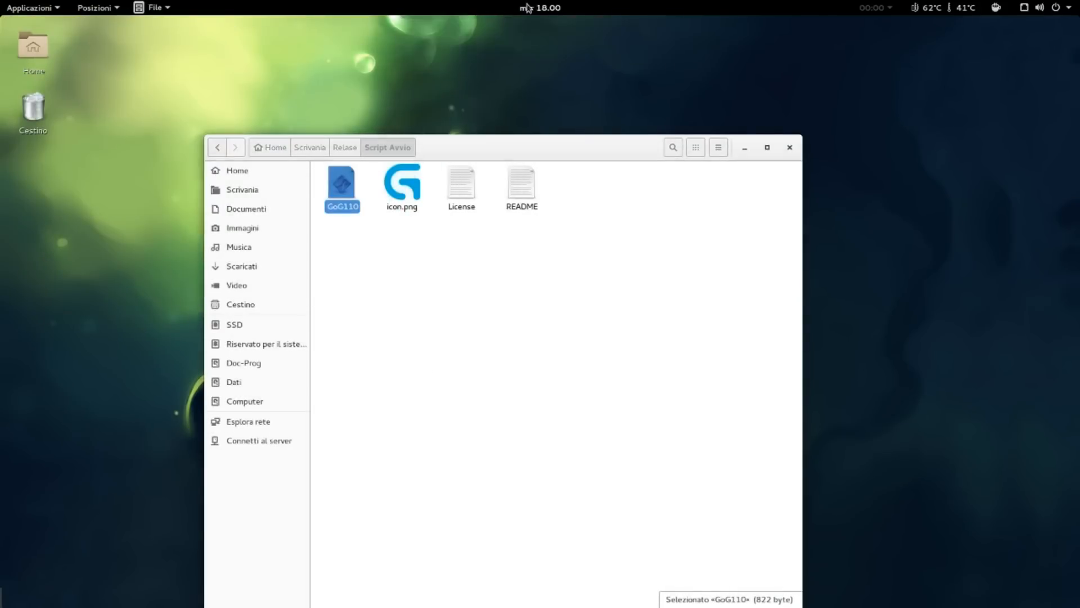
# Repeat g15daemon -k to see 'not running', then start entering screen -d
pyautogui.click(540, 8)
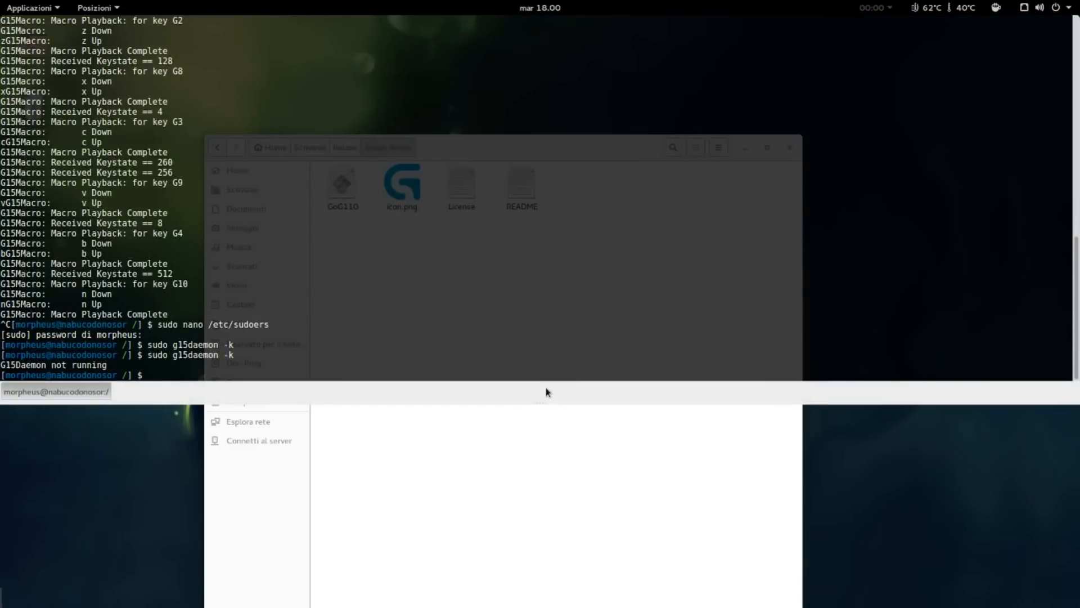
pyautogui.write('scr')
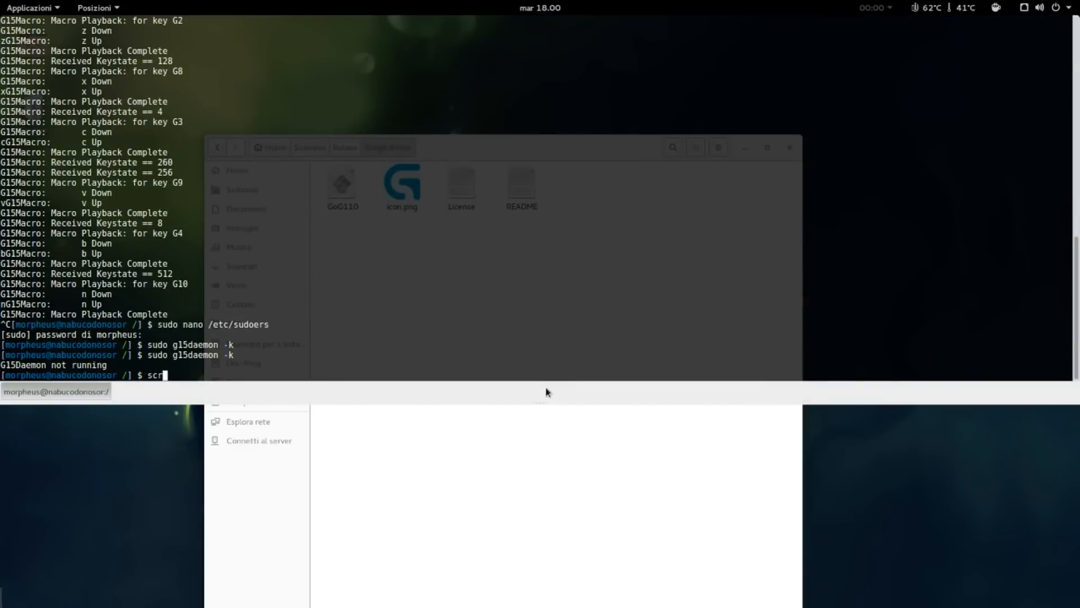
pyautogui.write('een -d')
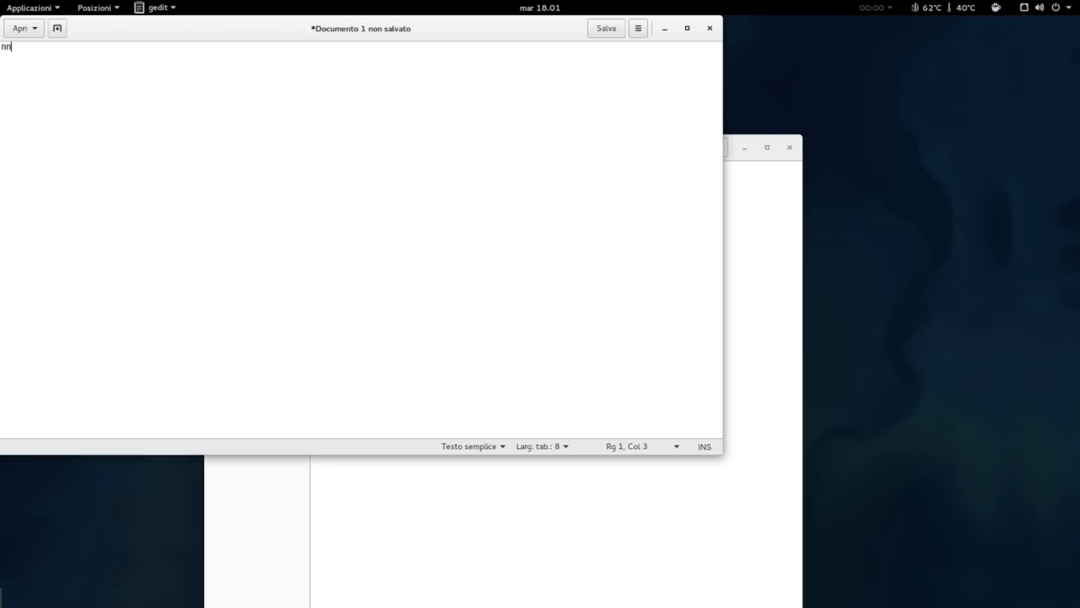
# Fire the G-key macro in a blank gedit document, filling a line with n characters
pyautogui.write('nnnnnnnnnnnnnnnnnnnnnnnnnnnn')
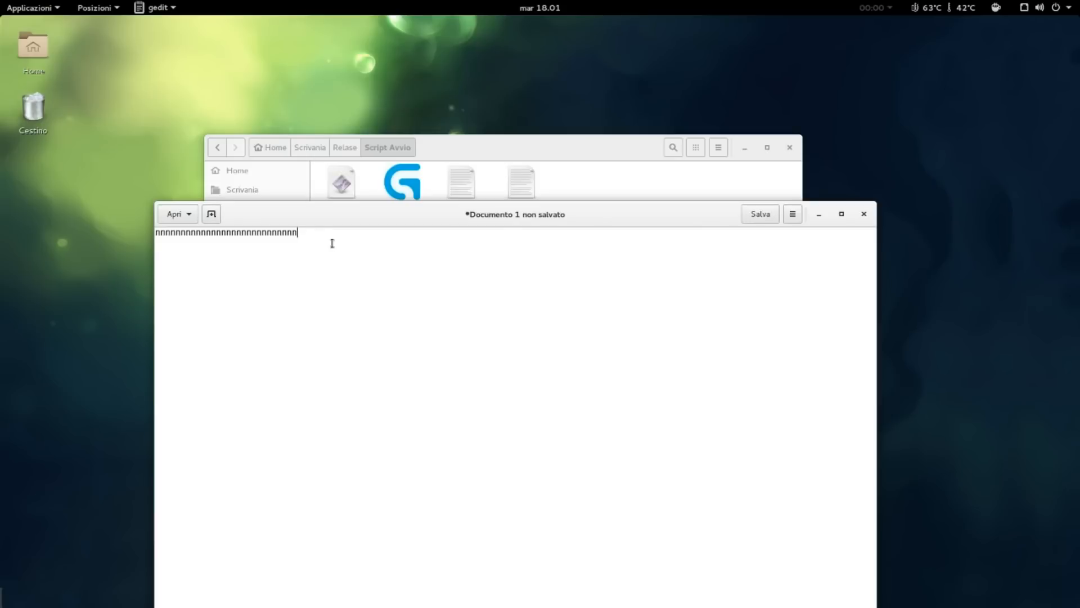
pyautogui.moveTo(326, 239)
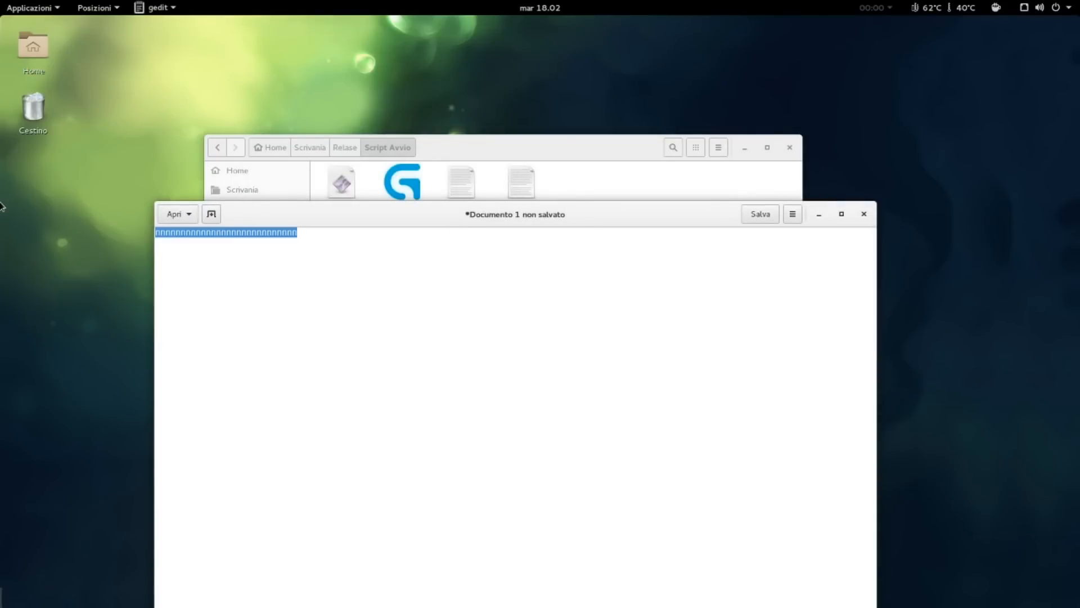
pyautogui.write('te')
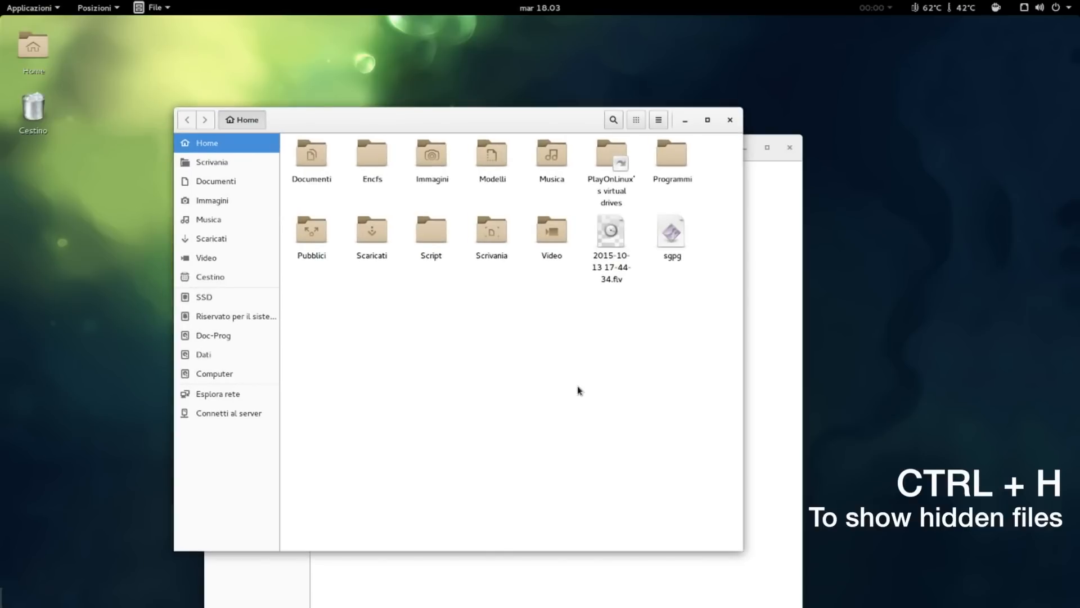
# Show hidden folders, enter .g15macro and open g15macro.conf with gedit
pyautogui.press('ctrl+h')
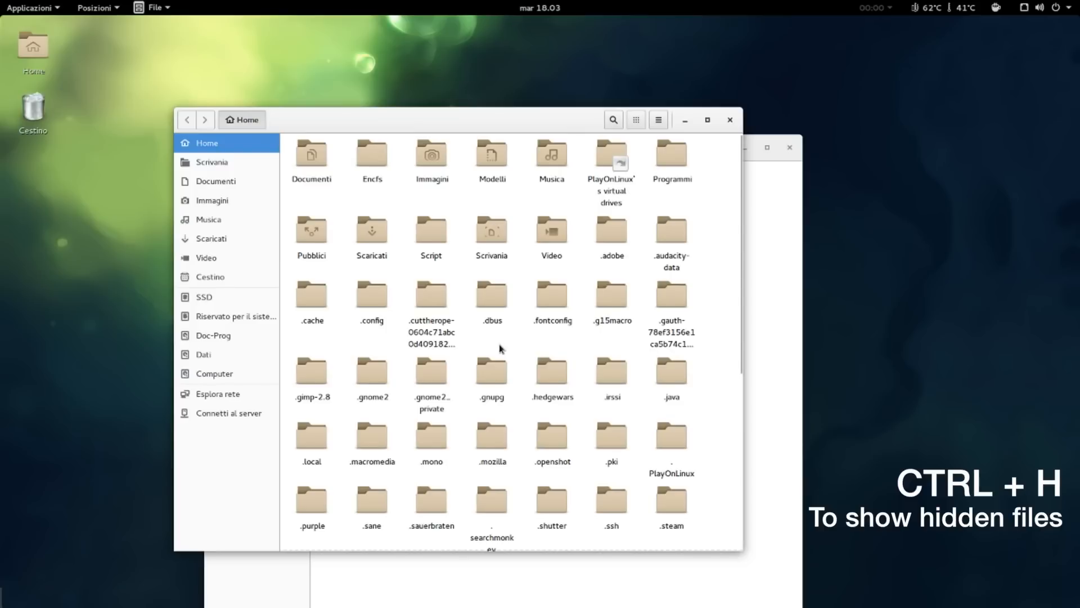
pyautogui.moveTo(697, 398)
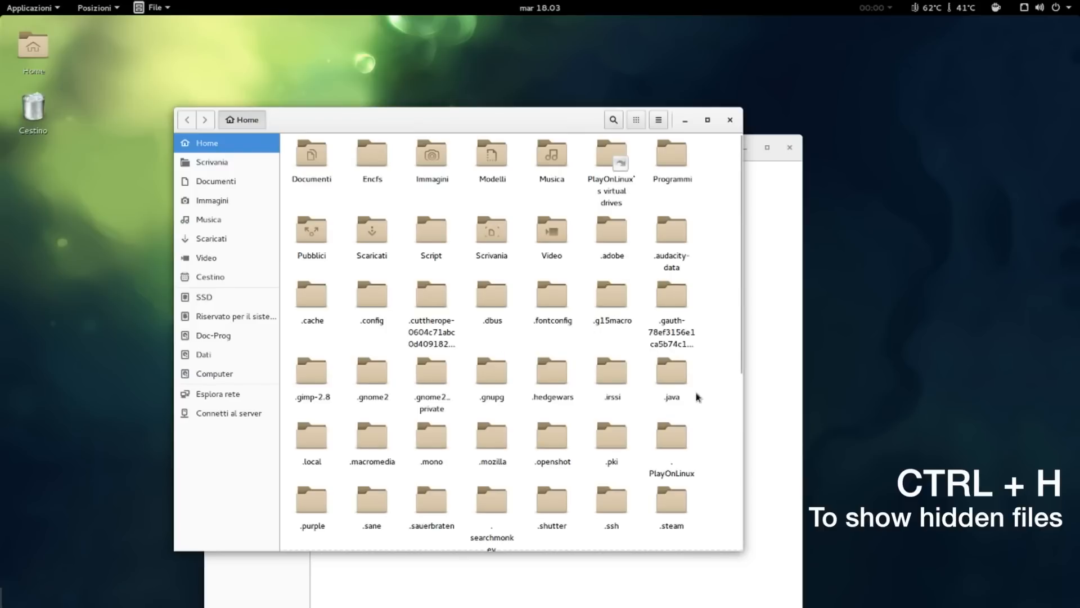
pyautogui.moveTo(612, 295)
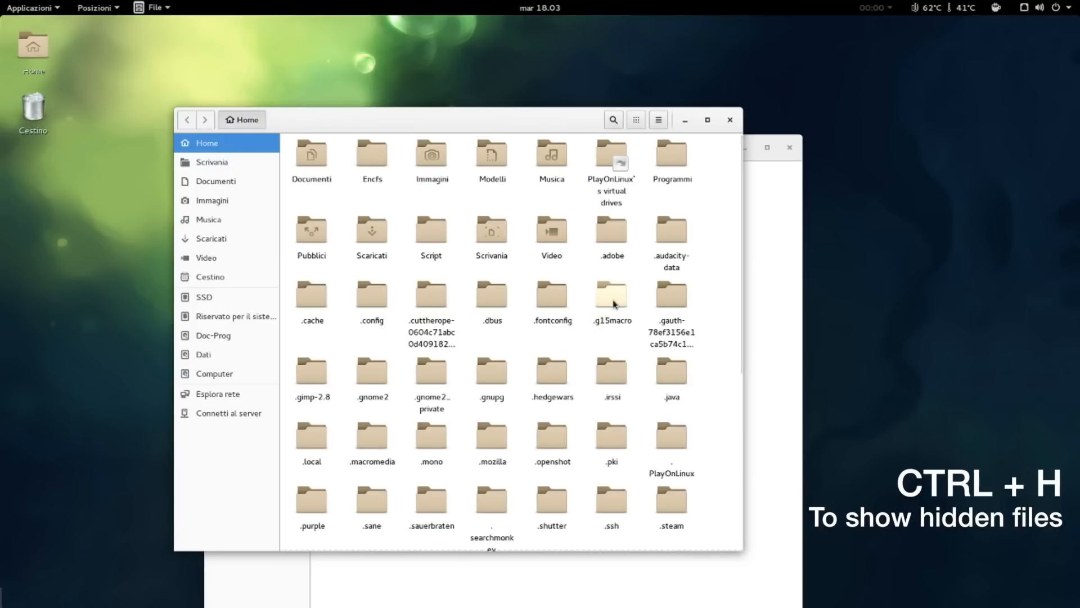
pyautogui.click(611, 294)
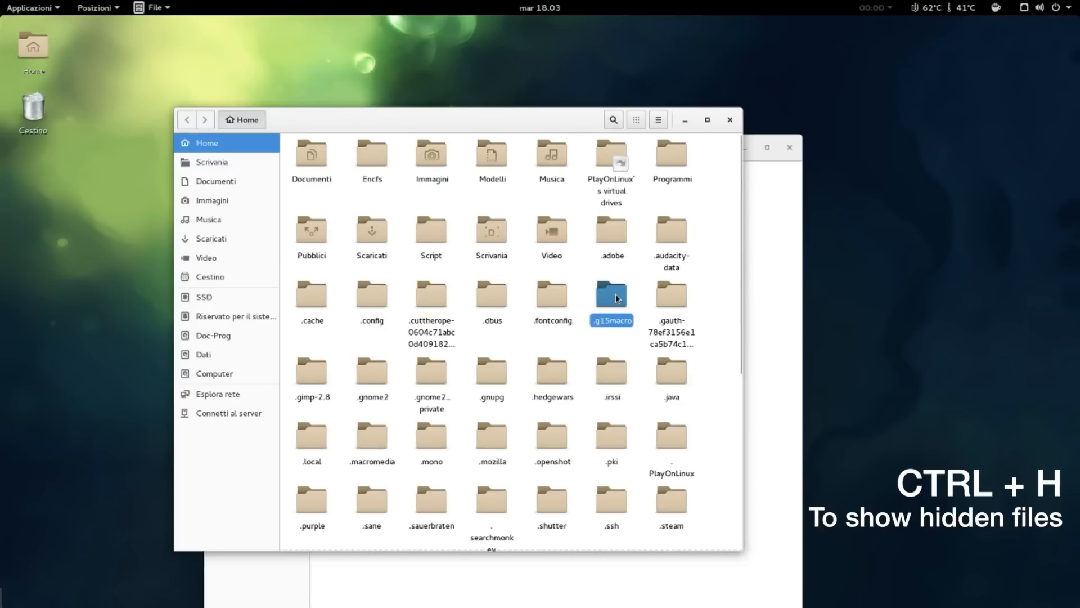
pyautogui.doubleClick(611, 293)
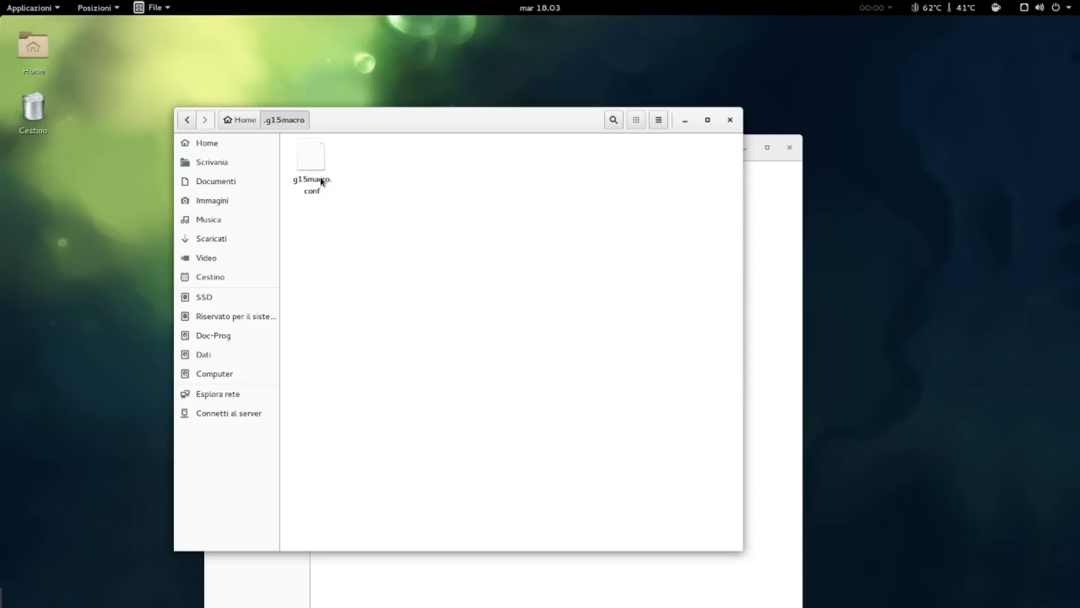
pyautogui.rightClick(311, 166)
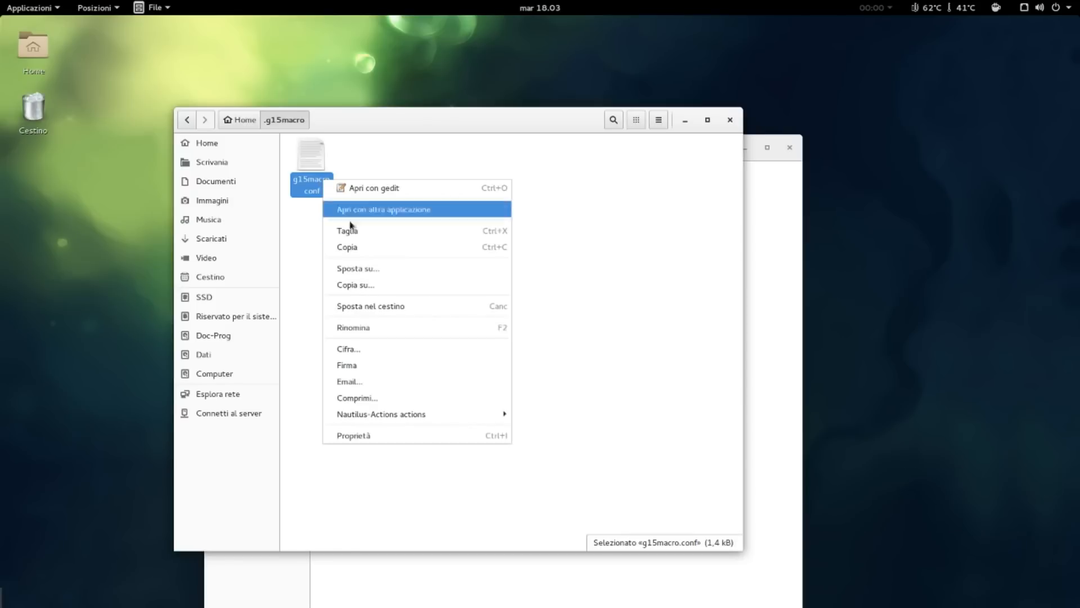
pyautogui.moveTo(428, 188)
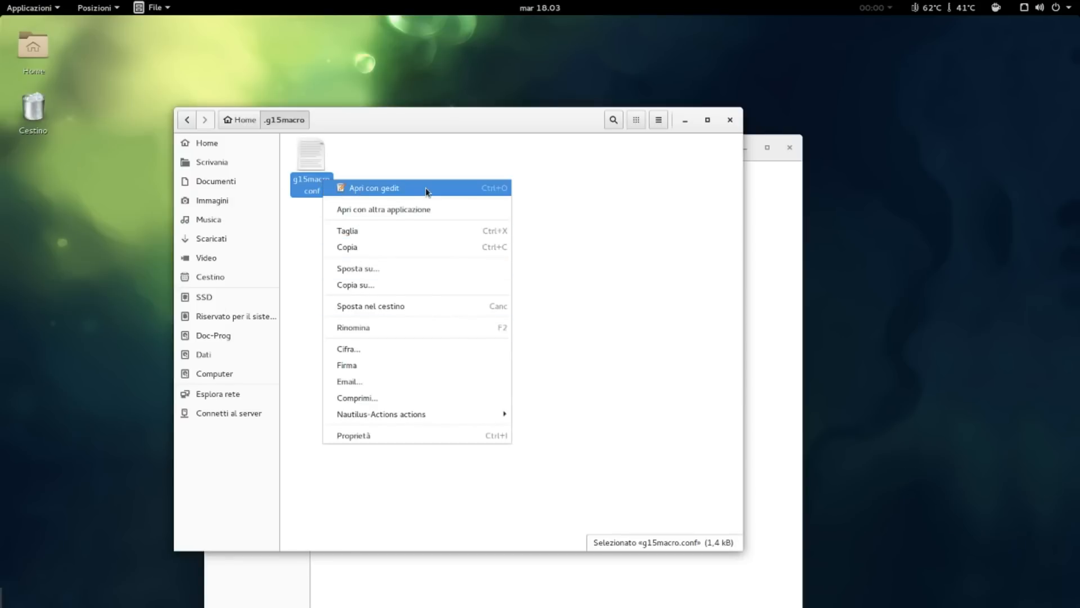
pyautogui.click(373, 188)
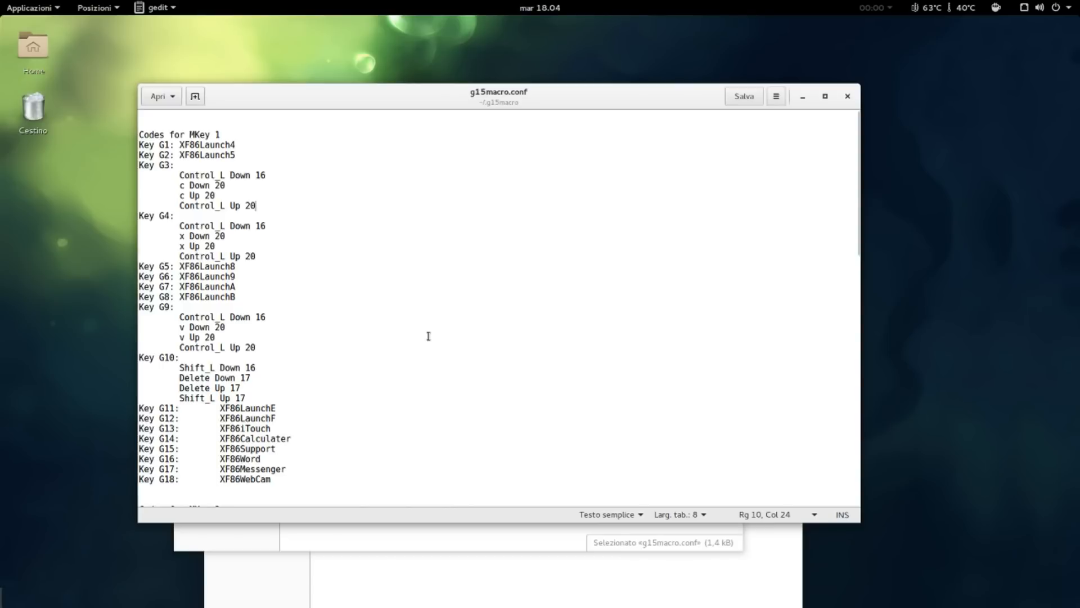
pyautogui.moveTo(440, 316)
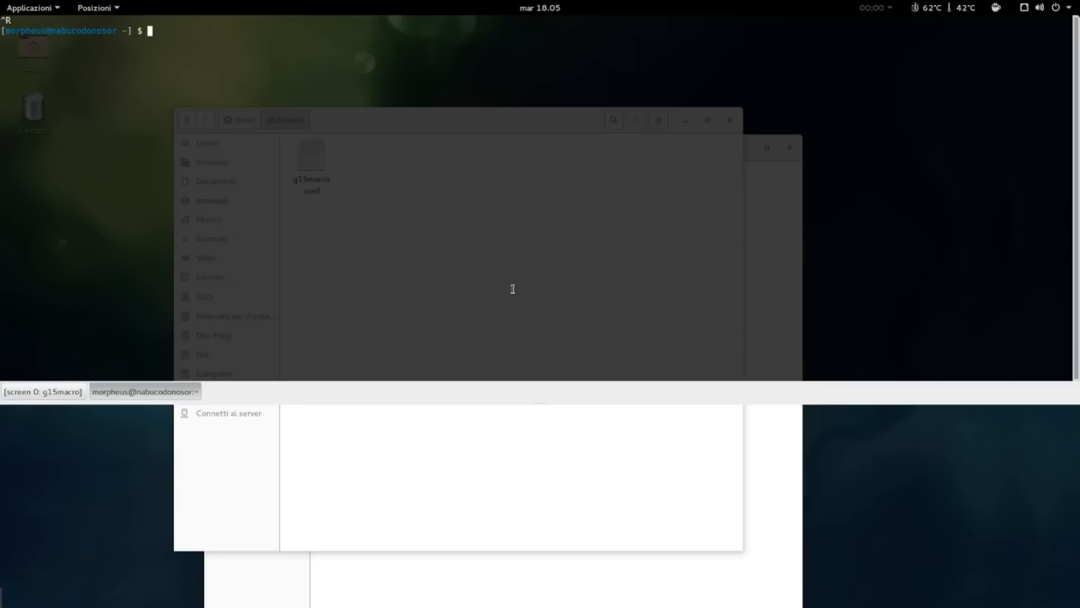
pyautogui.moveTo(507, 297)
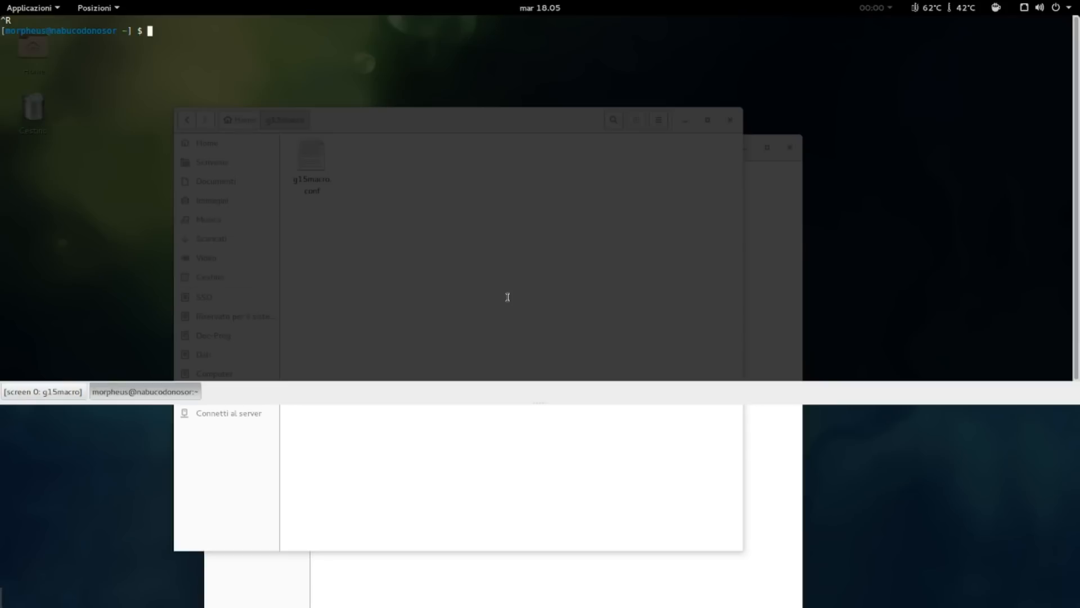
# Switch to the second screen session, run g15macro -h and begin g15macro -d
pyautogui.write('g')
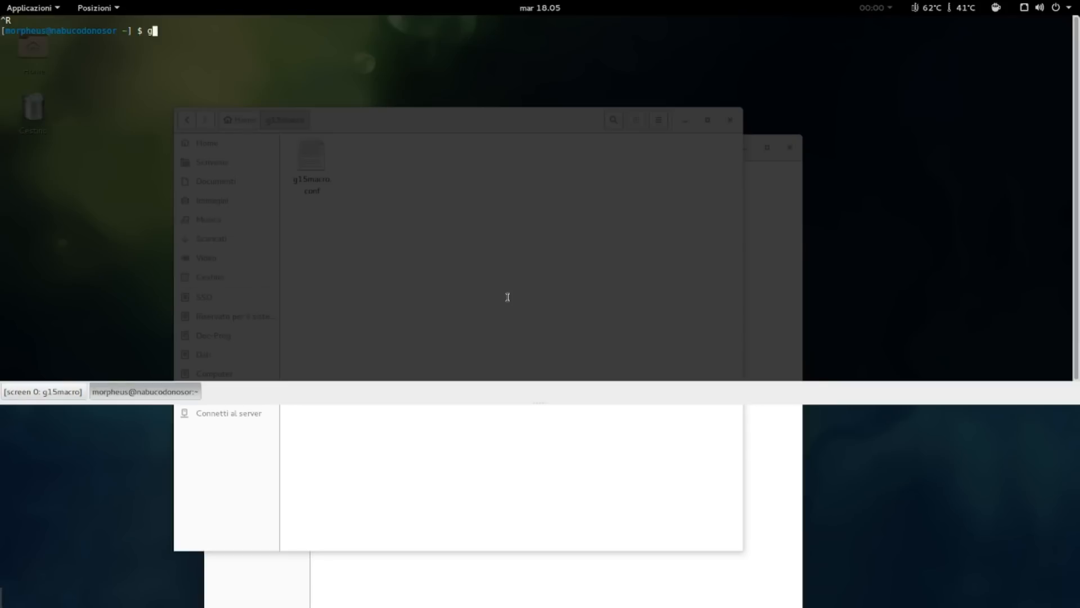
pyautogui.write('15c')
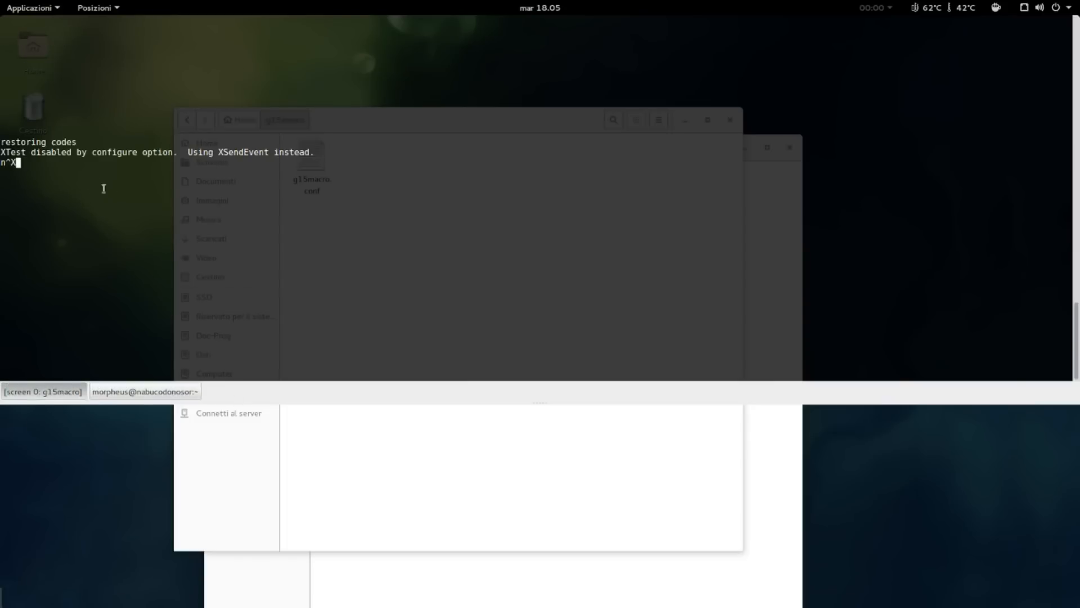
pyautogui.press('Return')
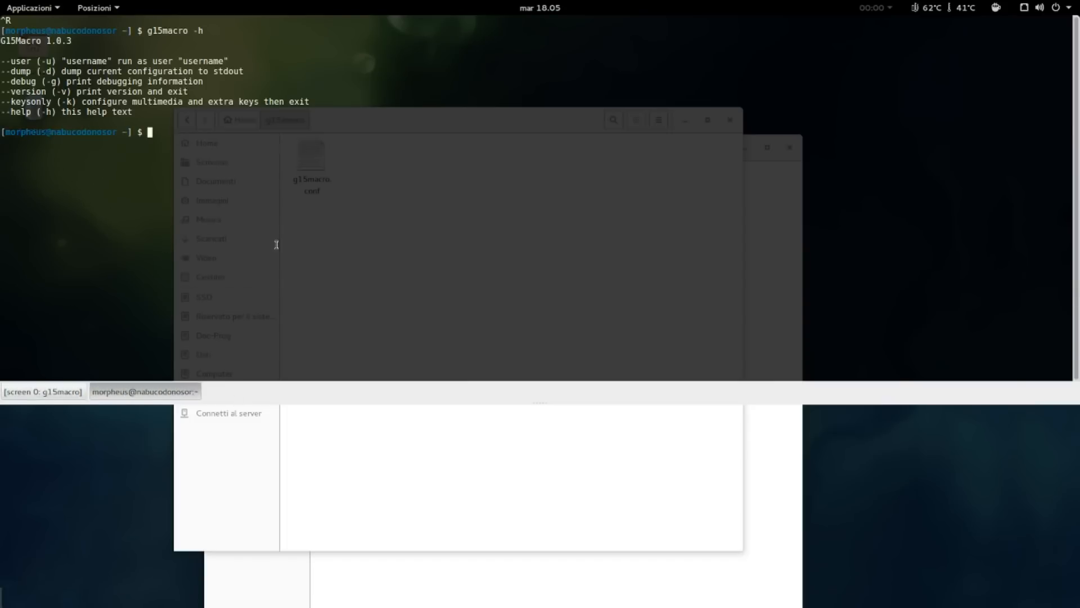
pyautogui.write('g15macro -h')
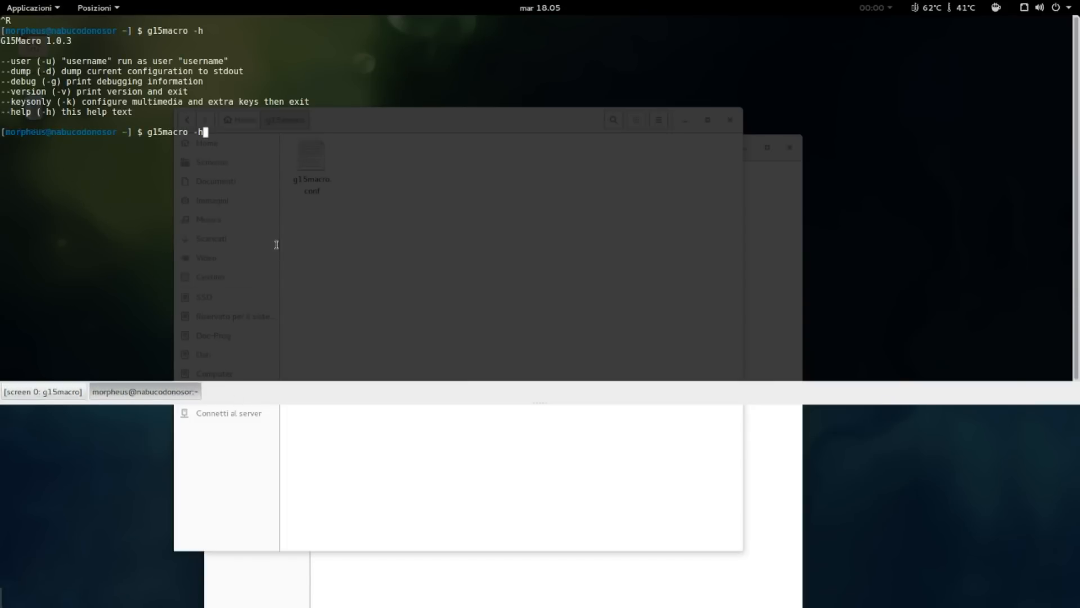
pyautogui.write('d')
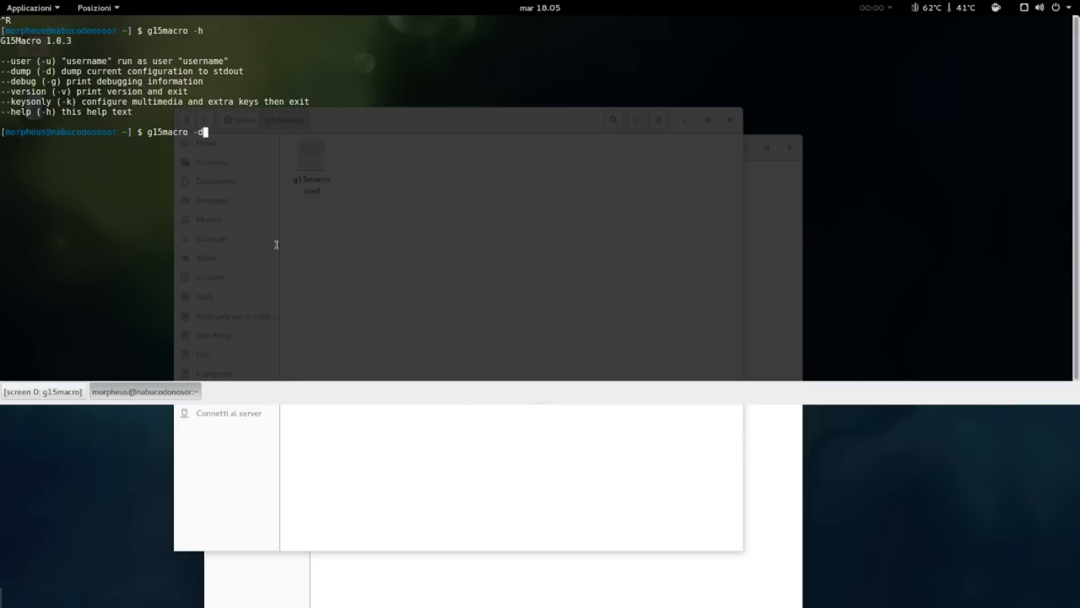